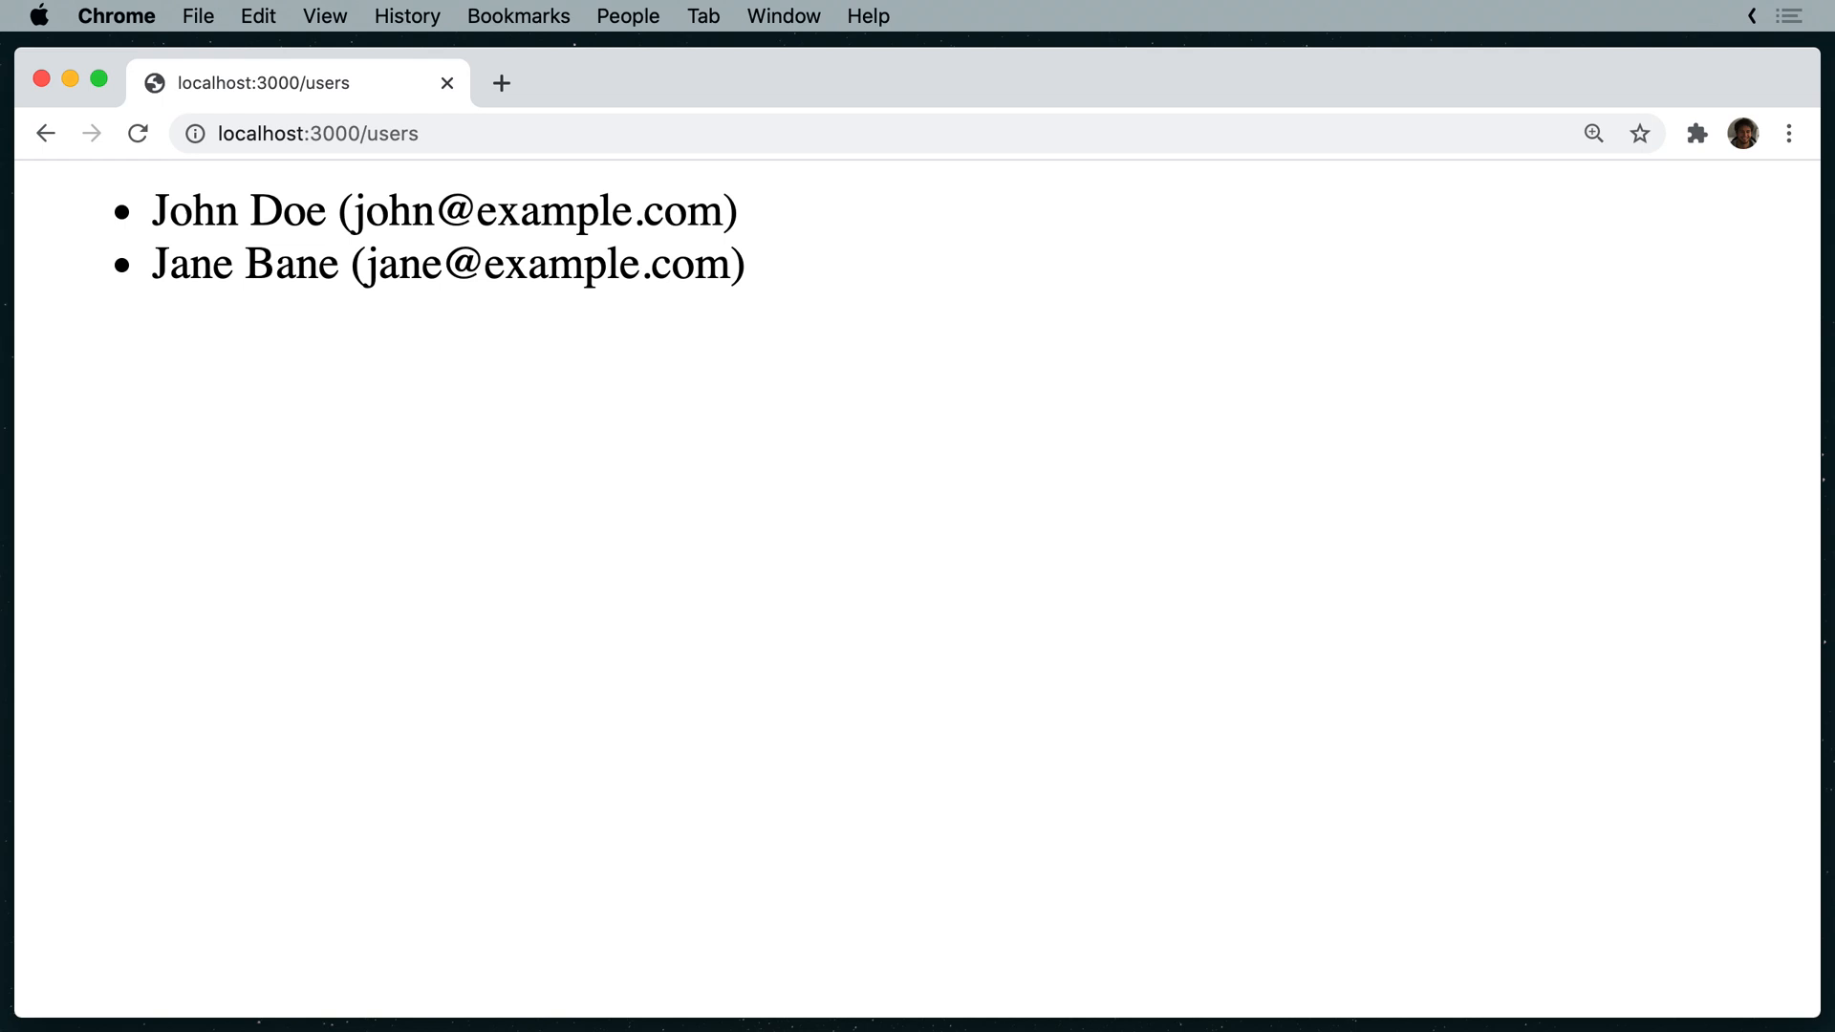
From the cypress-routines GitHub README, install the package with 'yarn add cypress-routines --dev'
type("github.com/maximilianschmitt/cypress-routines")
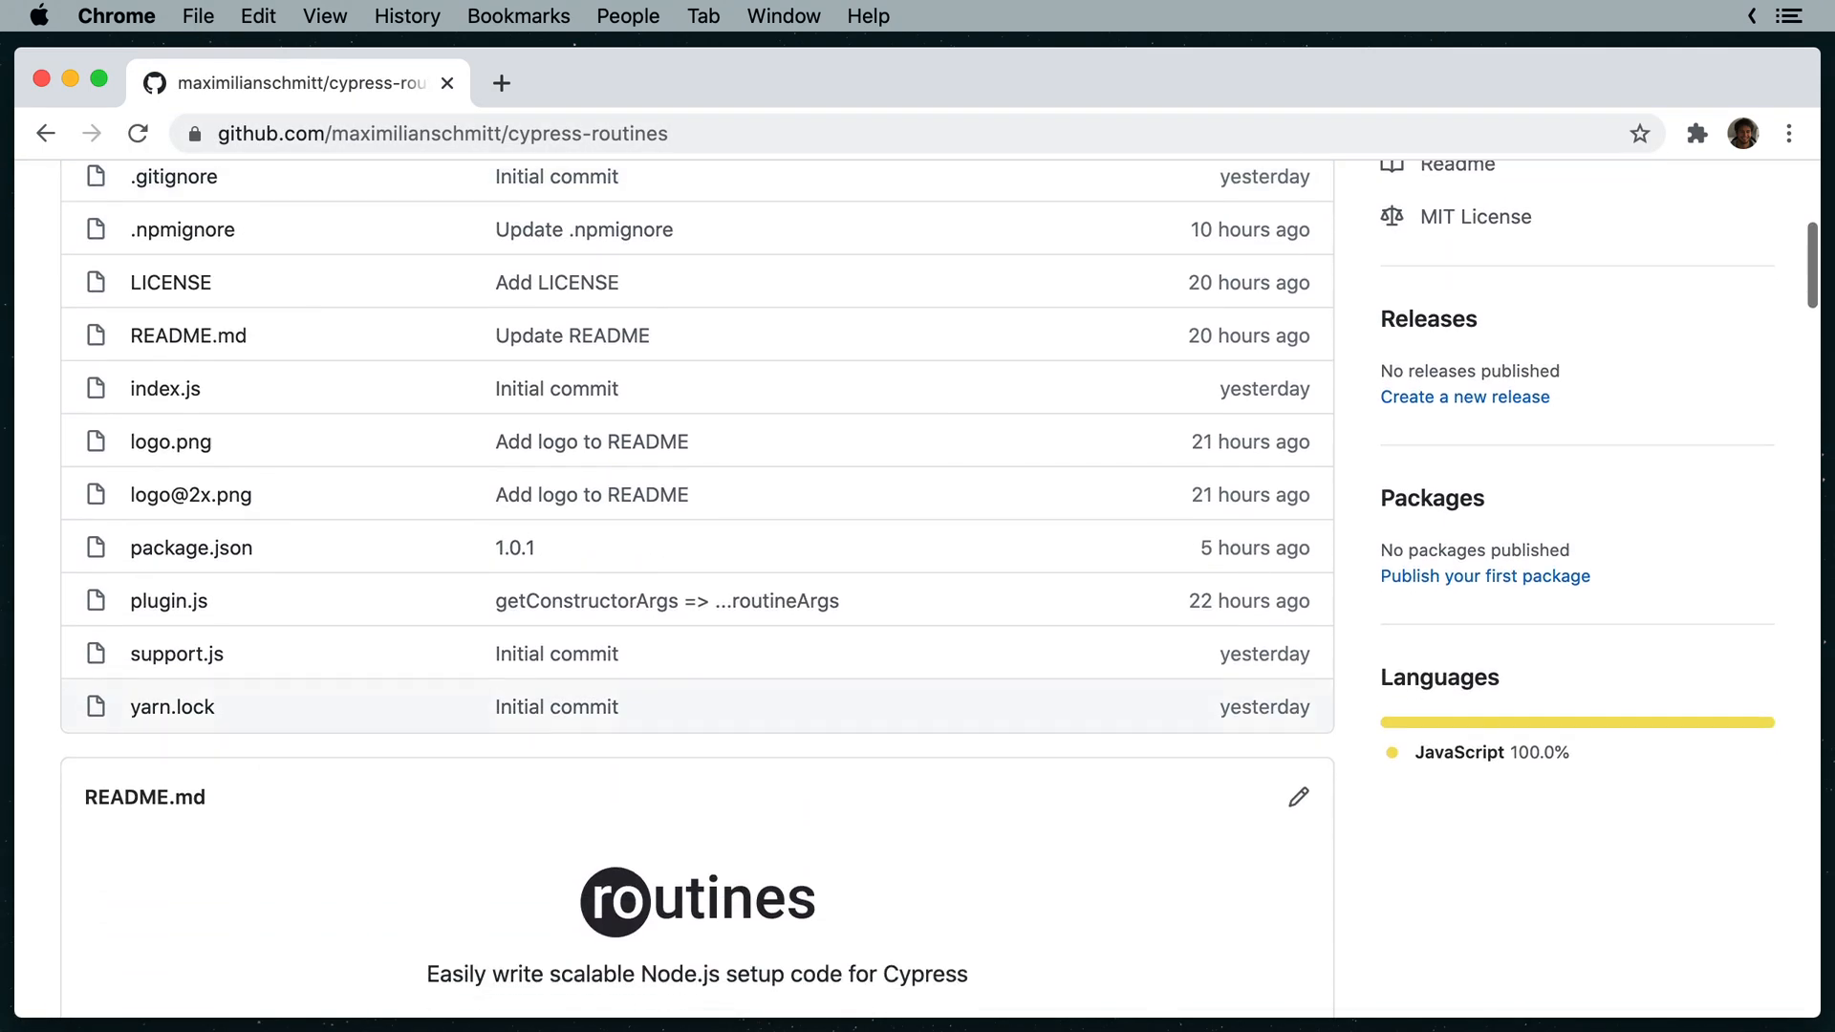
scroll("down", 3)
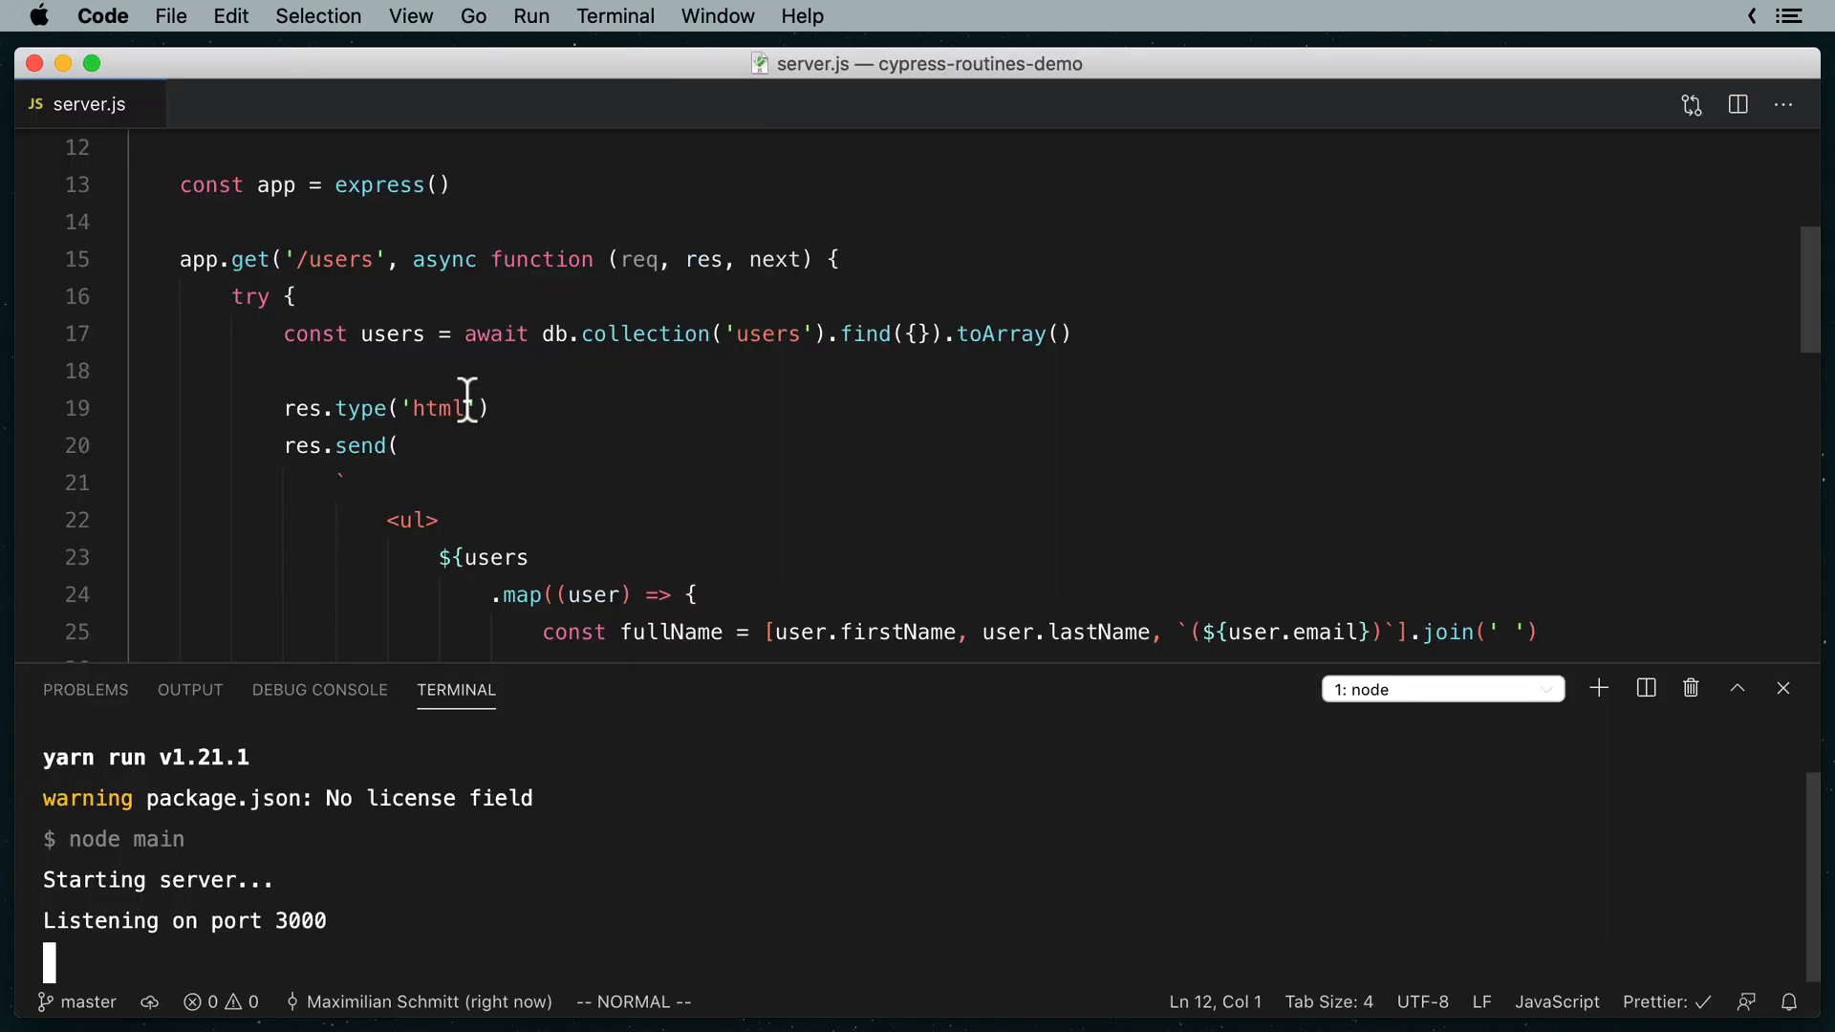
type("yarn add cypress-routines --dev")
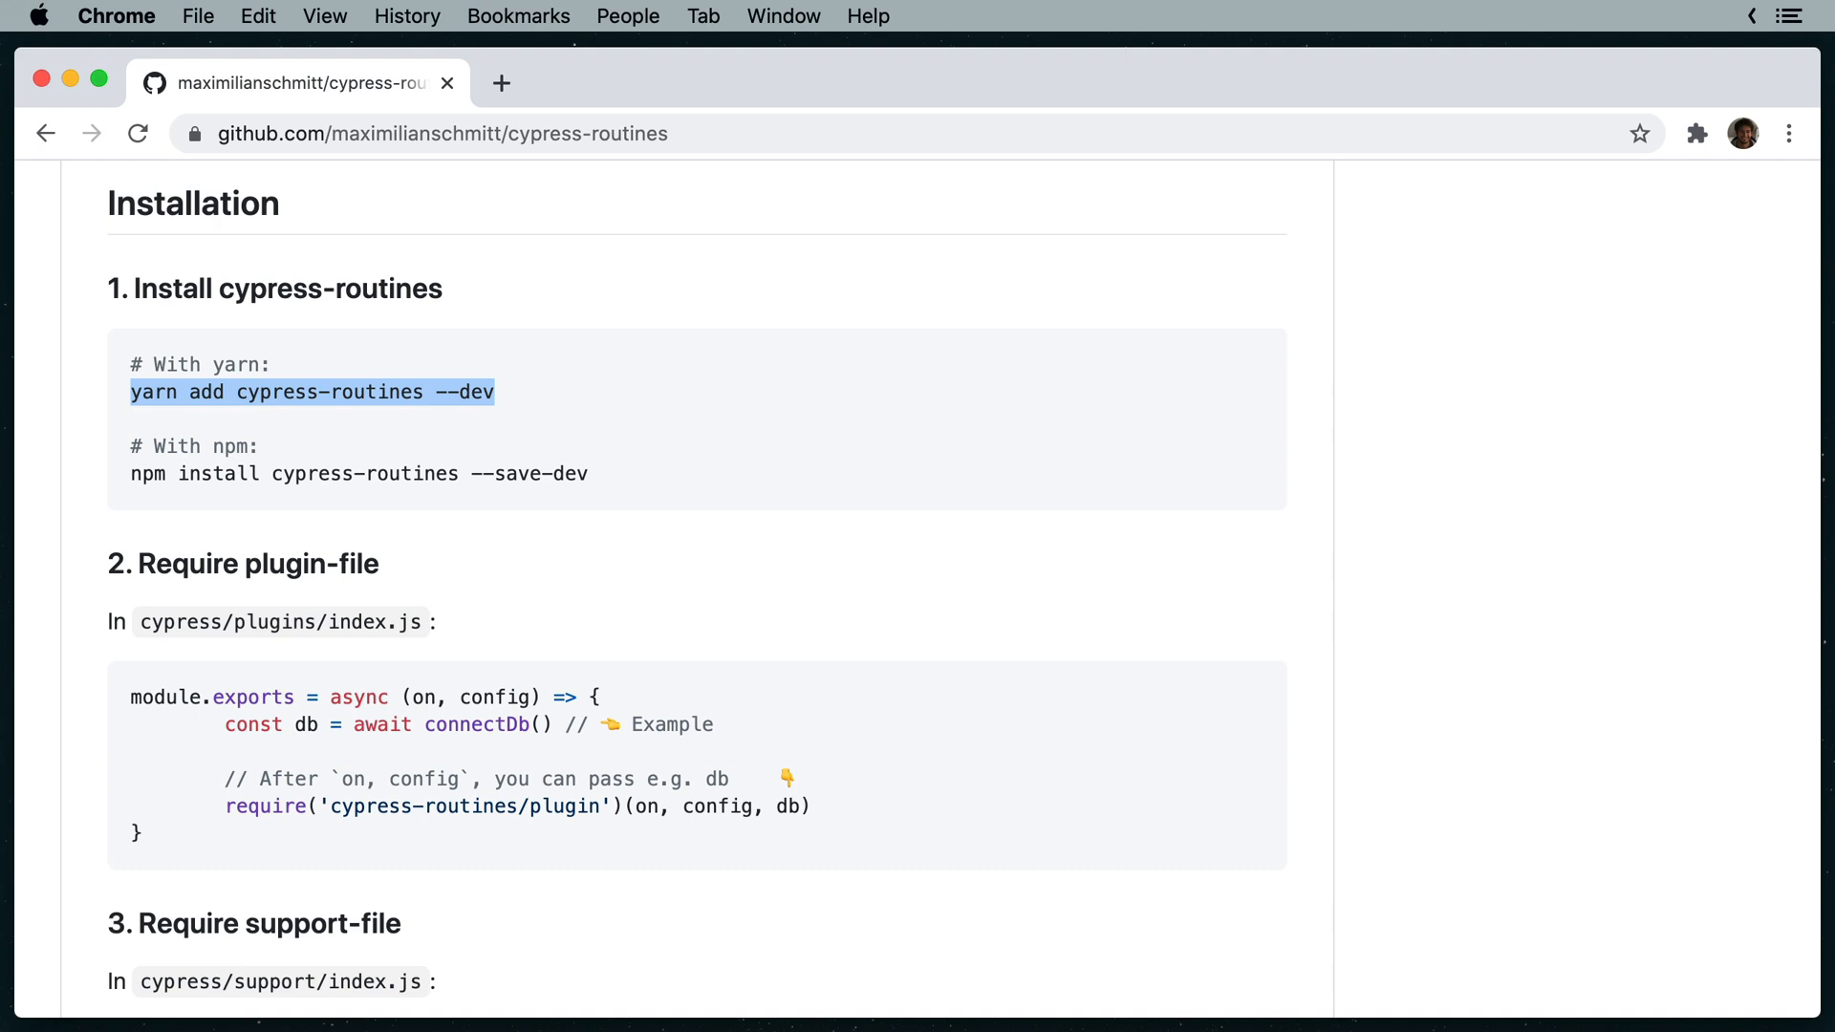
Select the 'Require plugin-file' setup code in the README for copying
scroll("down", 3)
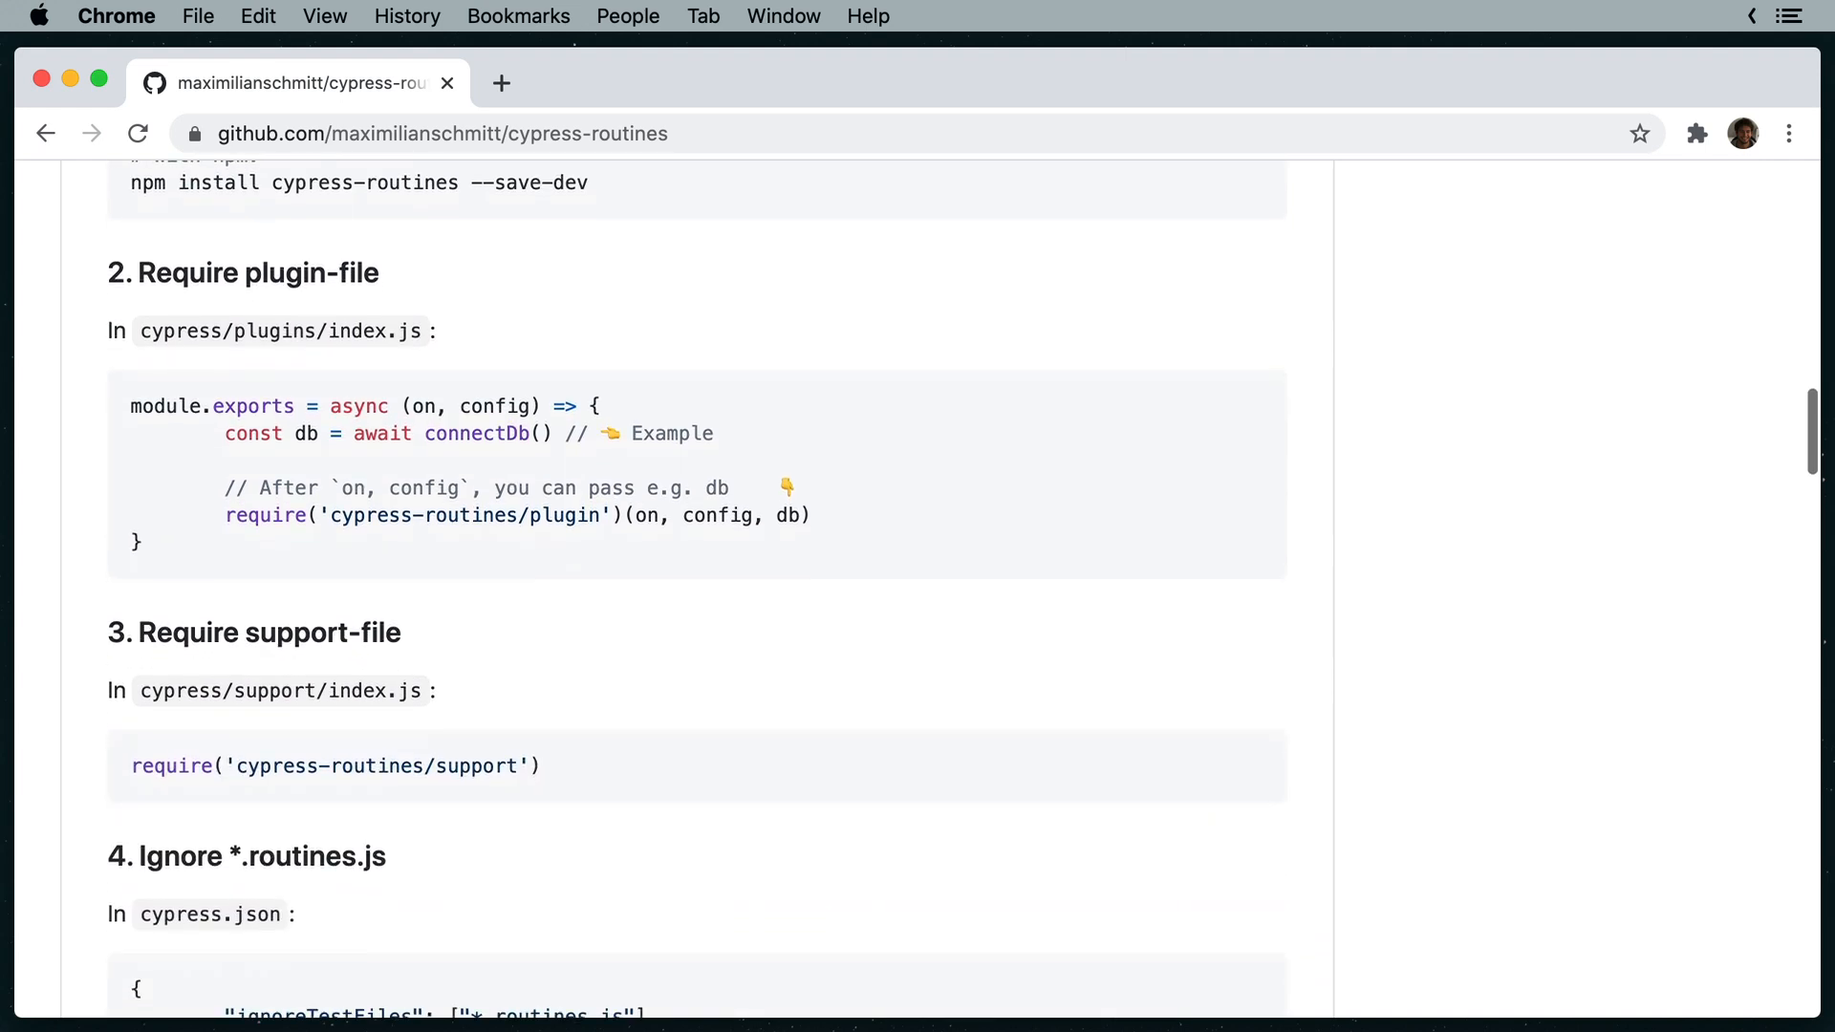
left_click_drag(226, 514, 633, 514)
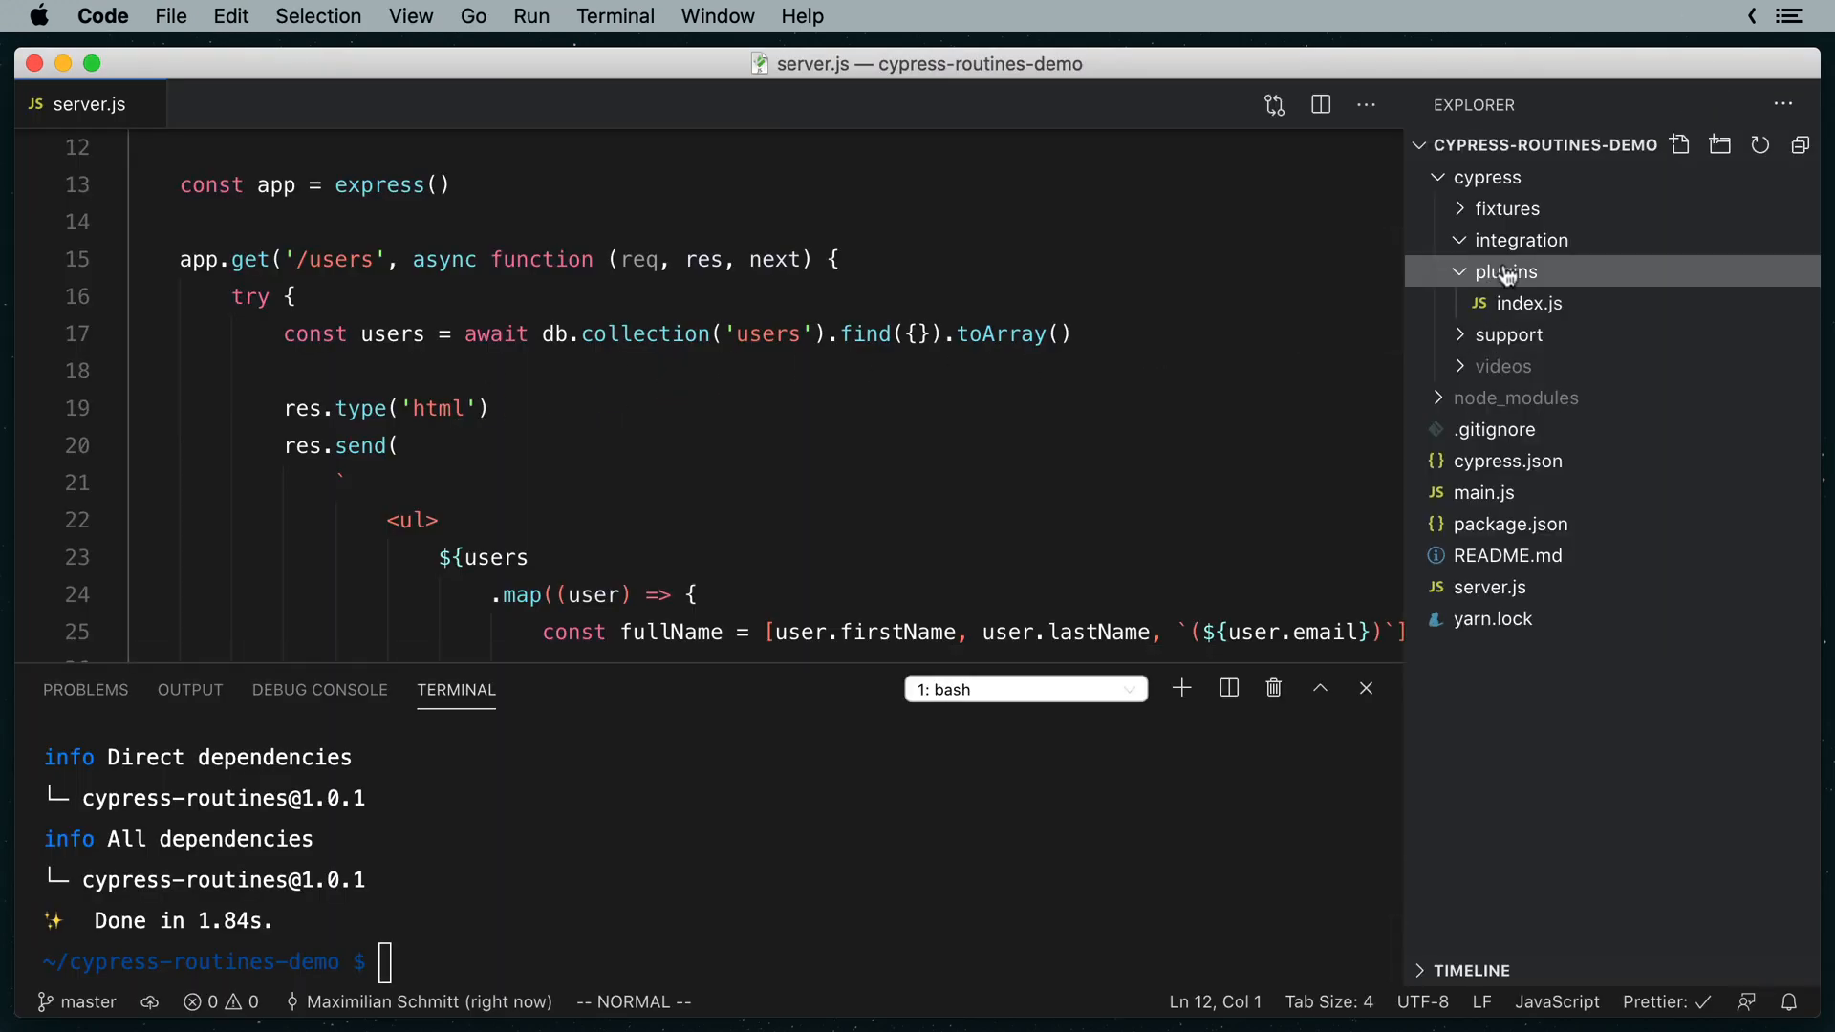
Add require('cypress-routines/plugin')(on, config, db) to cypress/plugins/index.js after the getDb line
left_click(1529, 304)
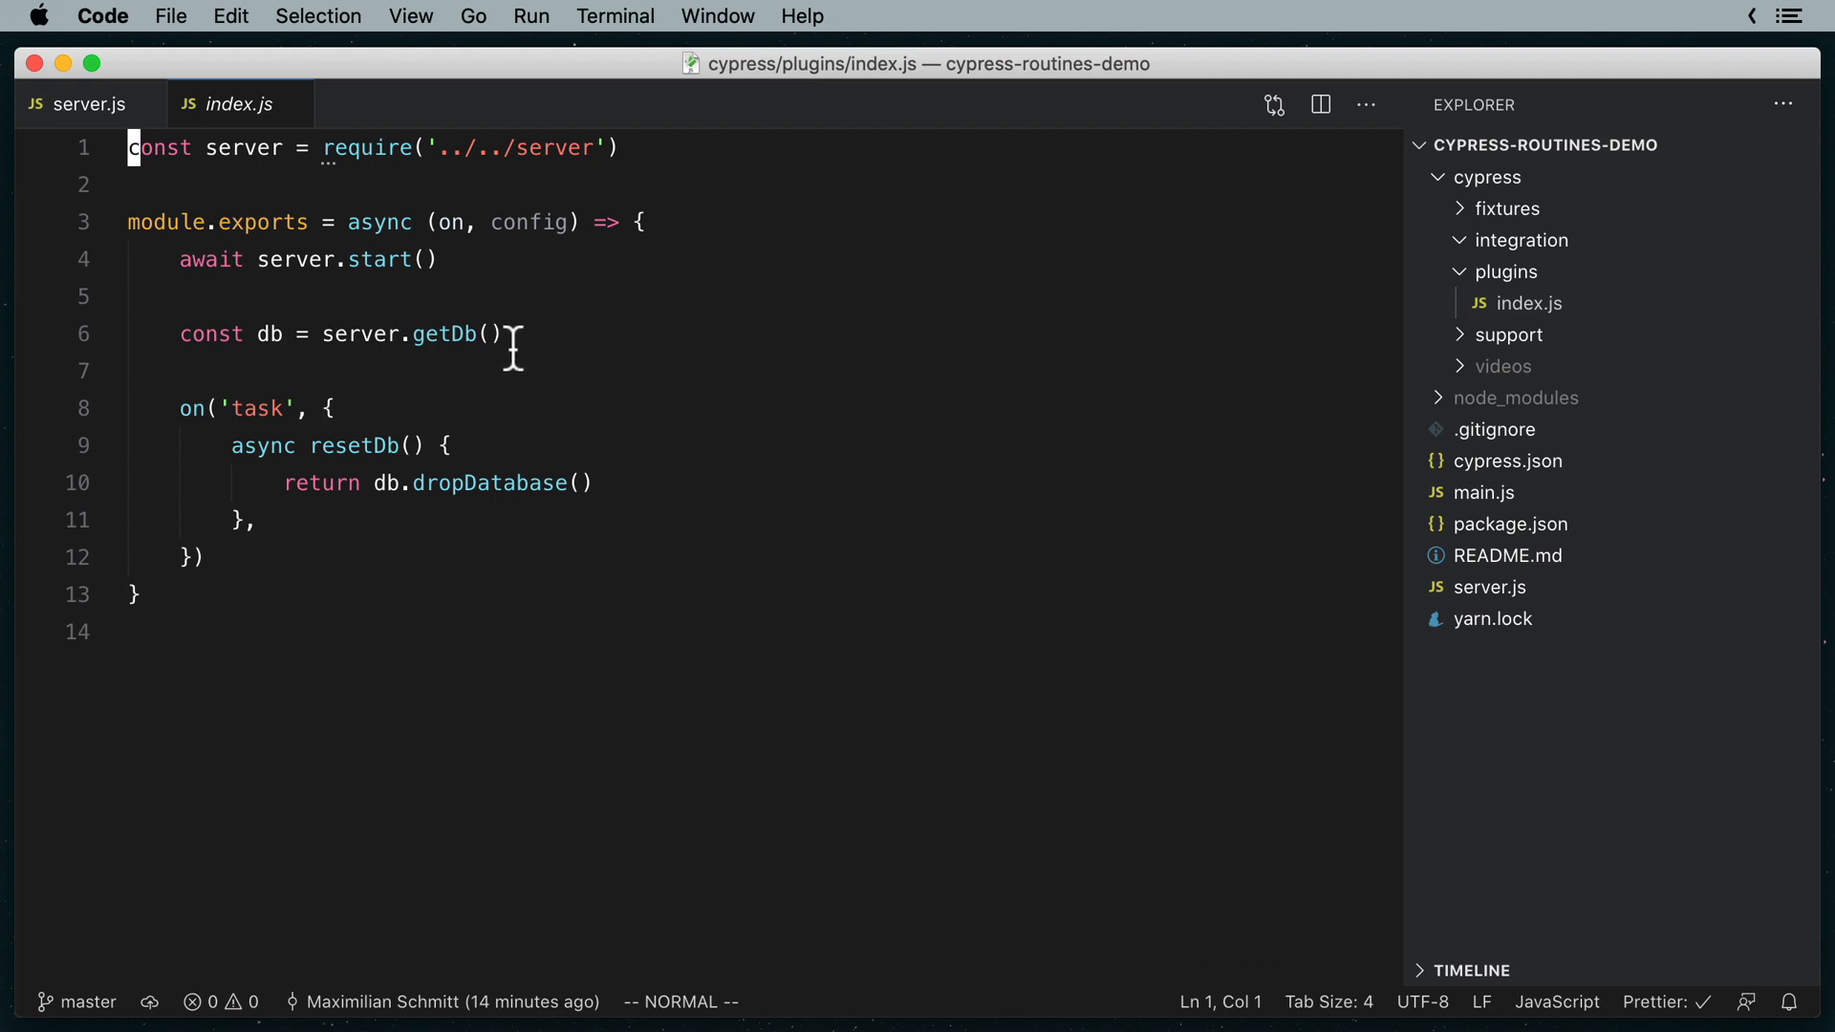
type("require('cypress-routines/plugin')(on, config, db)")
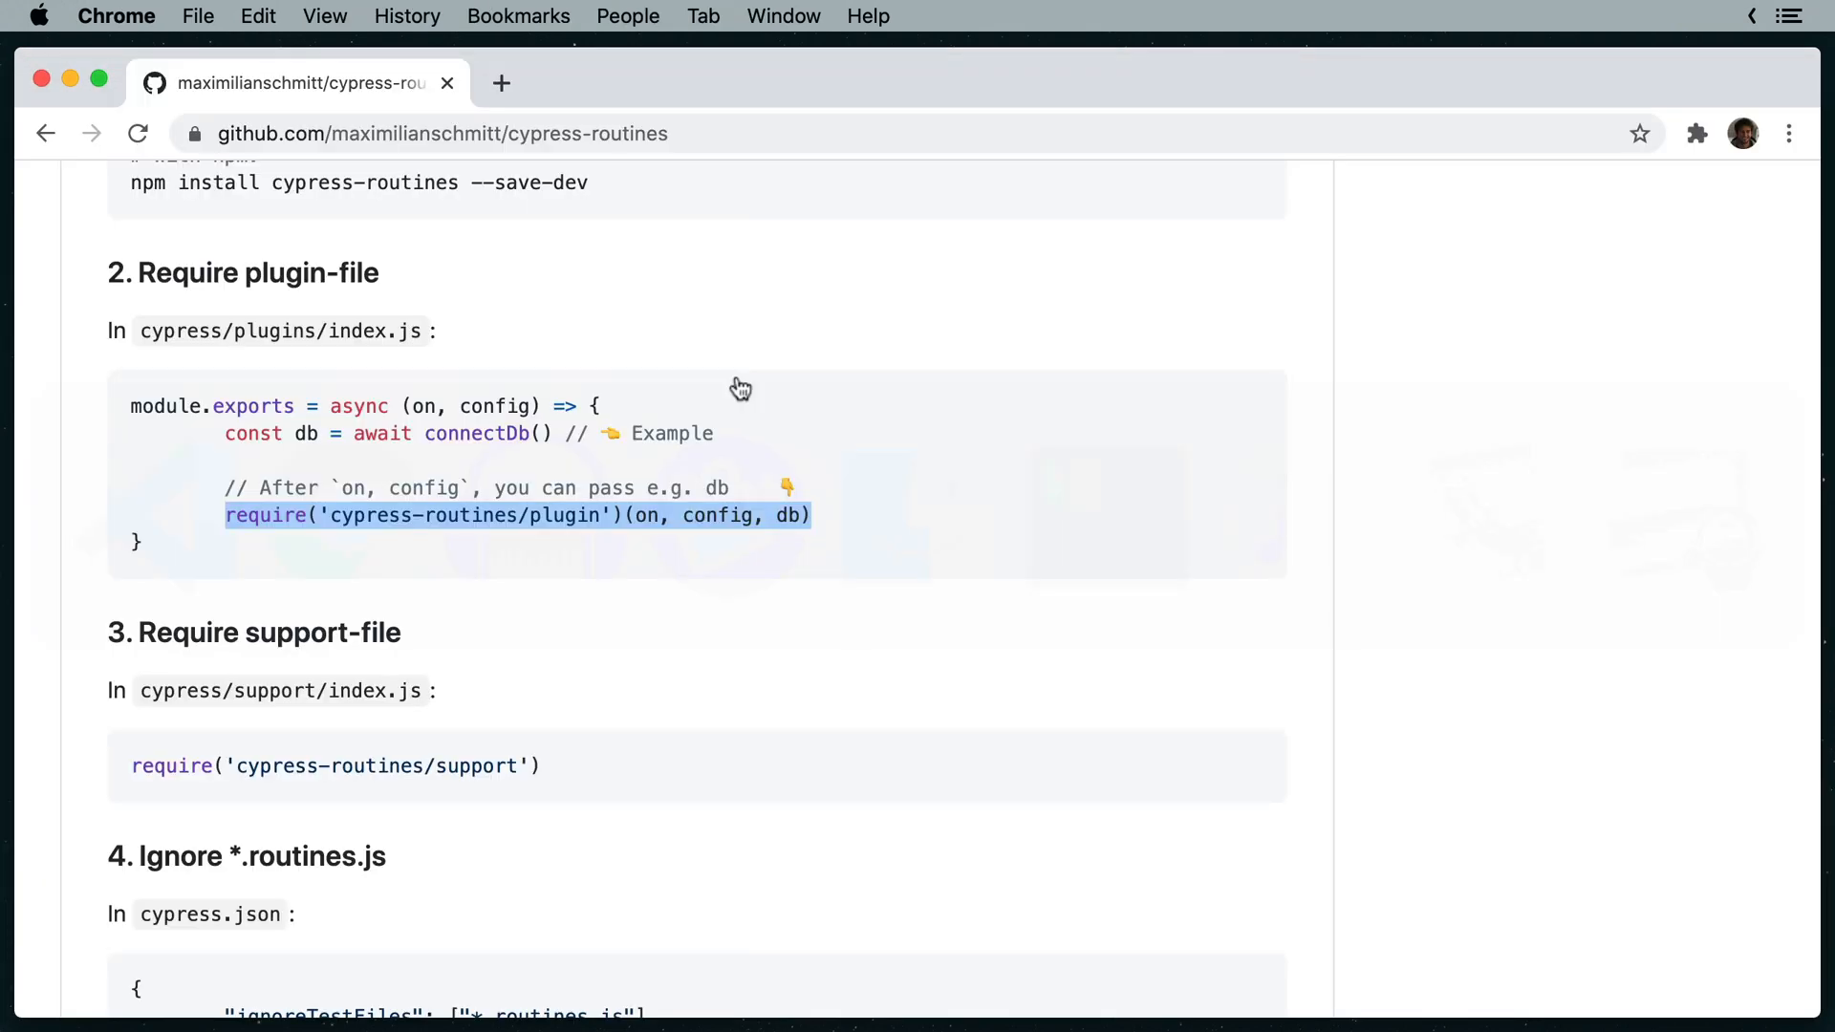
scroll("down", 3)
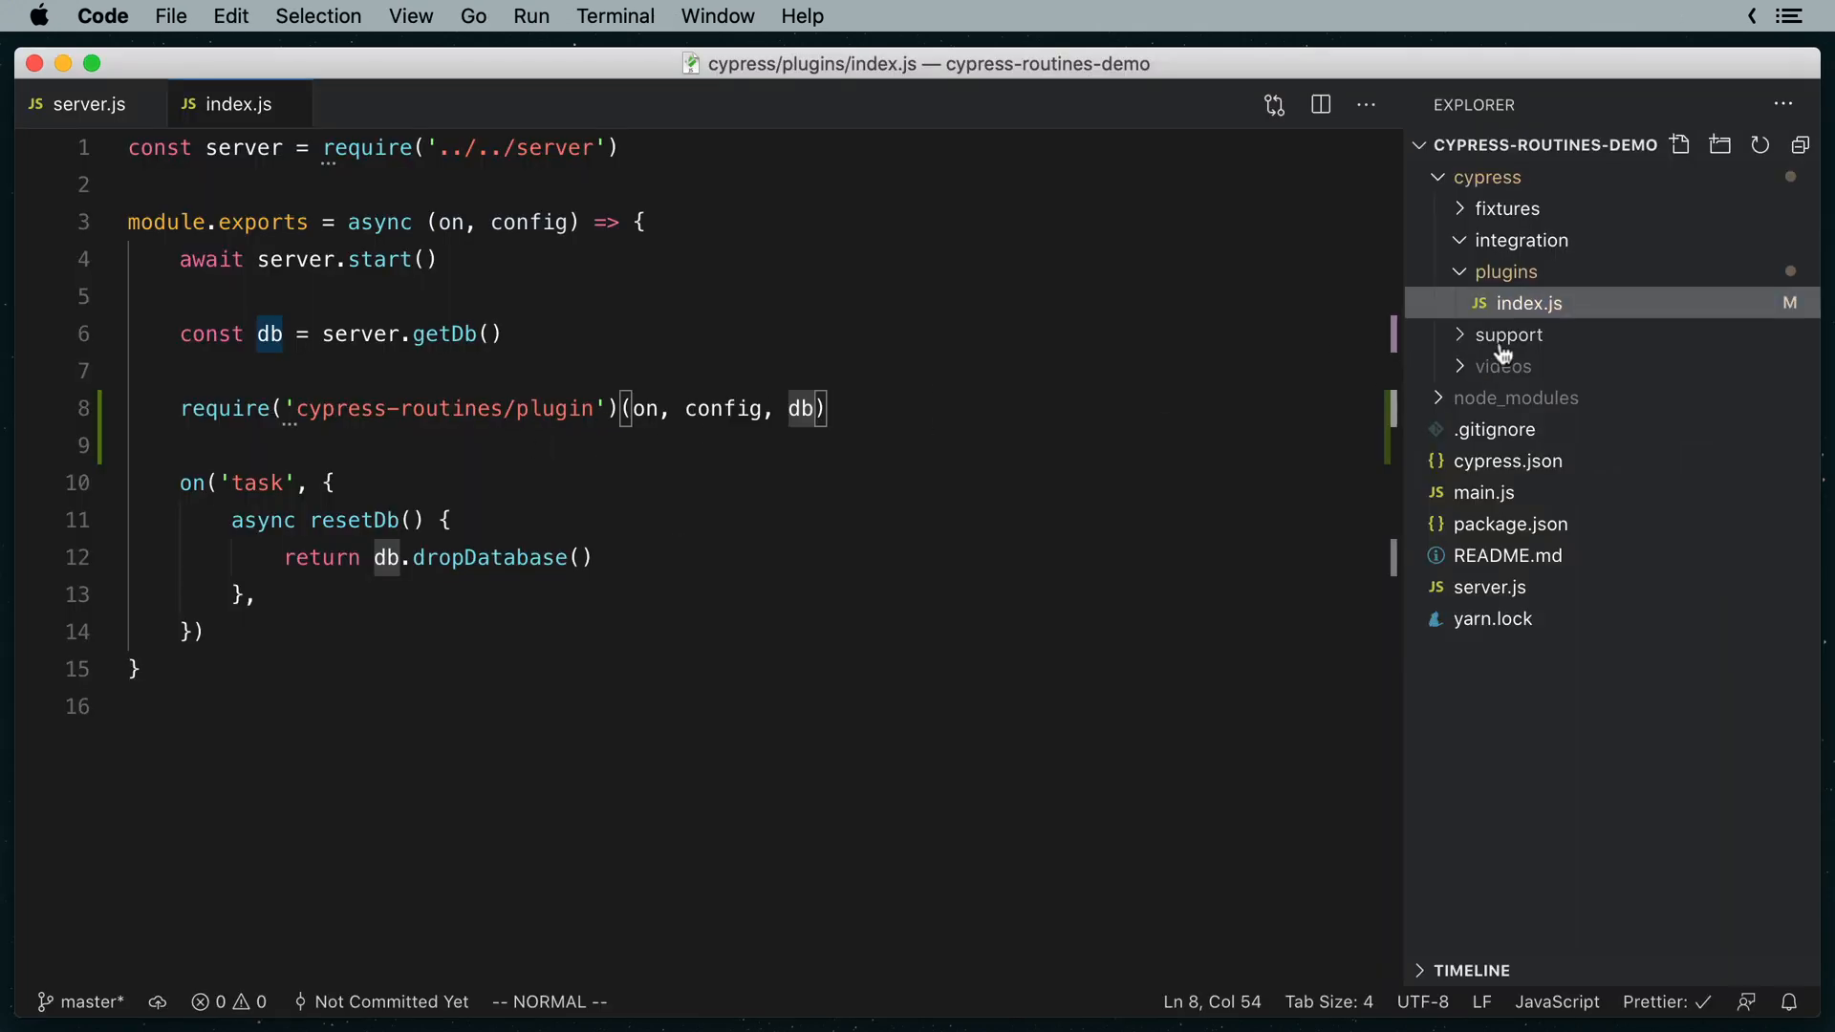
left_click(1529, 367)
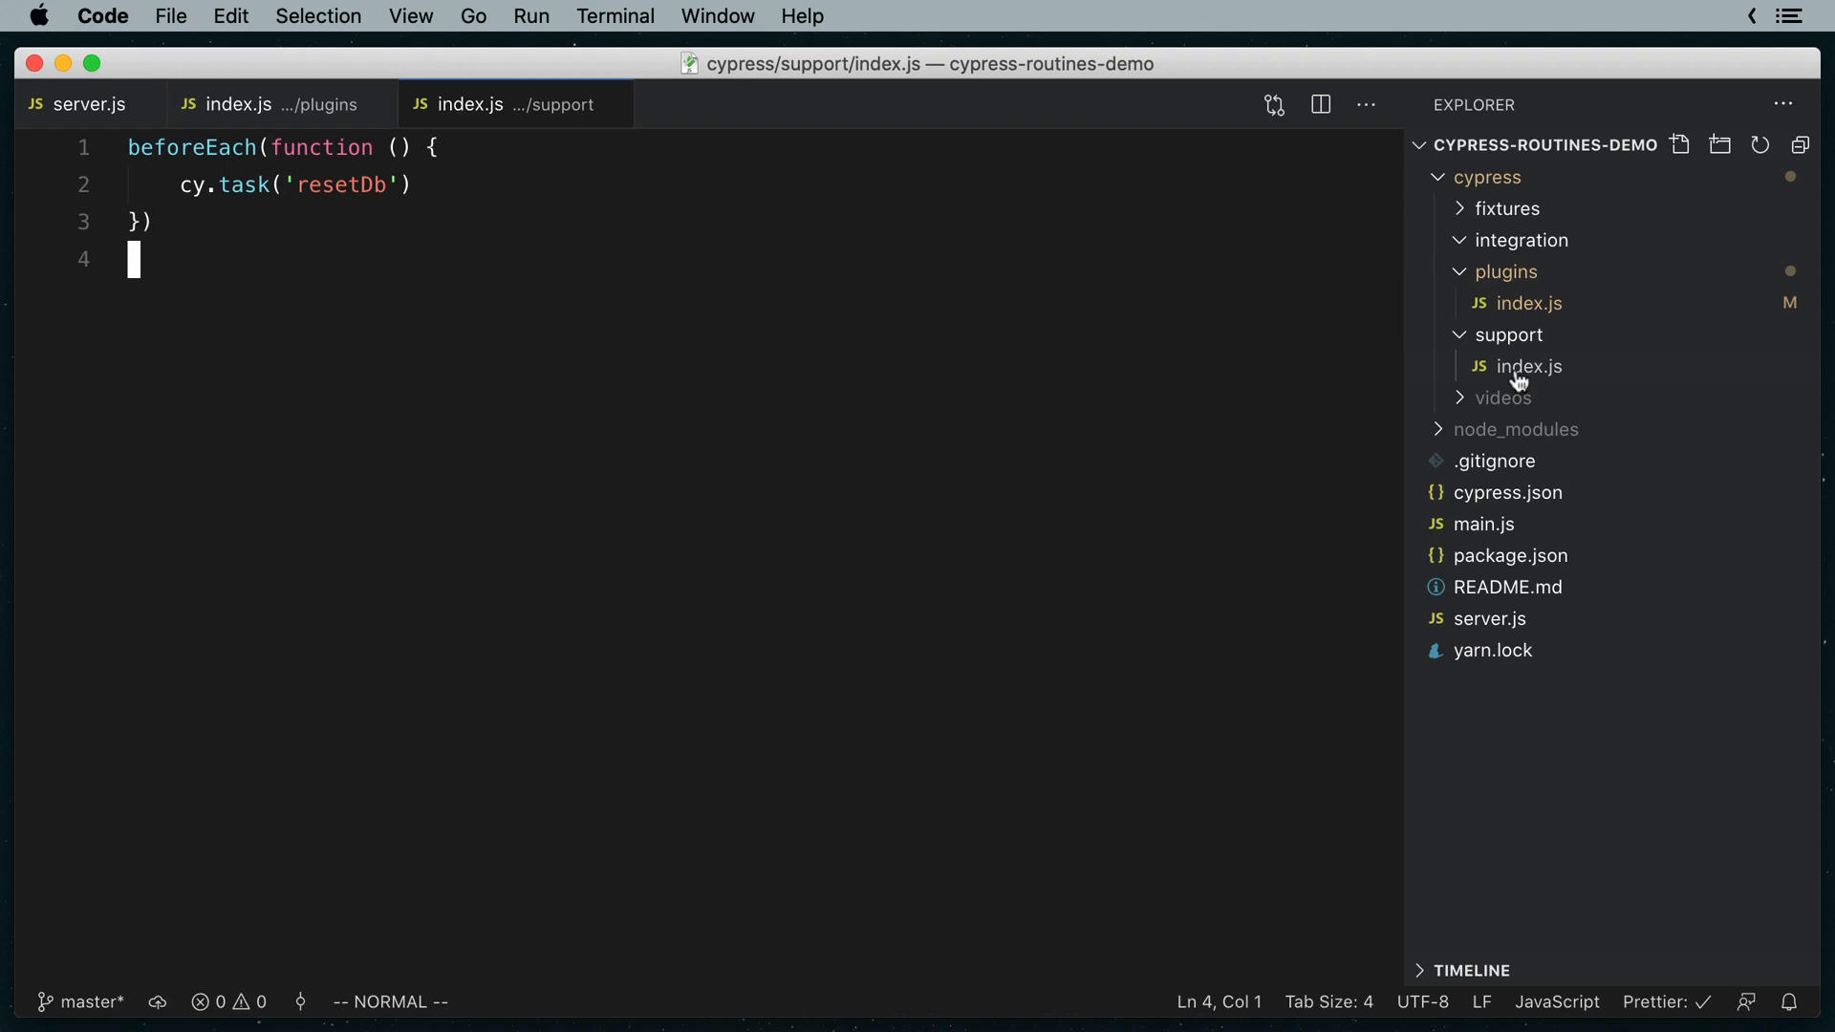
Add require('cypress-routines/support') at the top of cypress/support/index.js
left_click(132, 147)
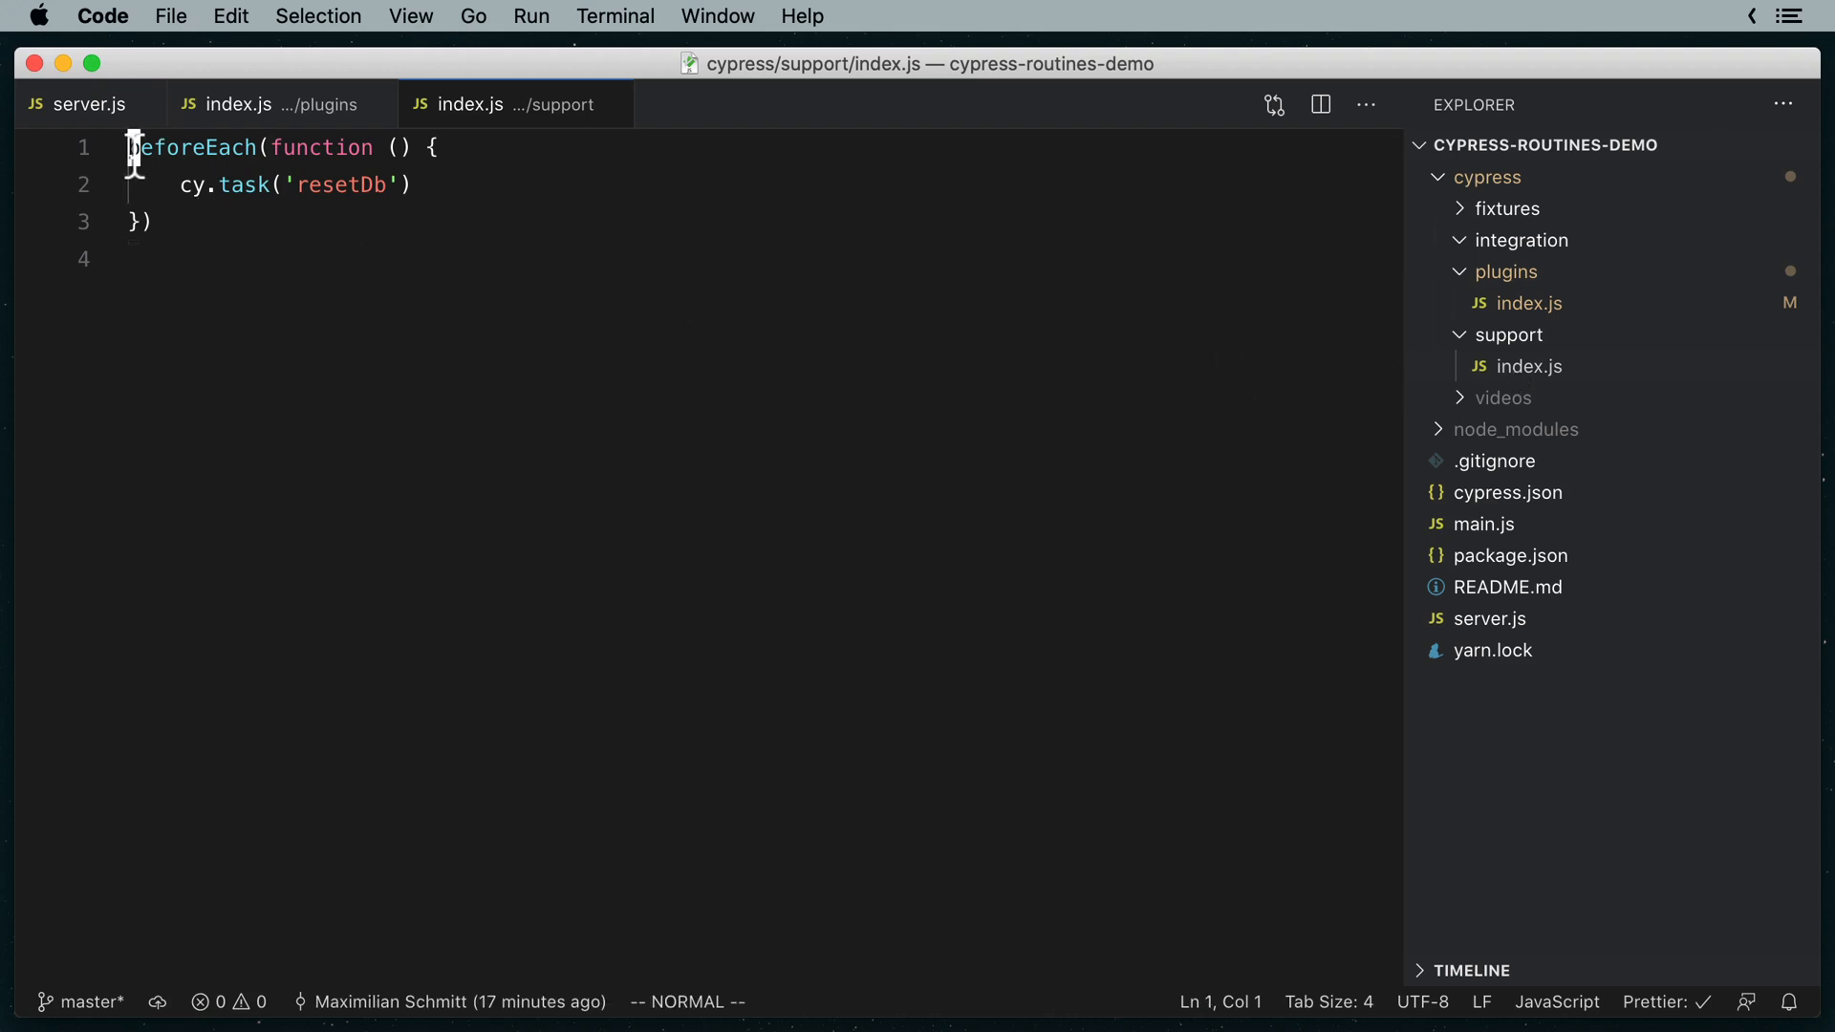
type("require('cypress-routines/support')")
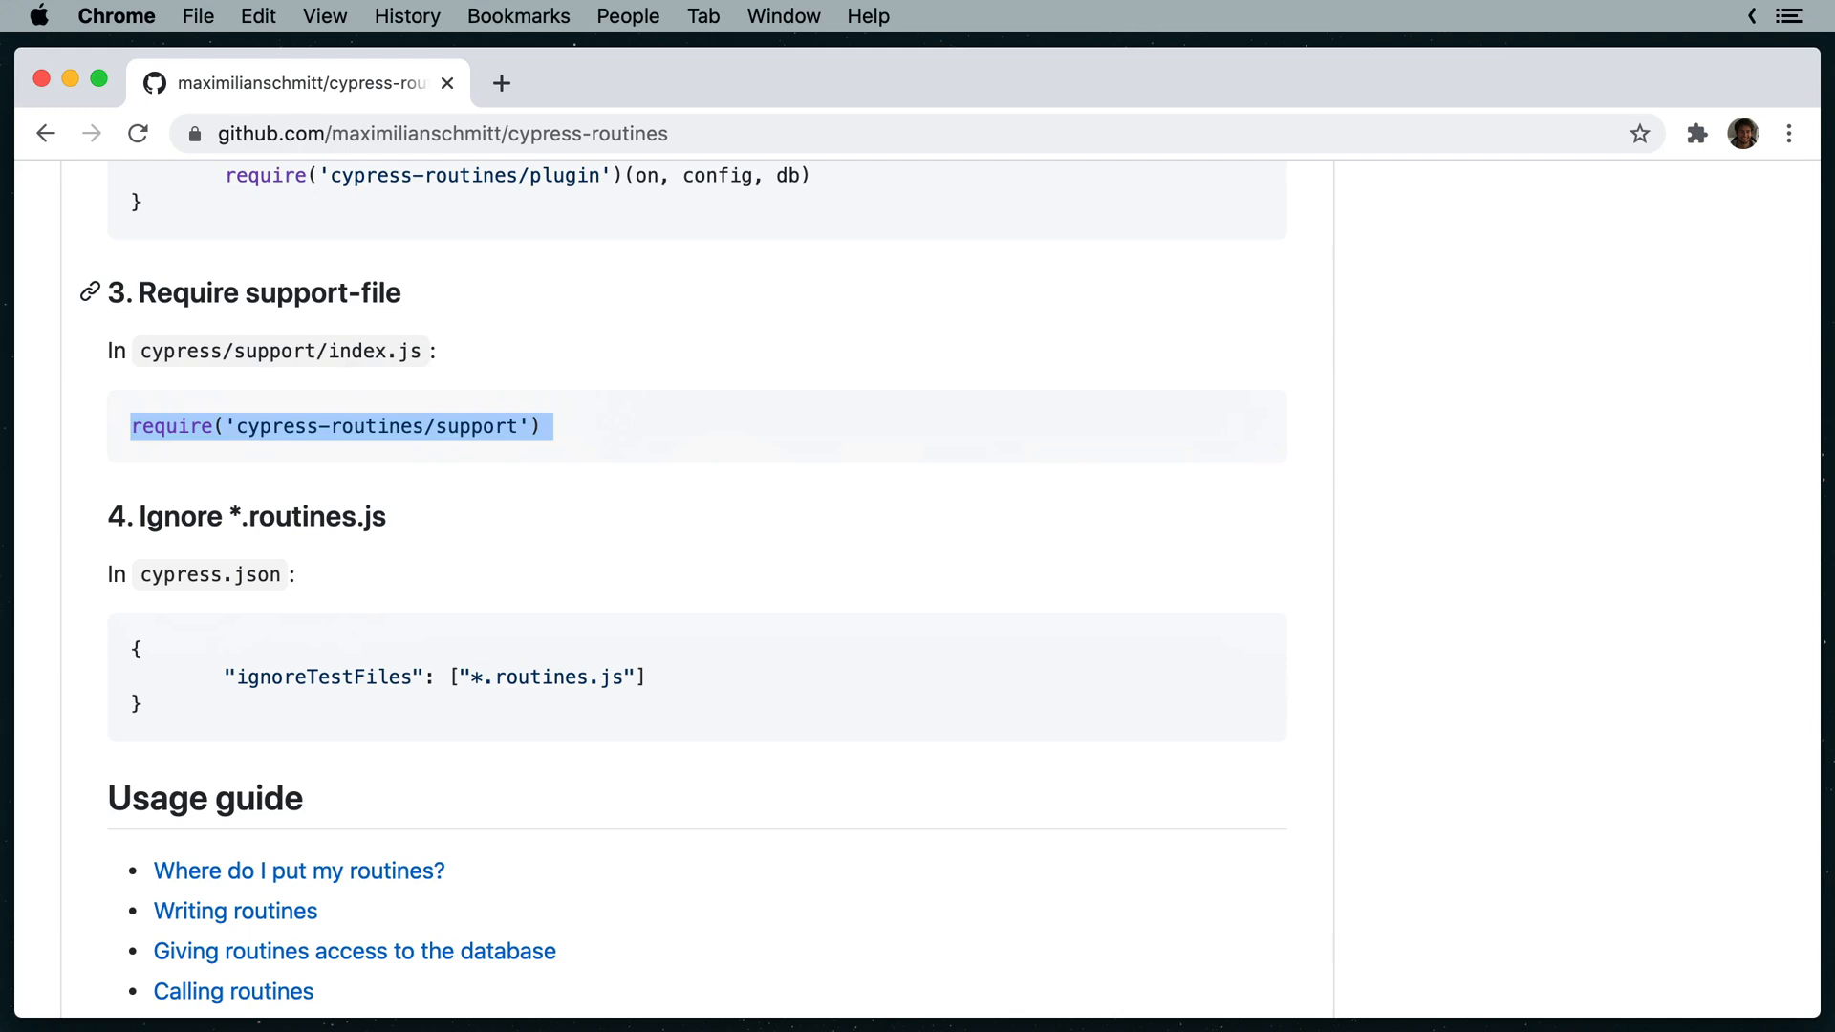
scroll("down", 3)
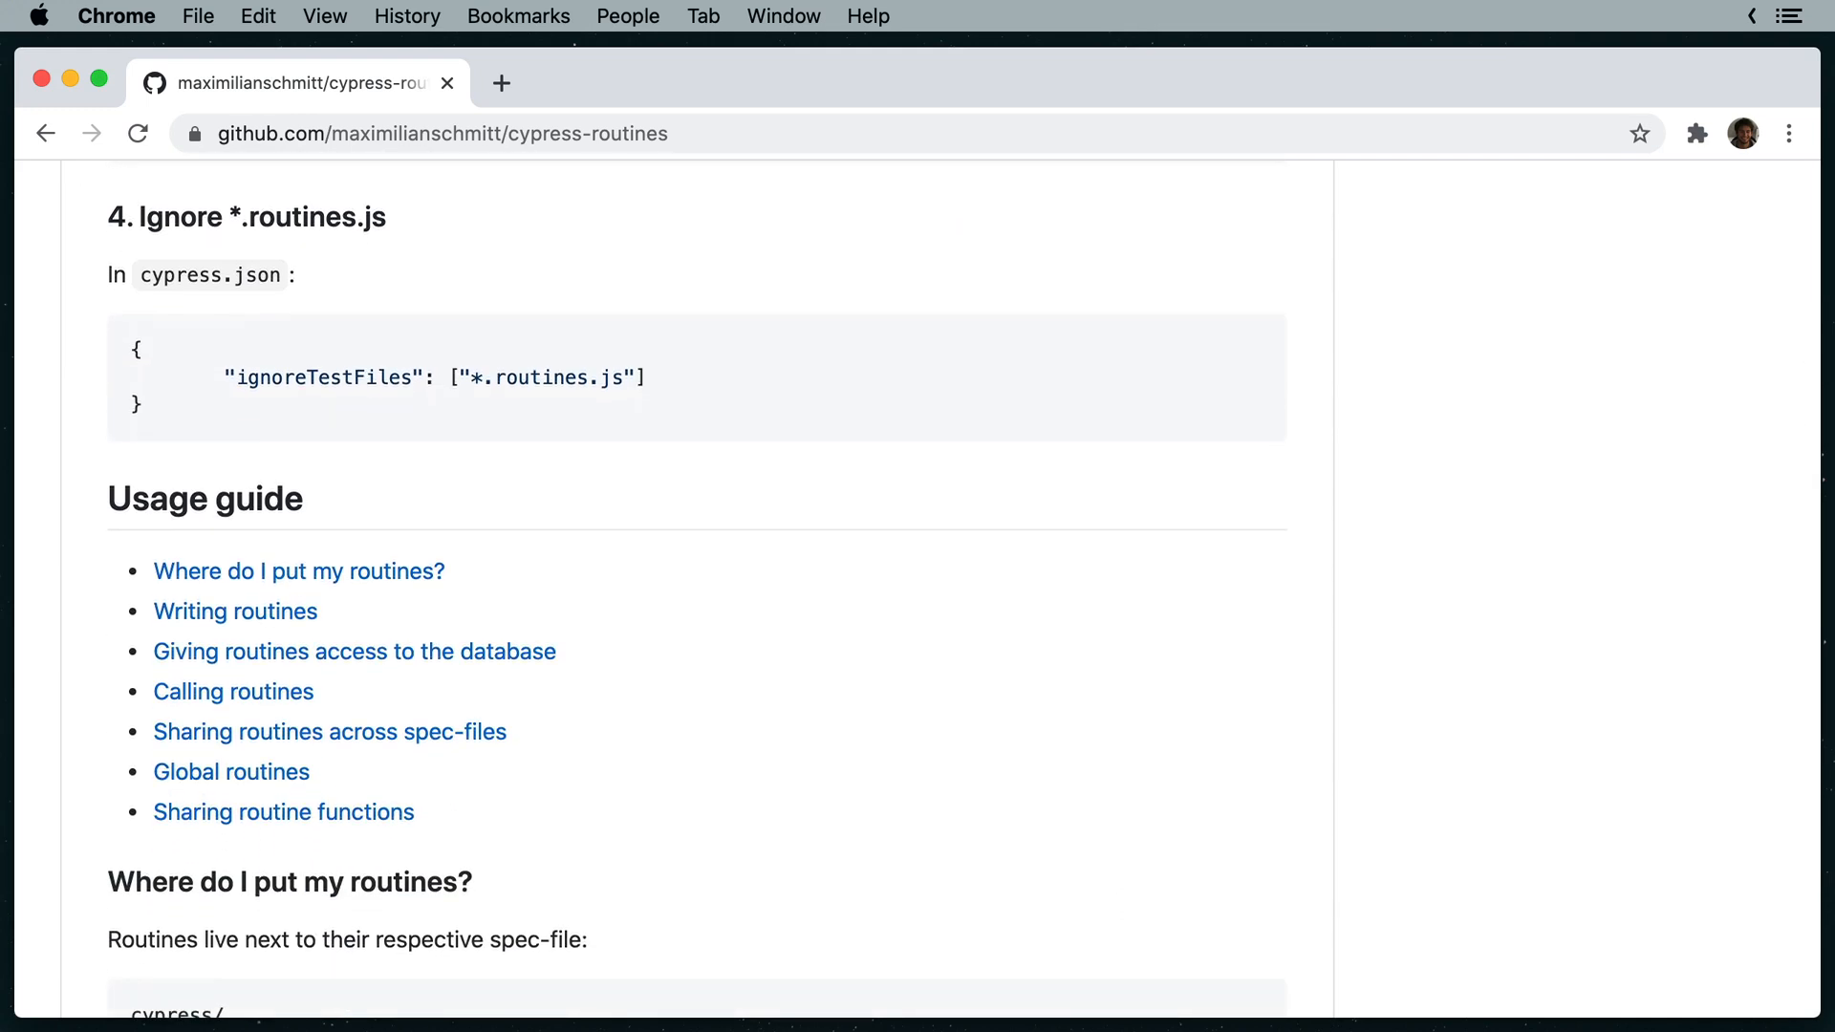
mouse_move(1046, 551)
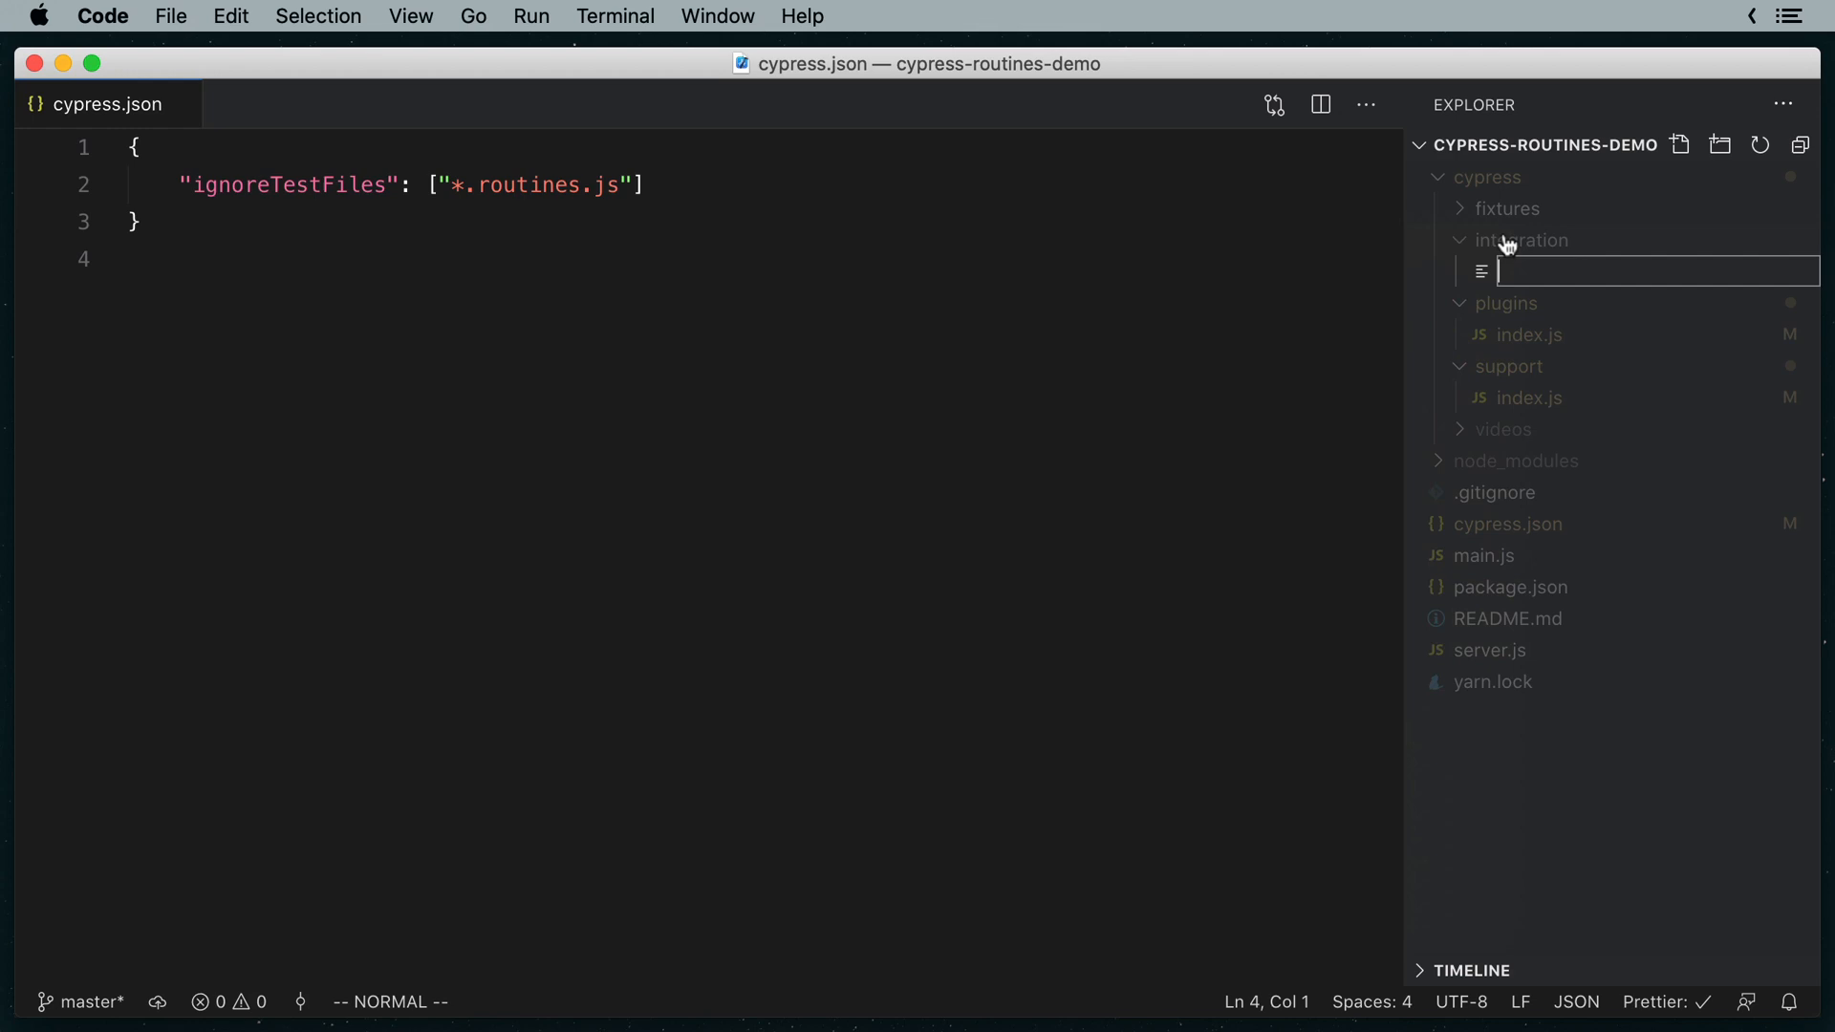
Name the new file users.spec.js and start another new file in the integration folder
type("users.spec.js")
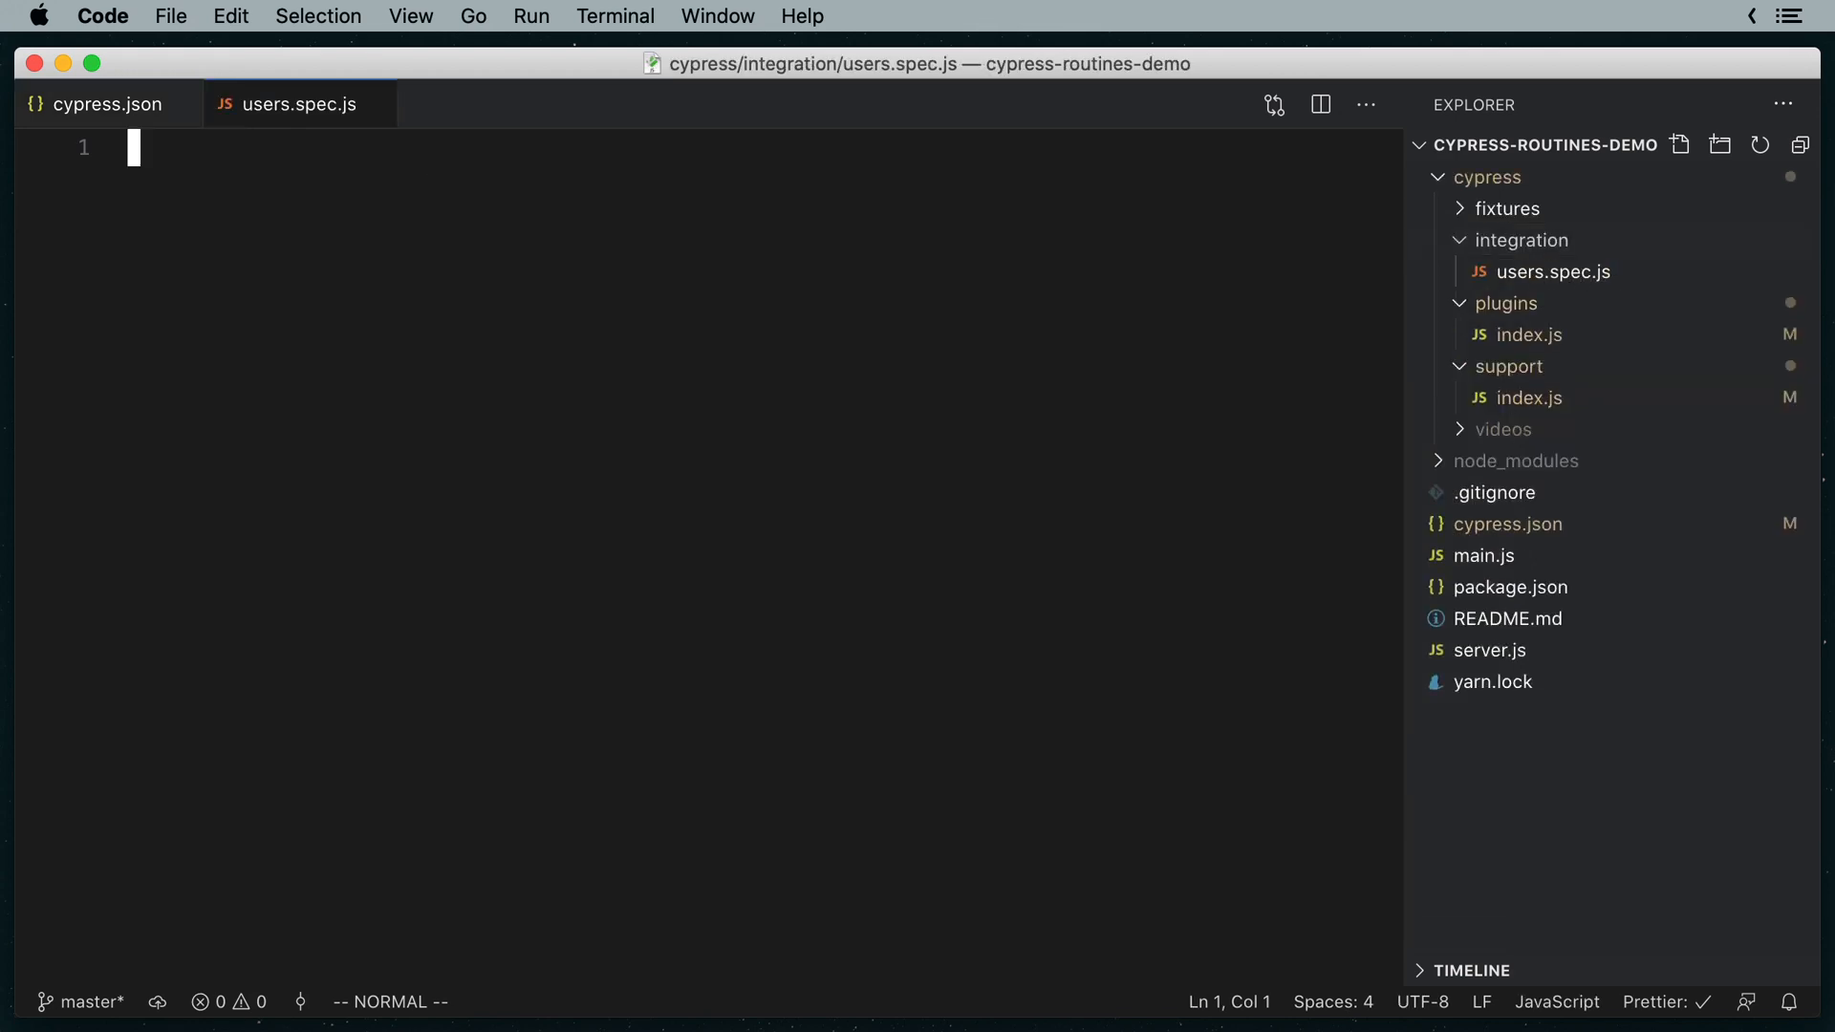
right_click(1525, 241)
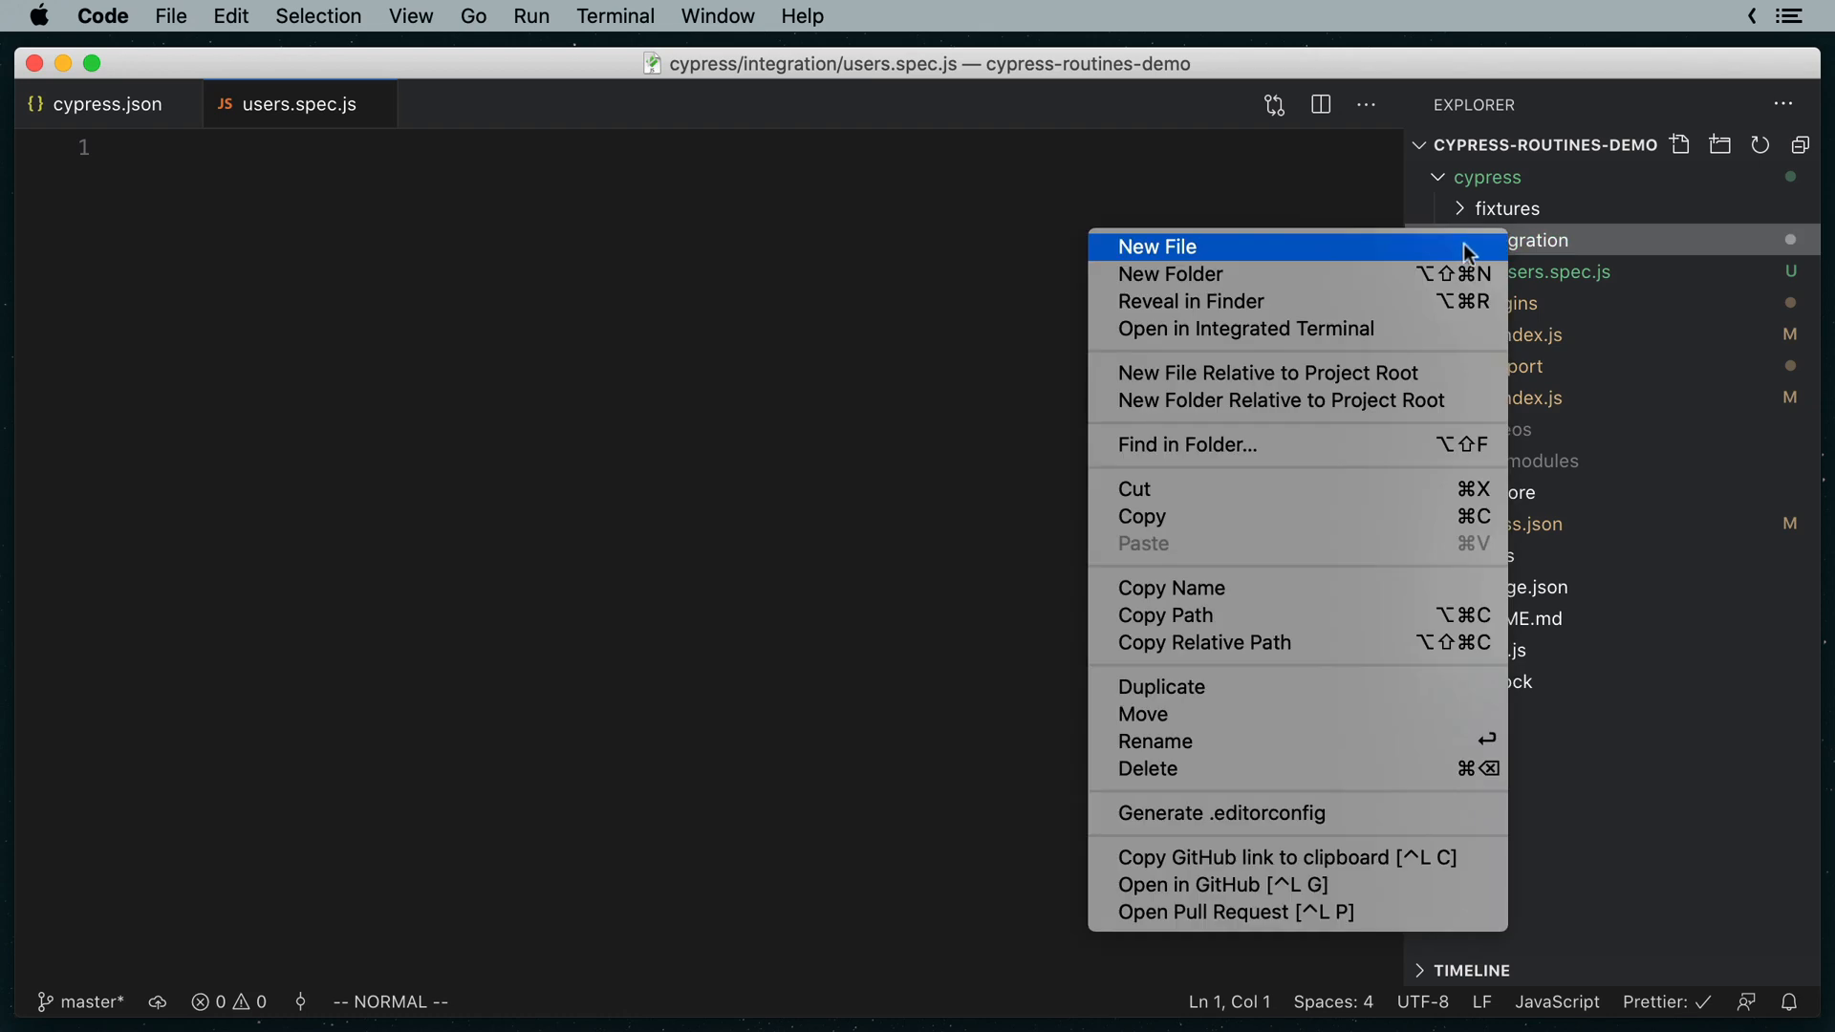
left_click(1156, 247)
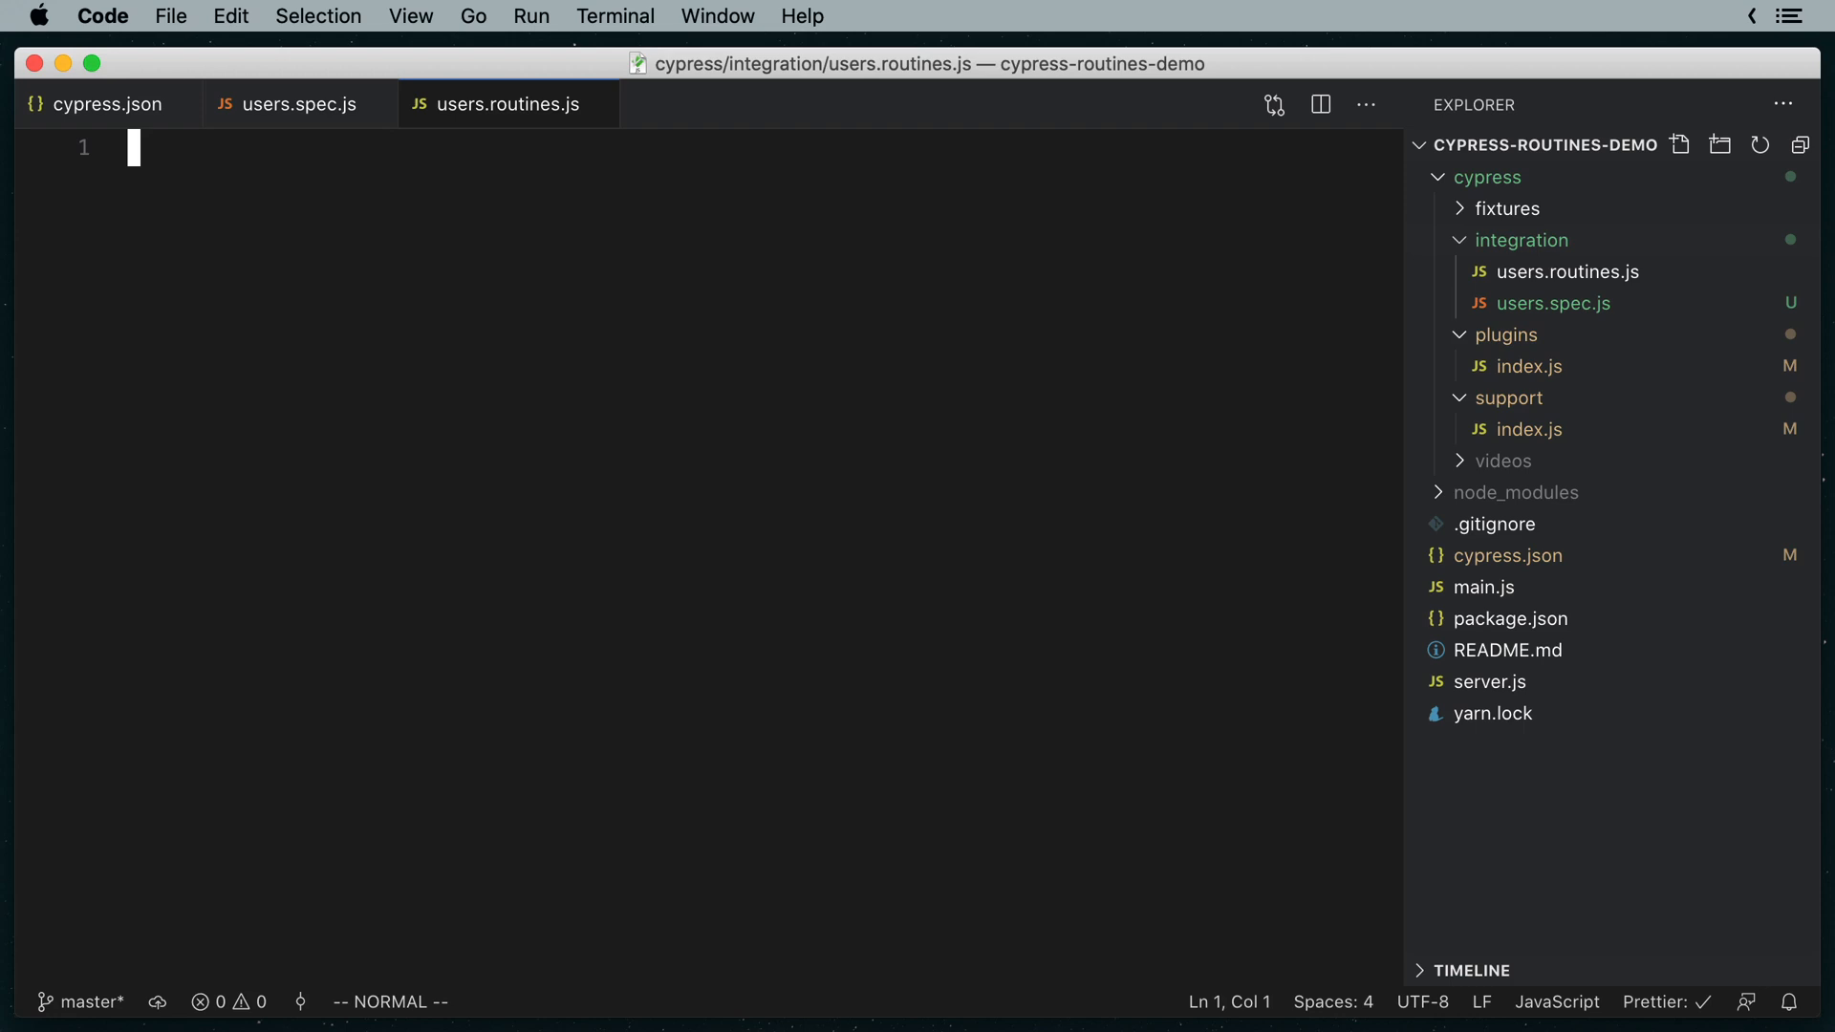
Export a module from users.routines.js declaring an async createUsers(users) routine
type("module.exports = function (db) {")
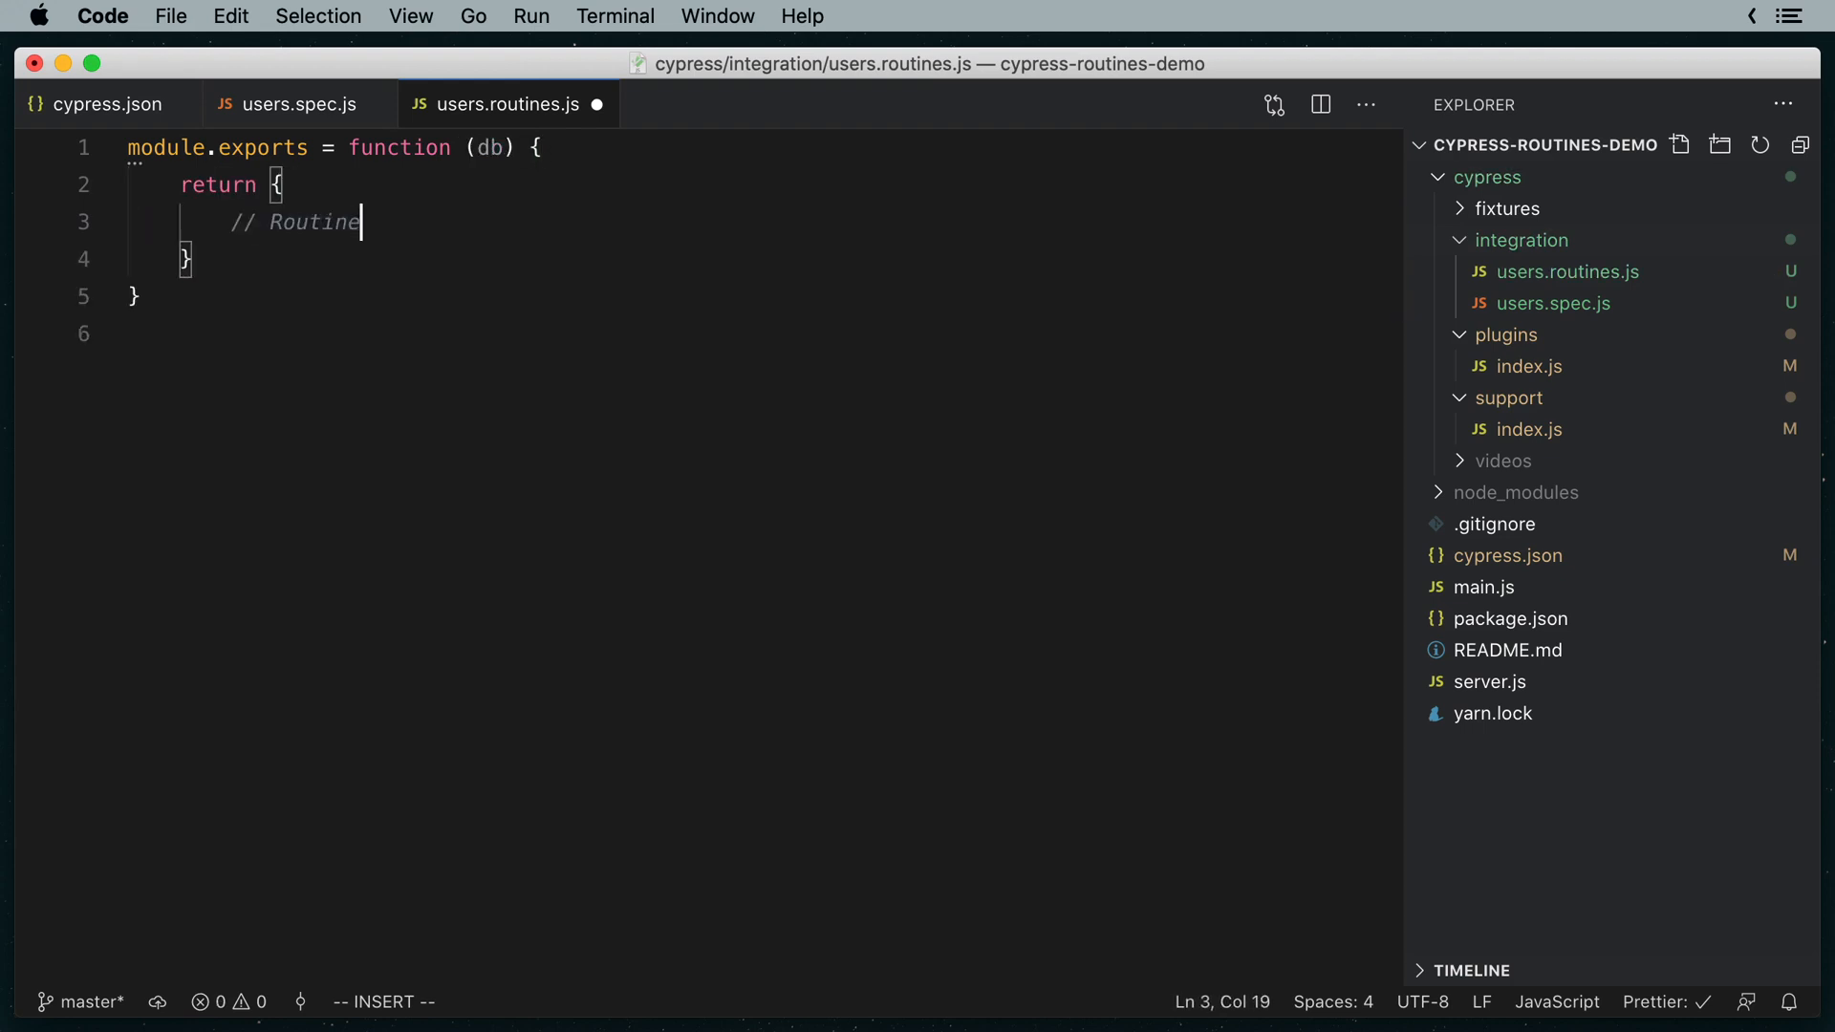
type("will go here...")
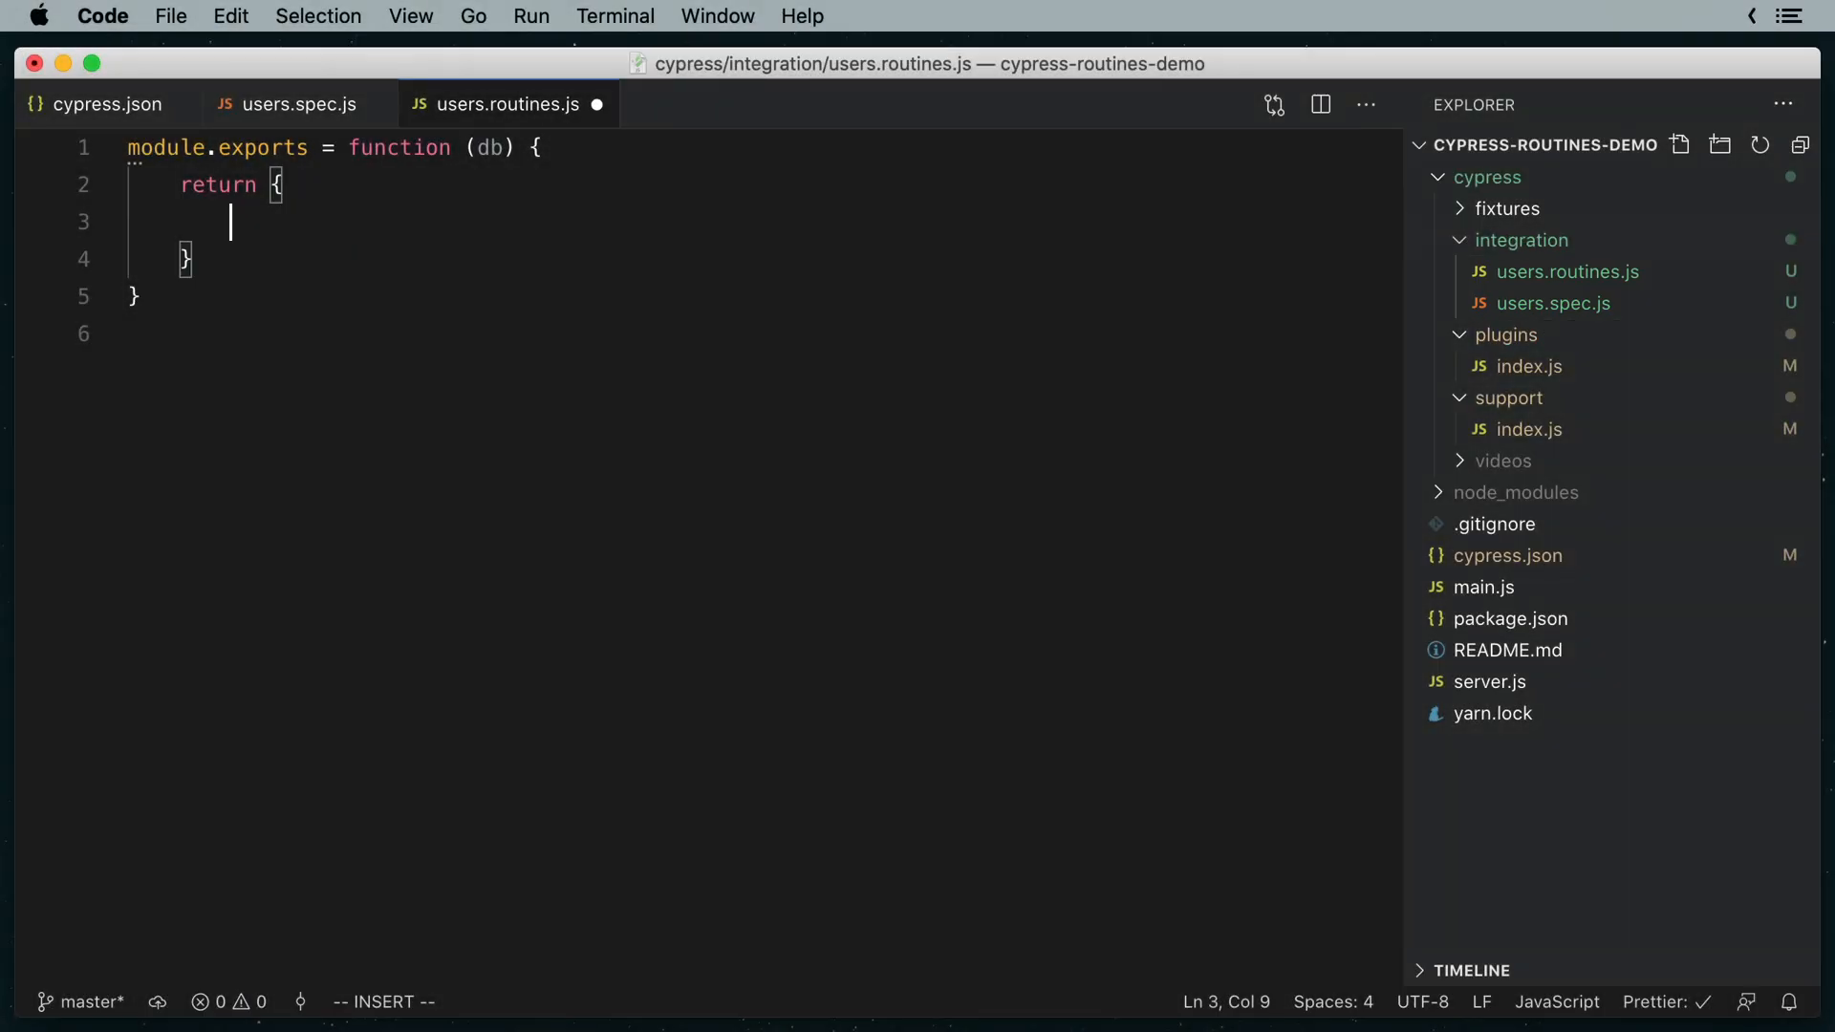
type("async createUse")
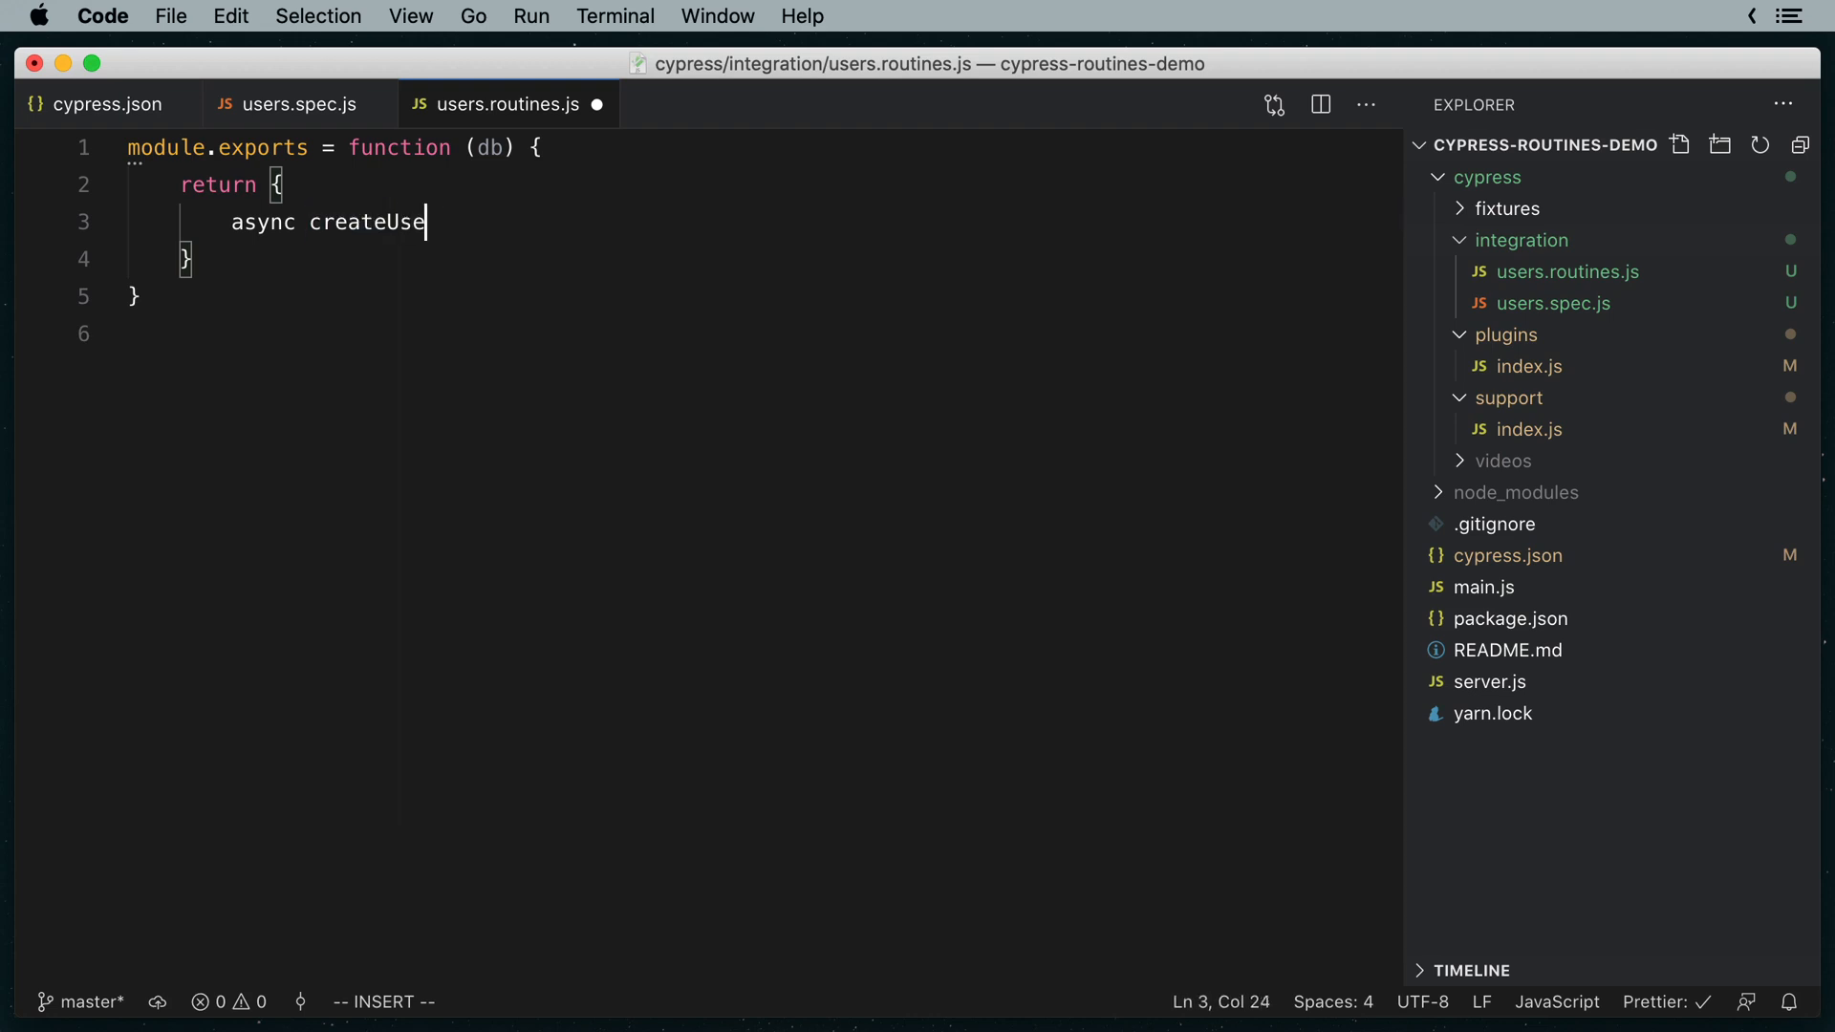
type("rs()")
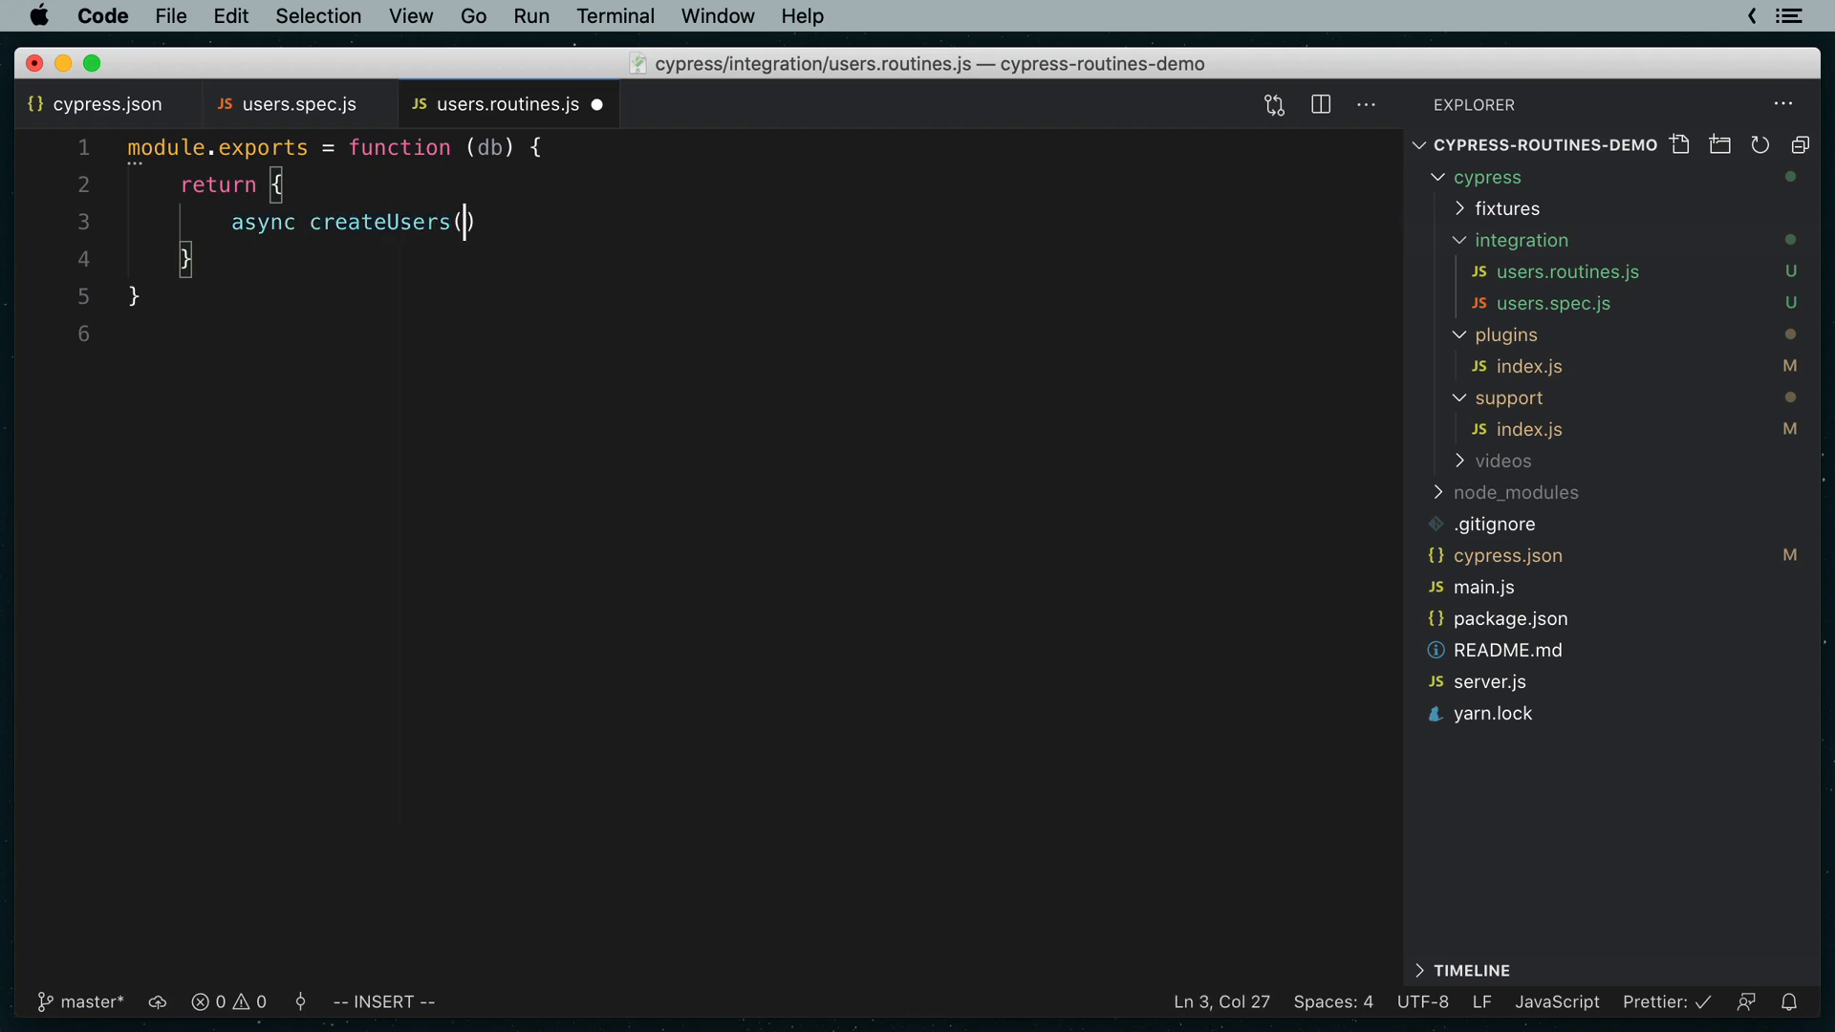
type("users) {")
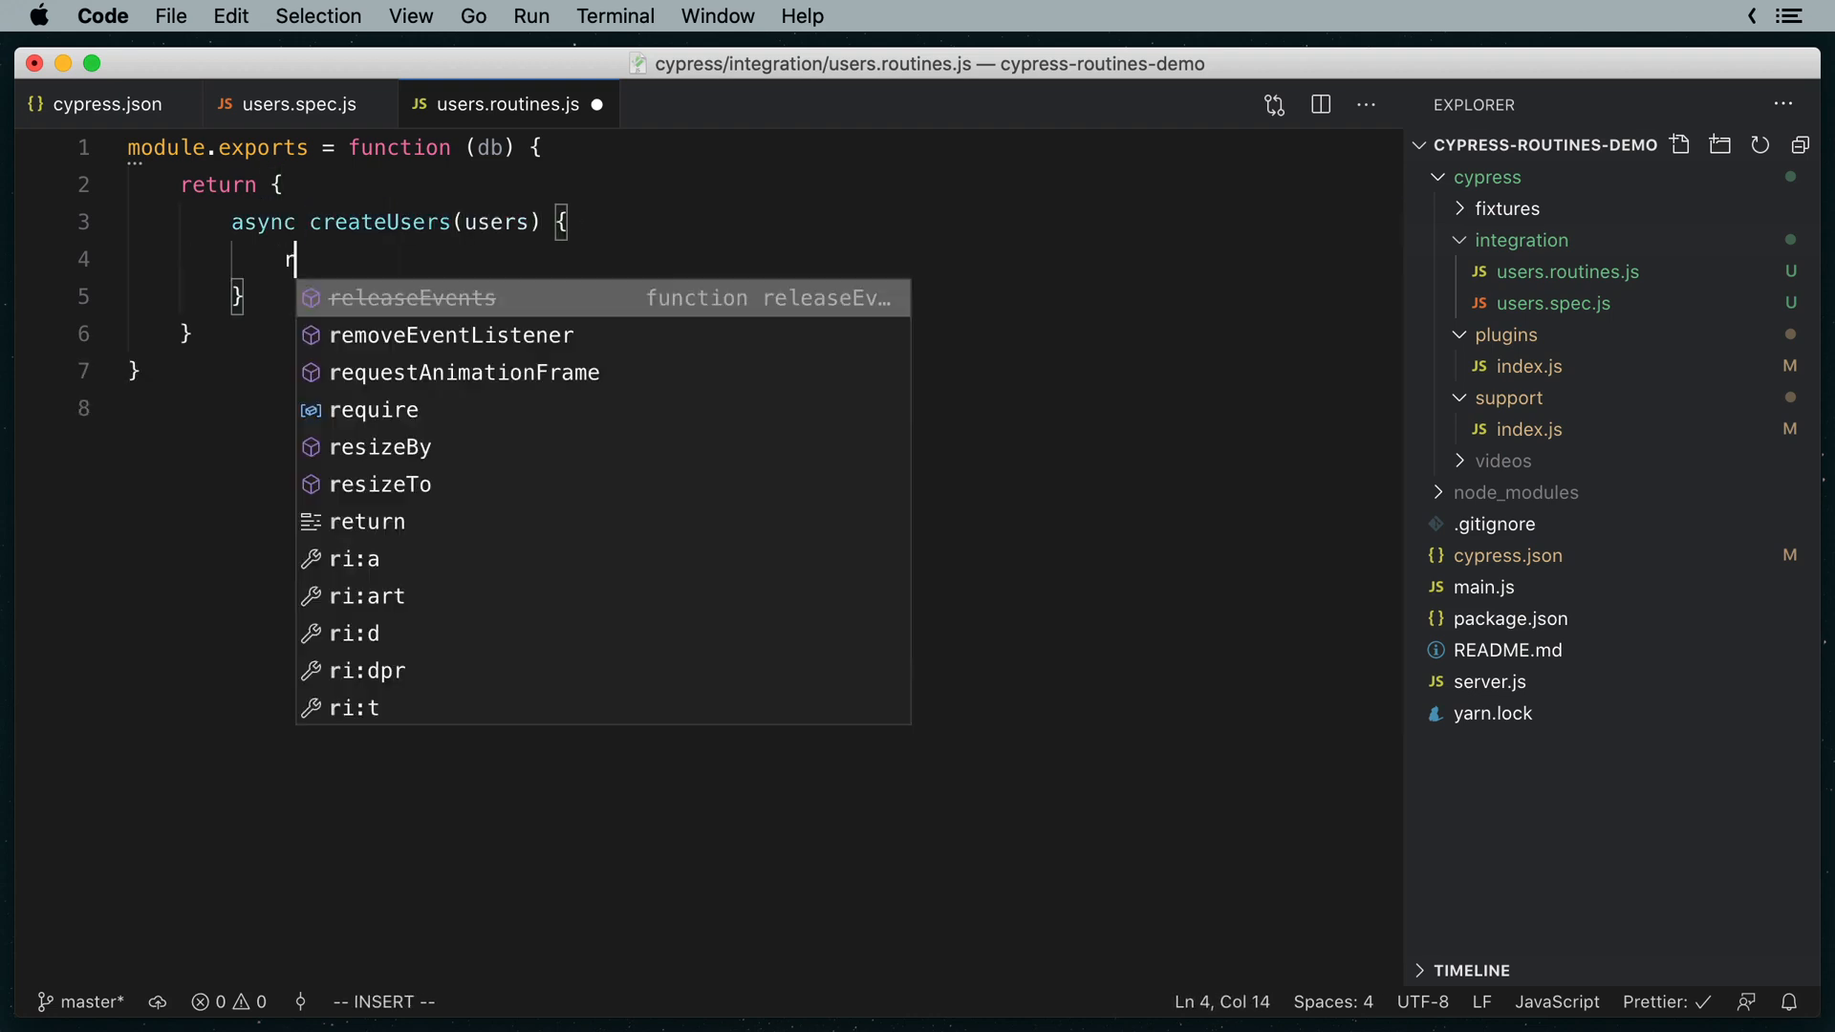
Make createUsers return db.collection('users').insertMany(users)
type("return db.collection('users')")
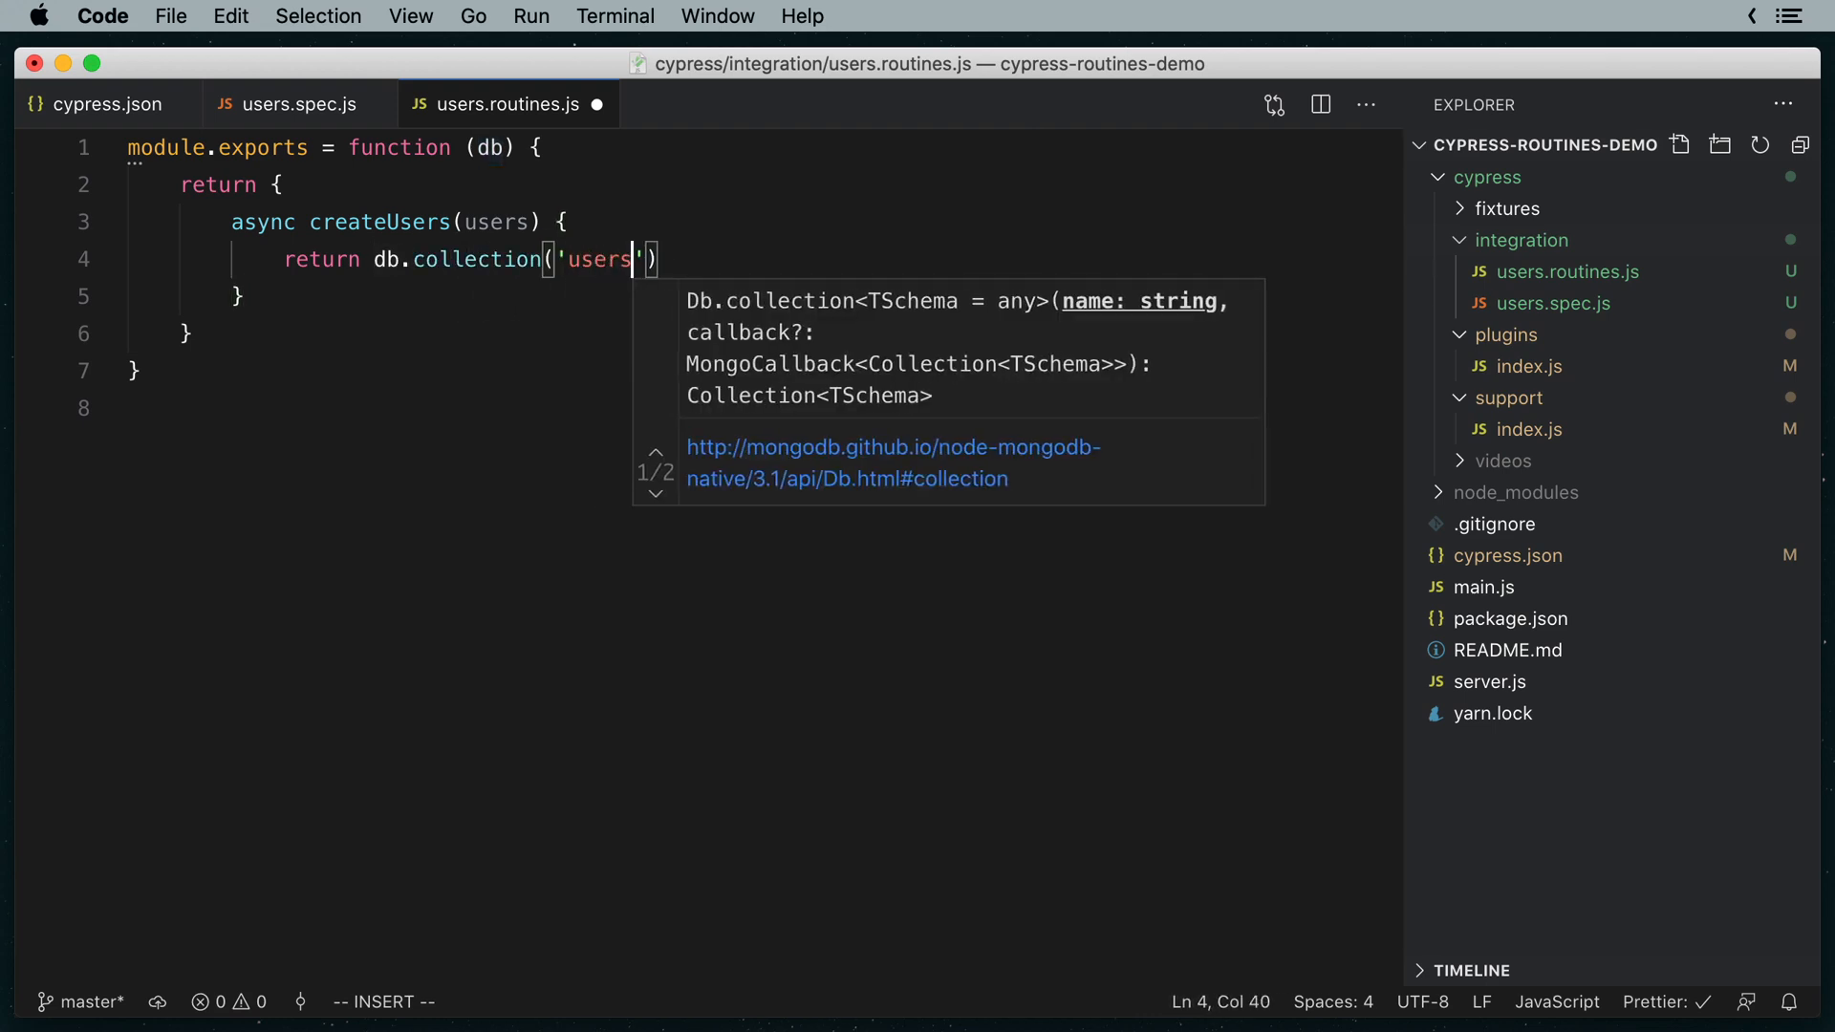
type(".insertMany(users")
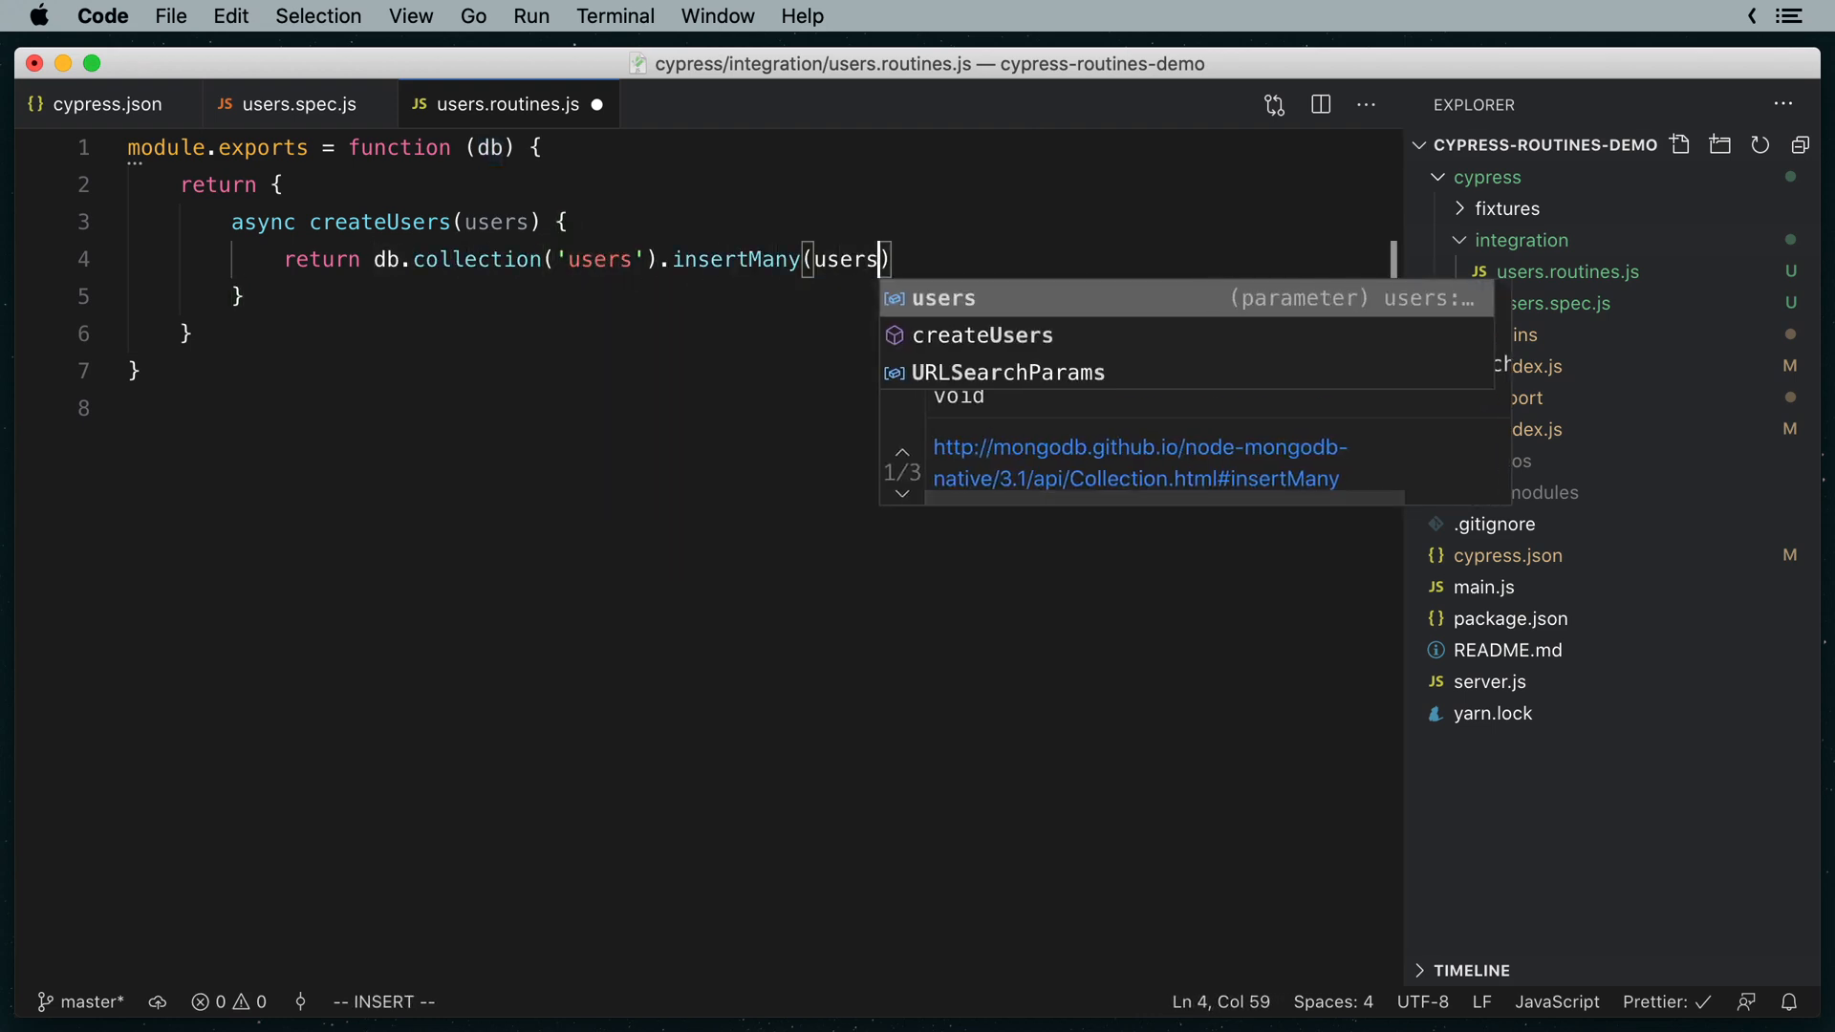
key("Escape")
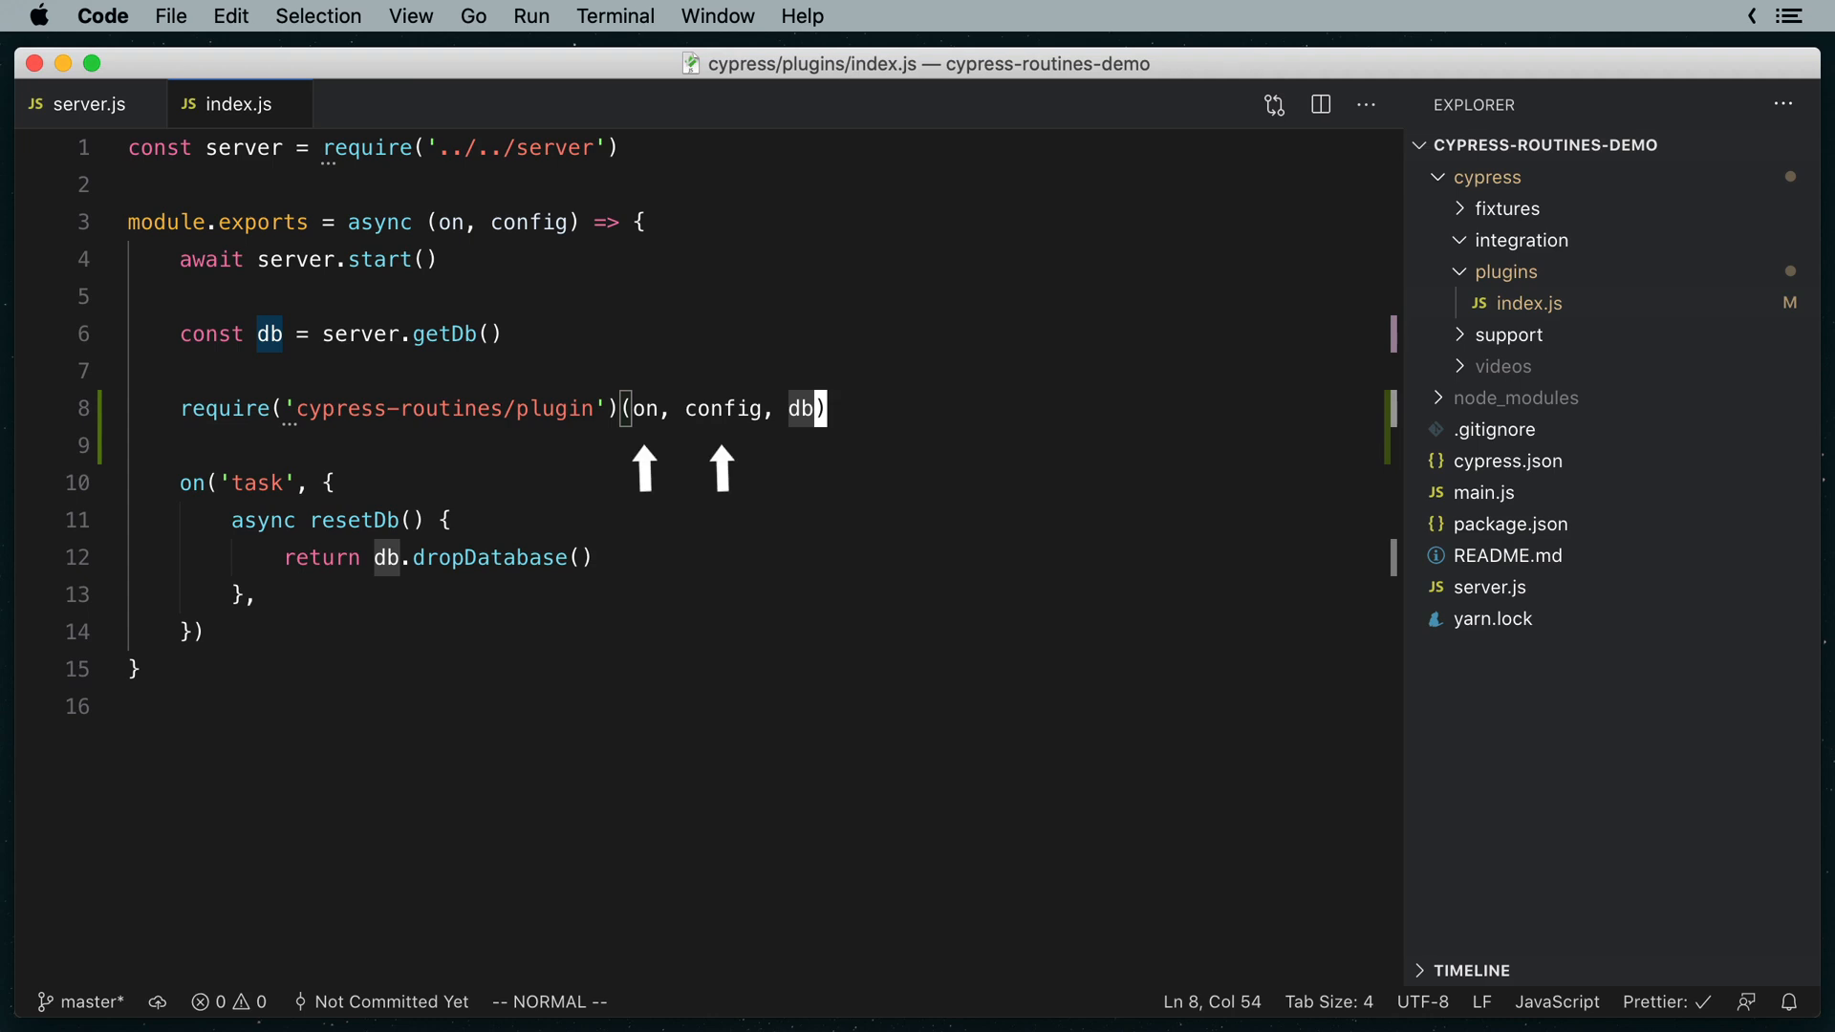
left_click(508, 103)
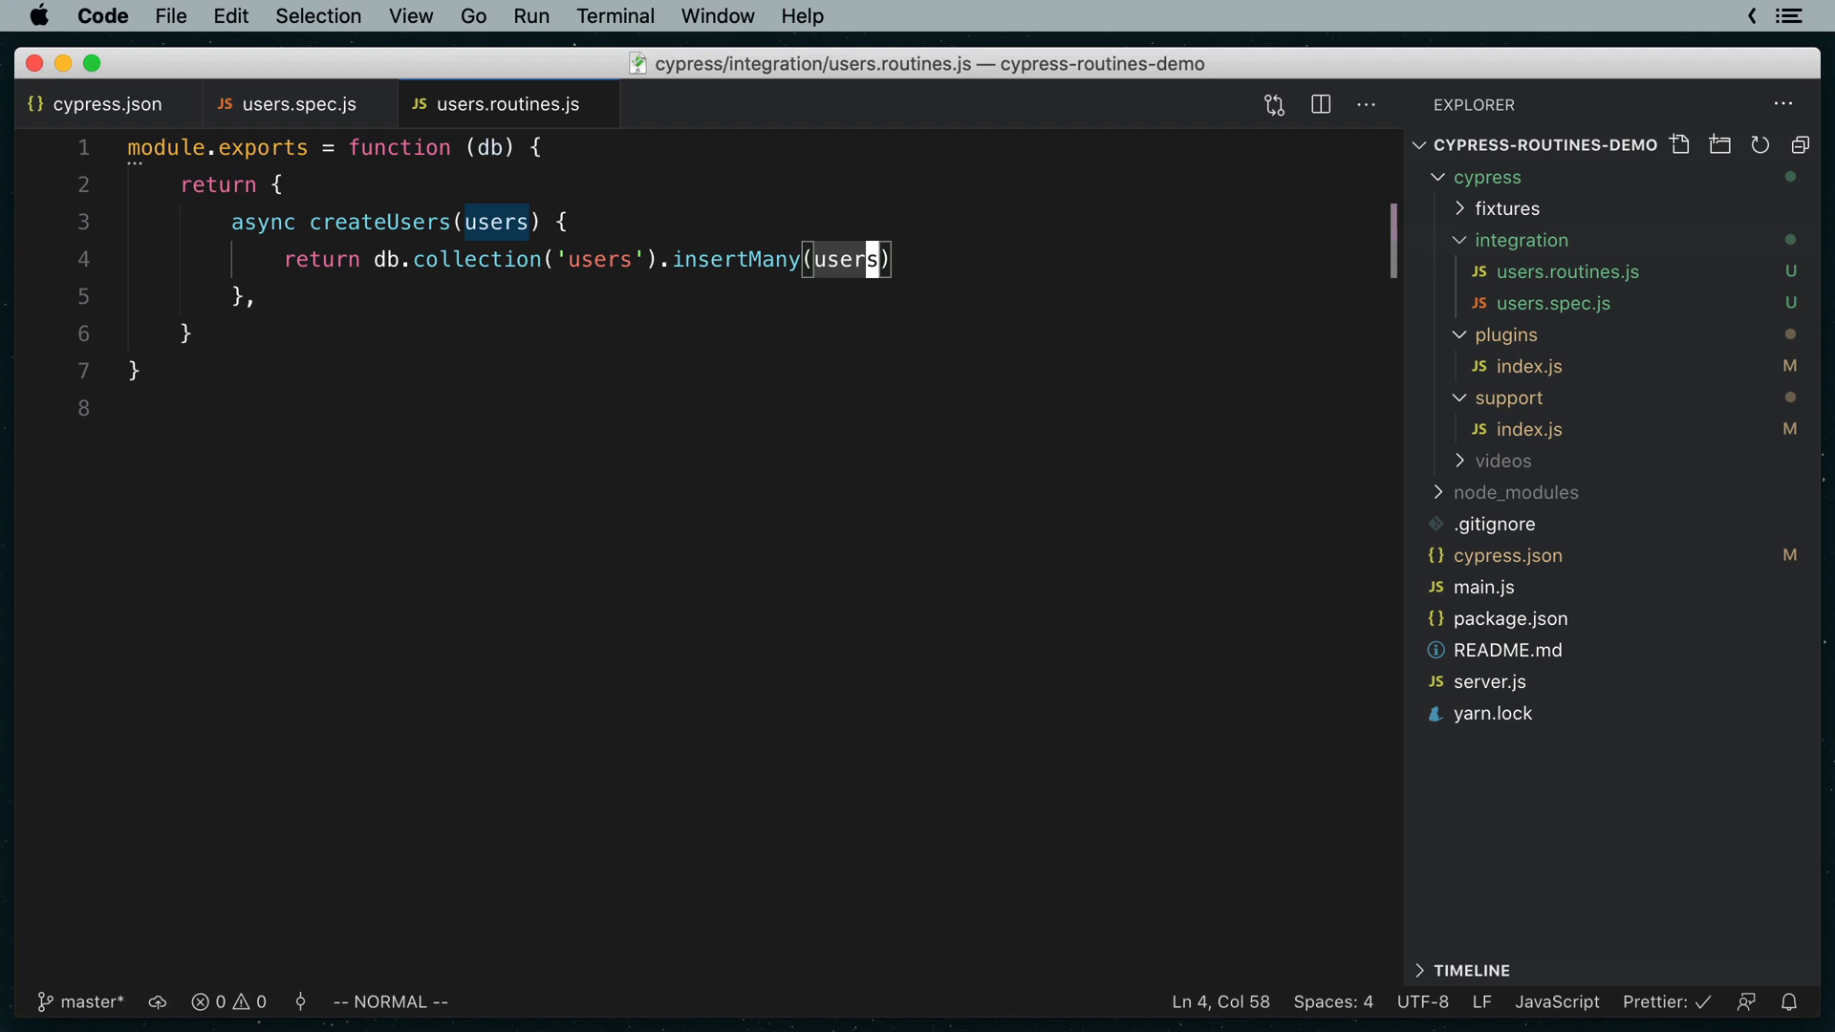
mouse_move(1168, 621)
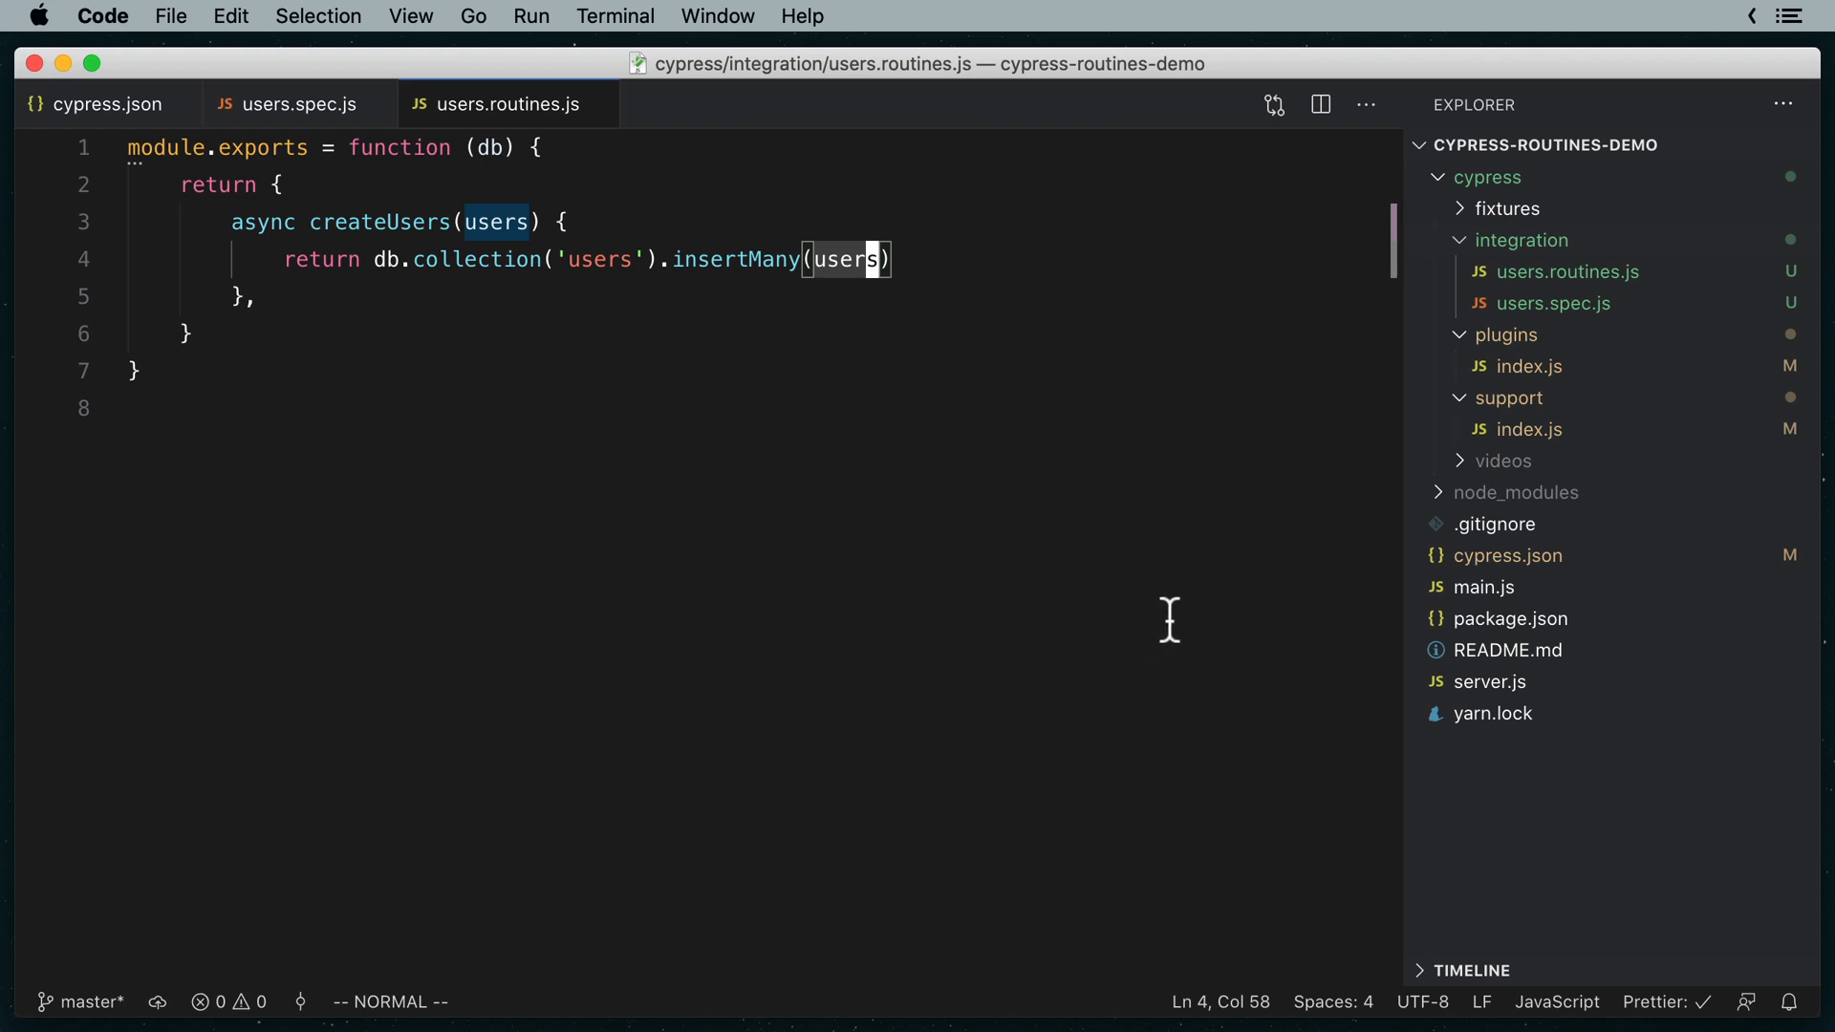
Start a describe('Users') block with a 'shows all users in the database' test in users.spec.js
left_click(1556, 304)
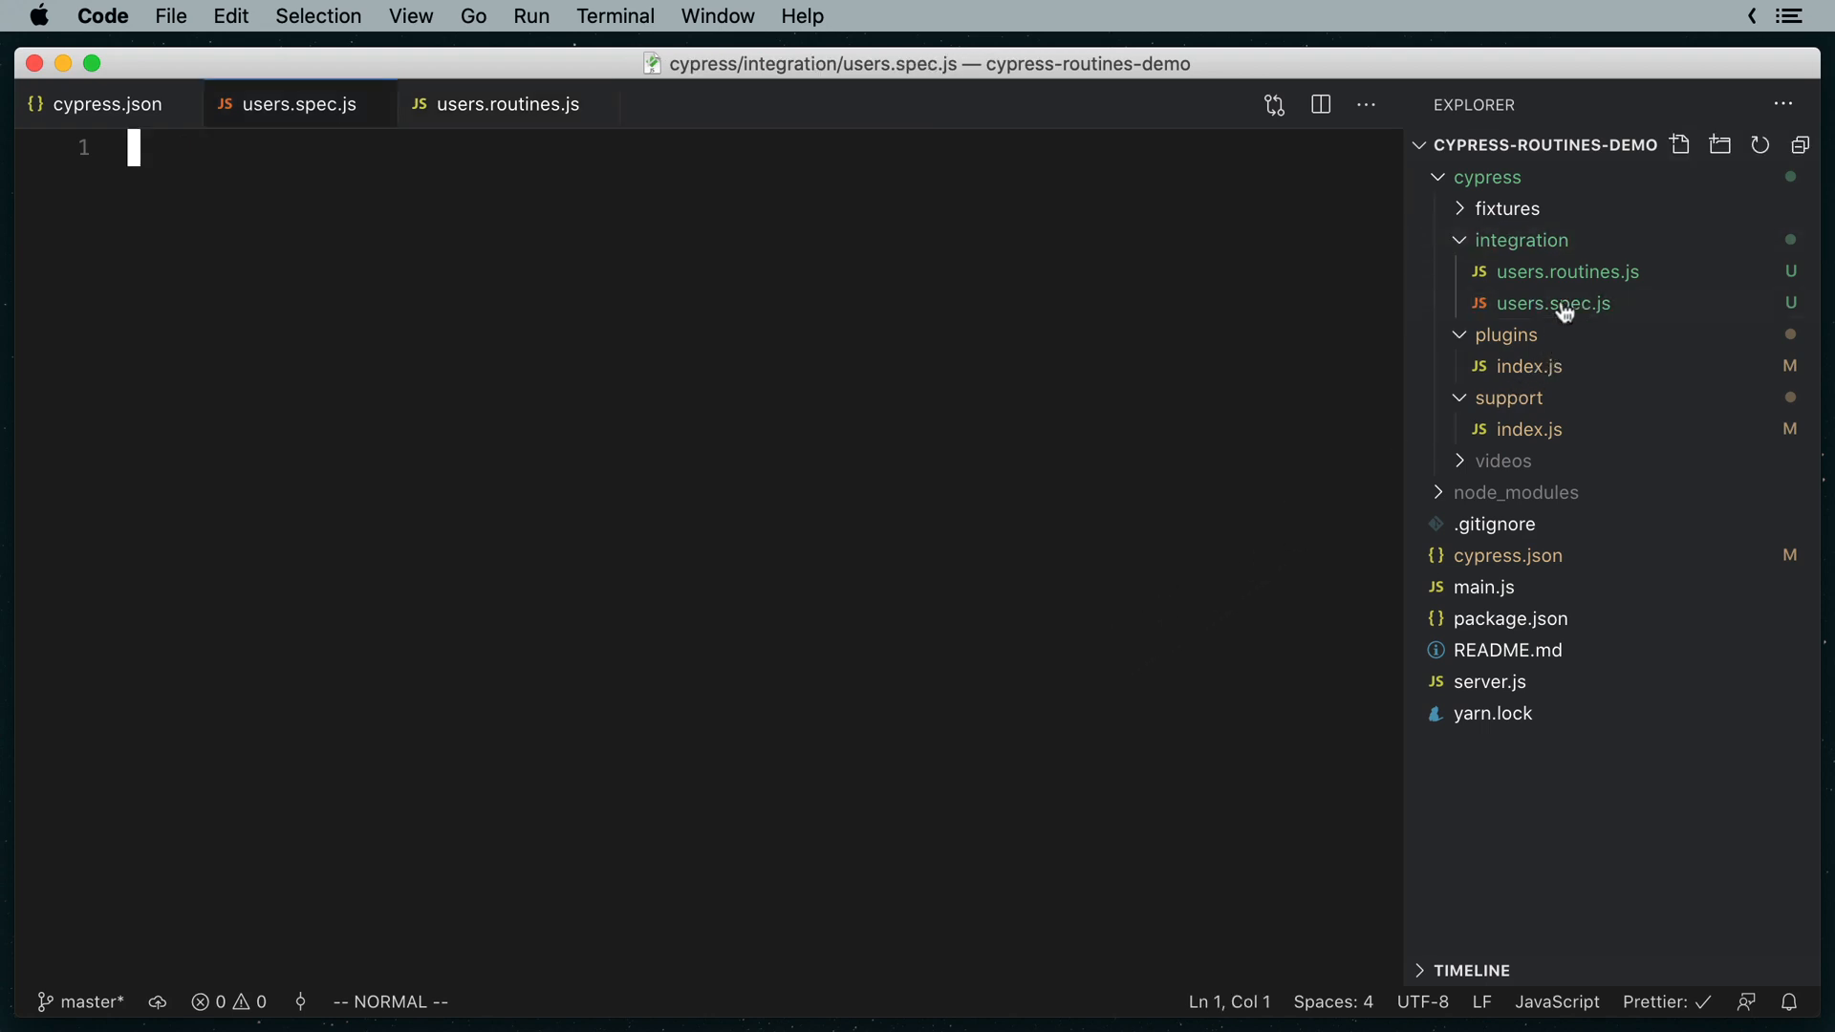
type("describe('Users', function() {")
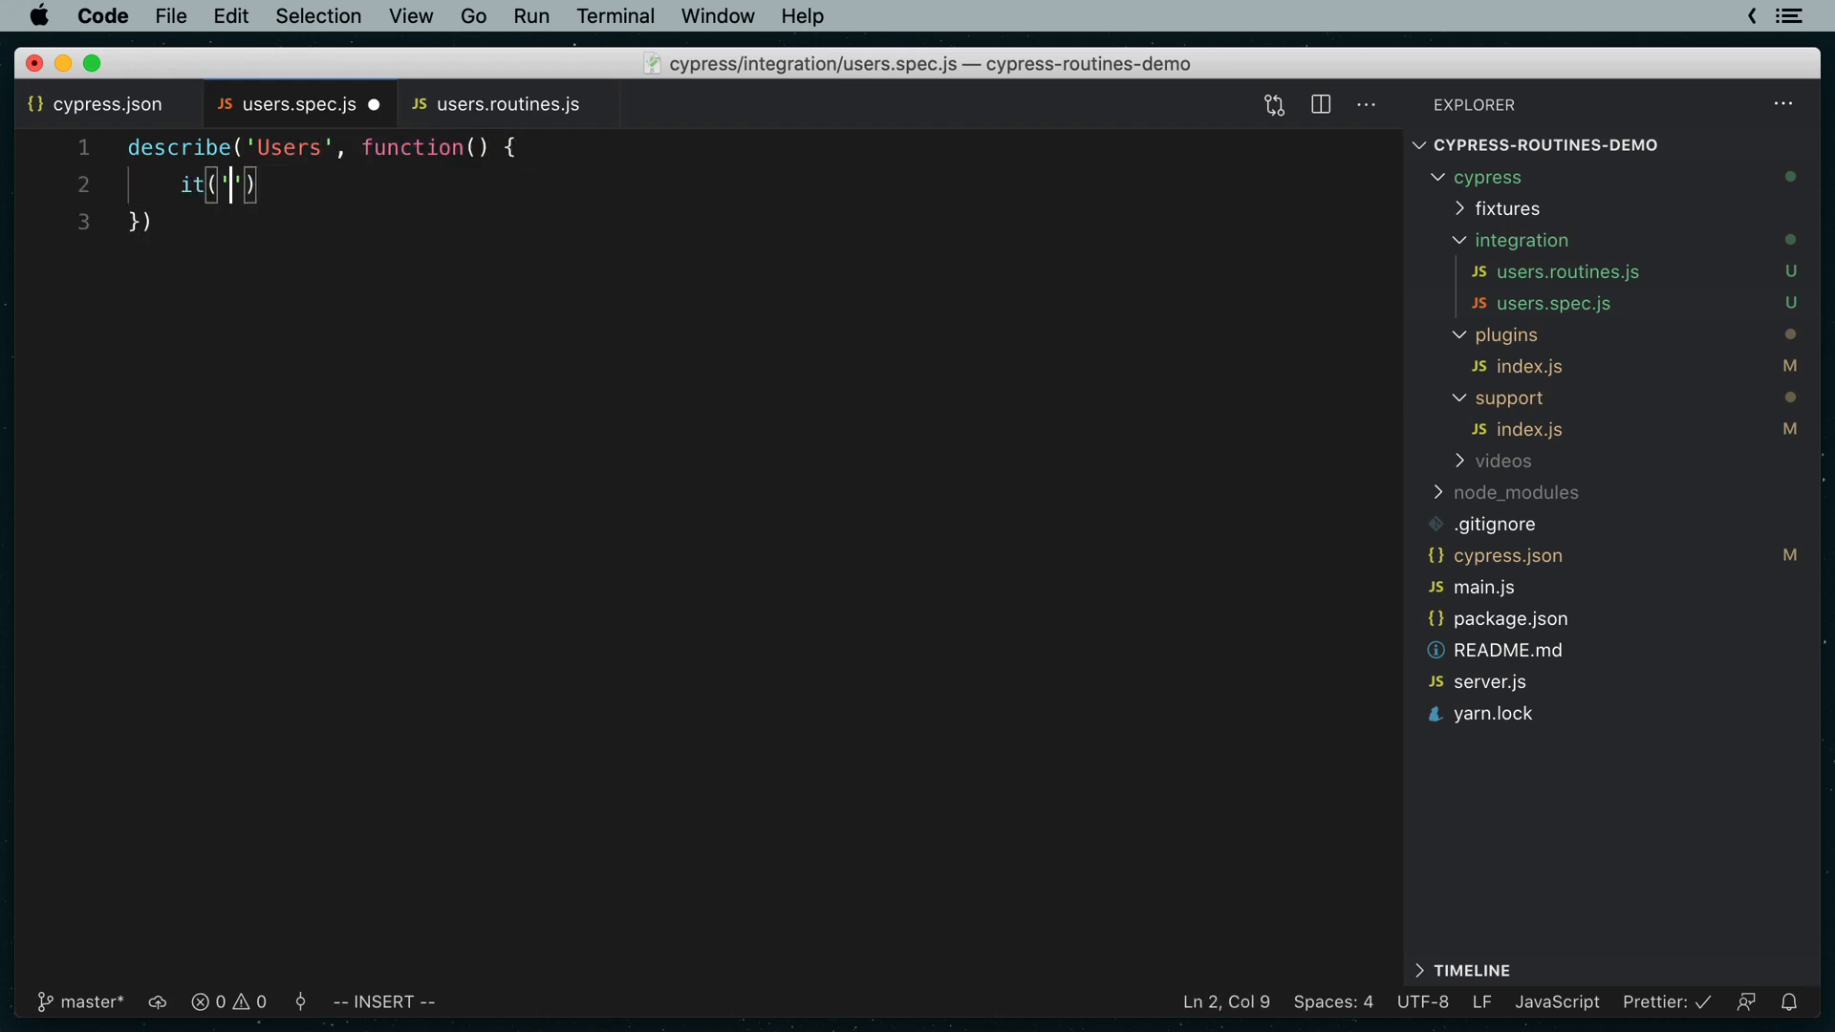
type("shows all users in the databa")
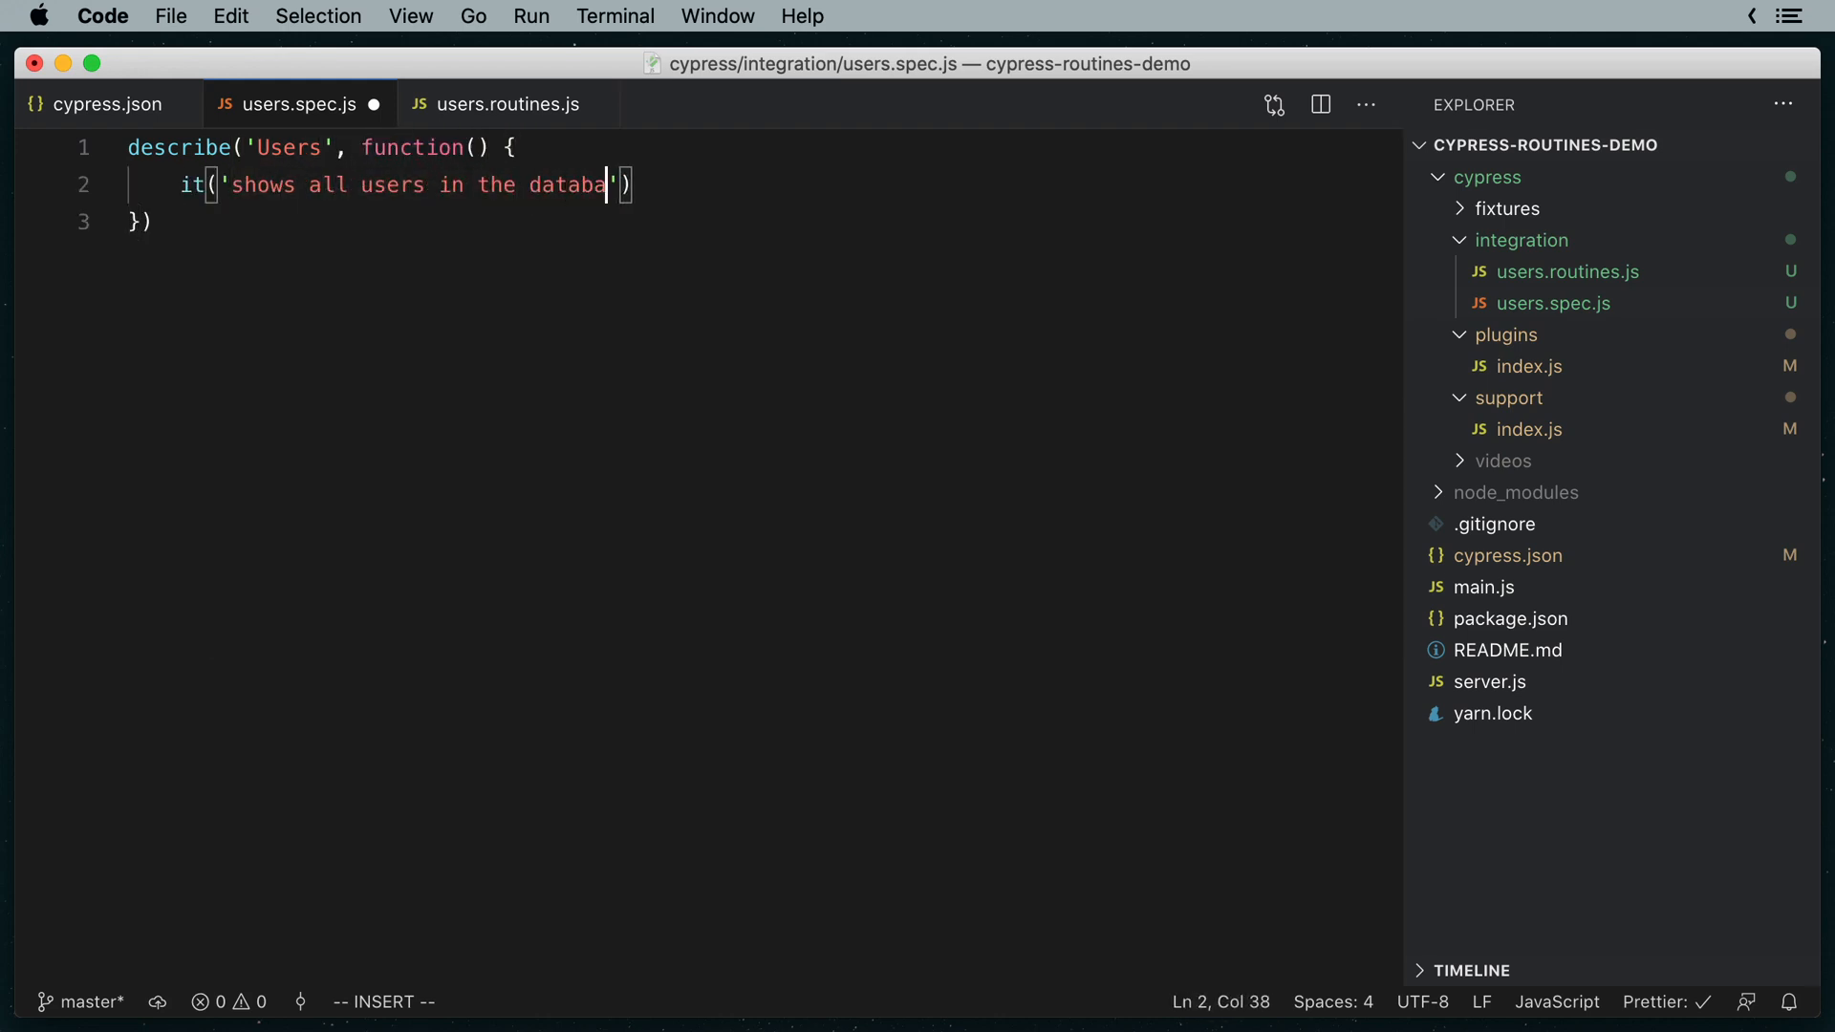
type("se', function() {")
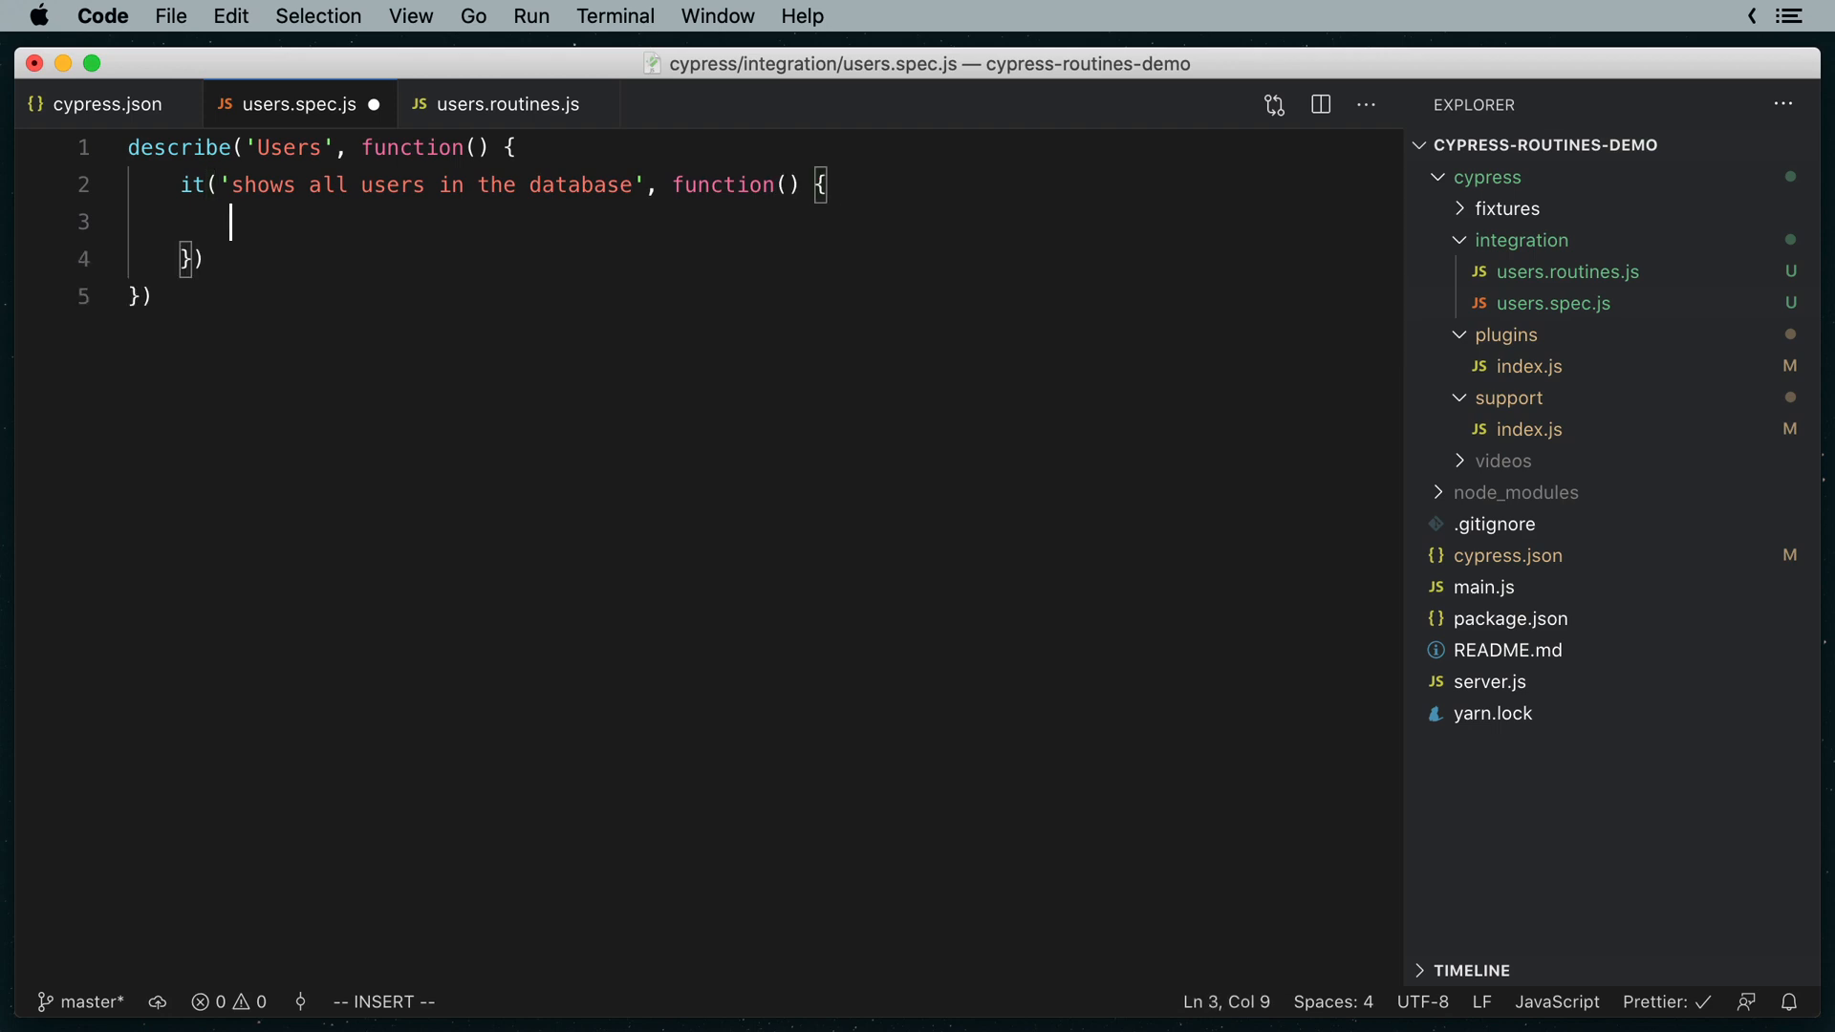
Define a users array of John Doe and Jane Bane with example.com emails, and begin cy.routine()
type("const")
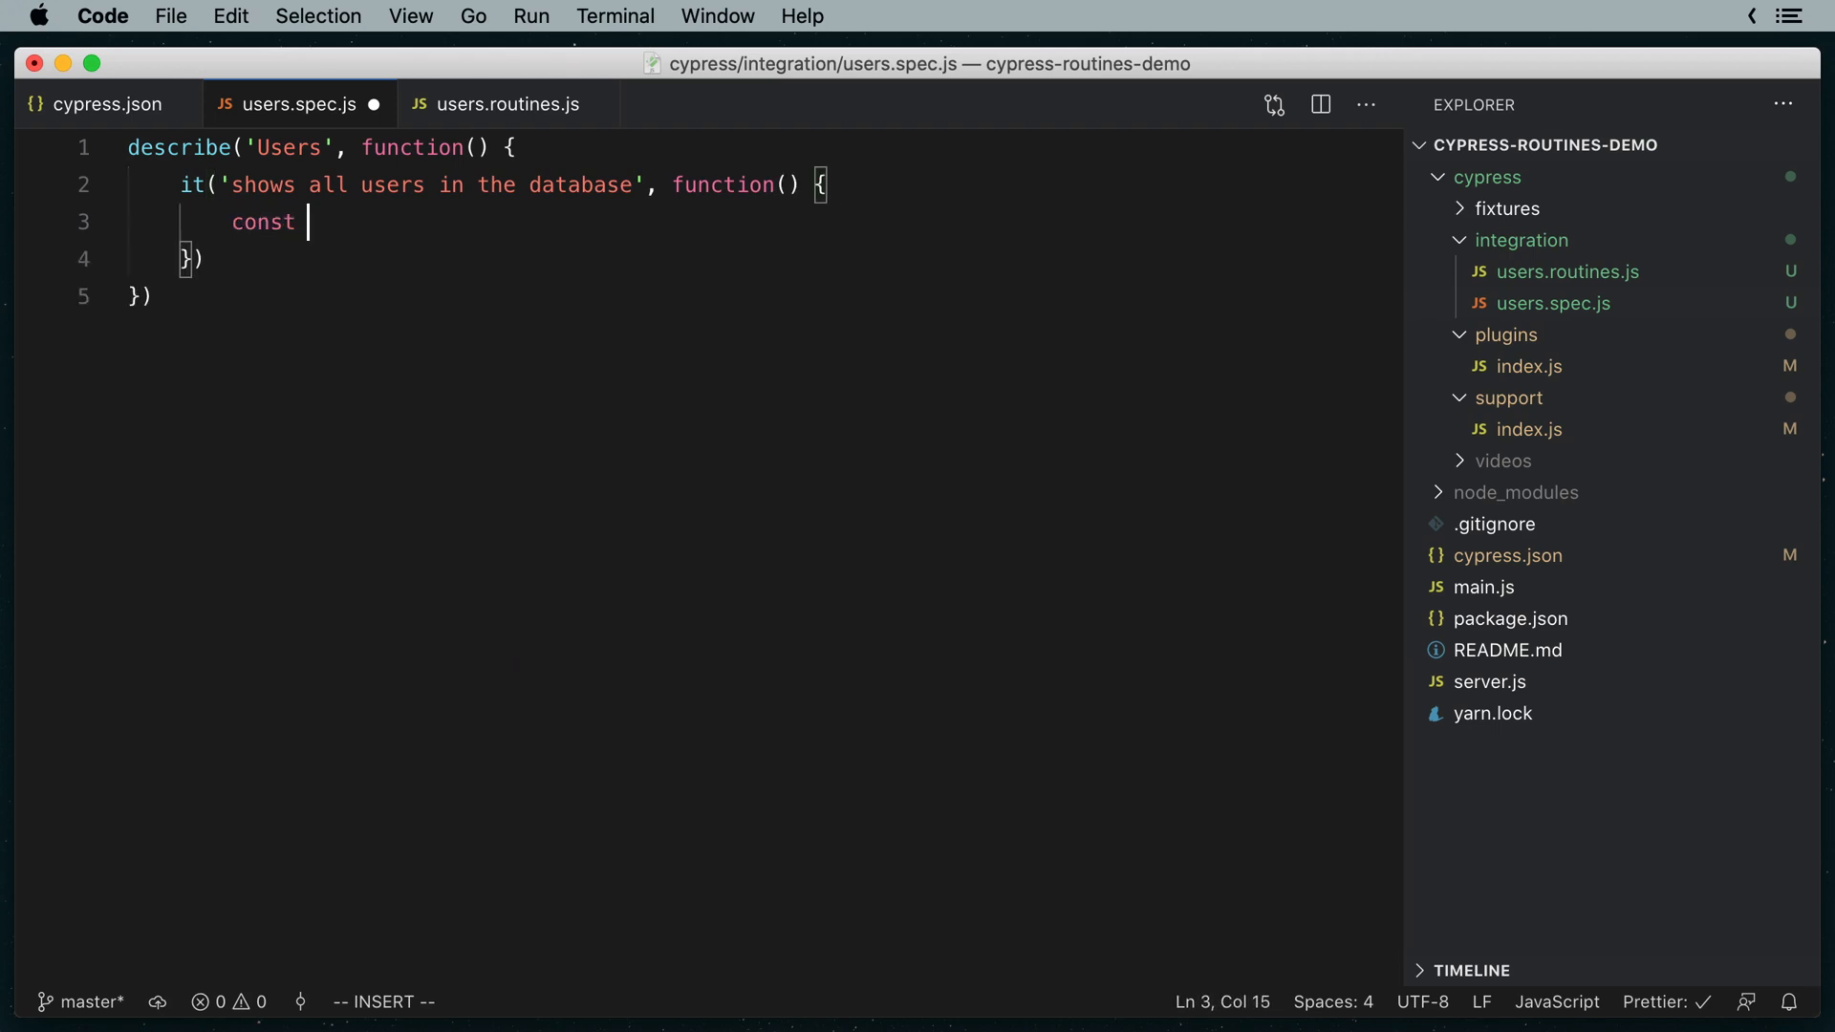
type("users = [")
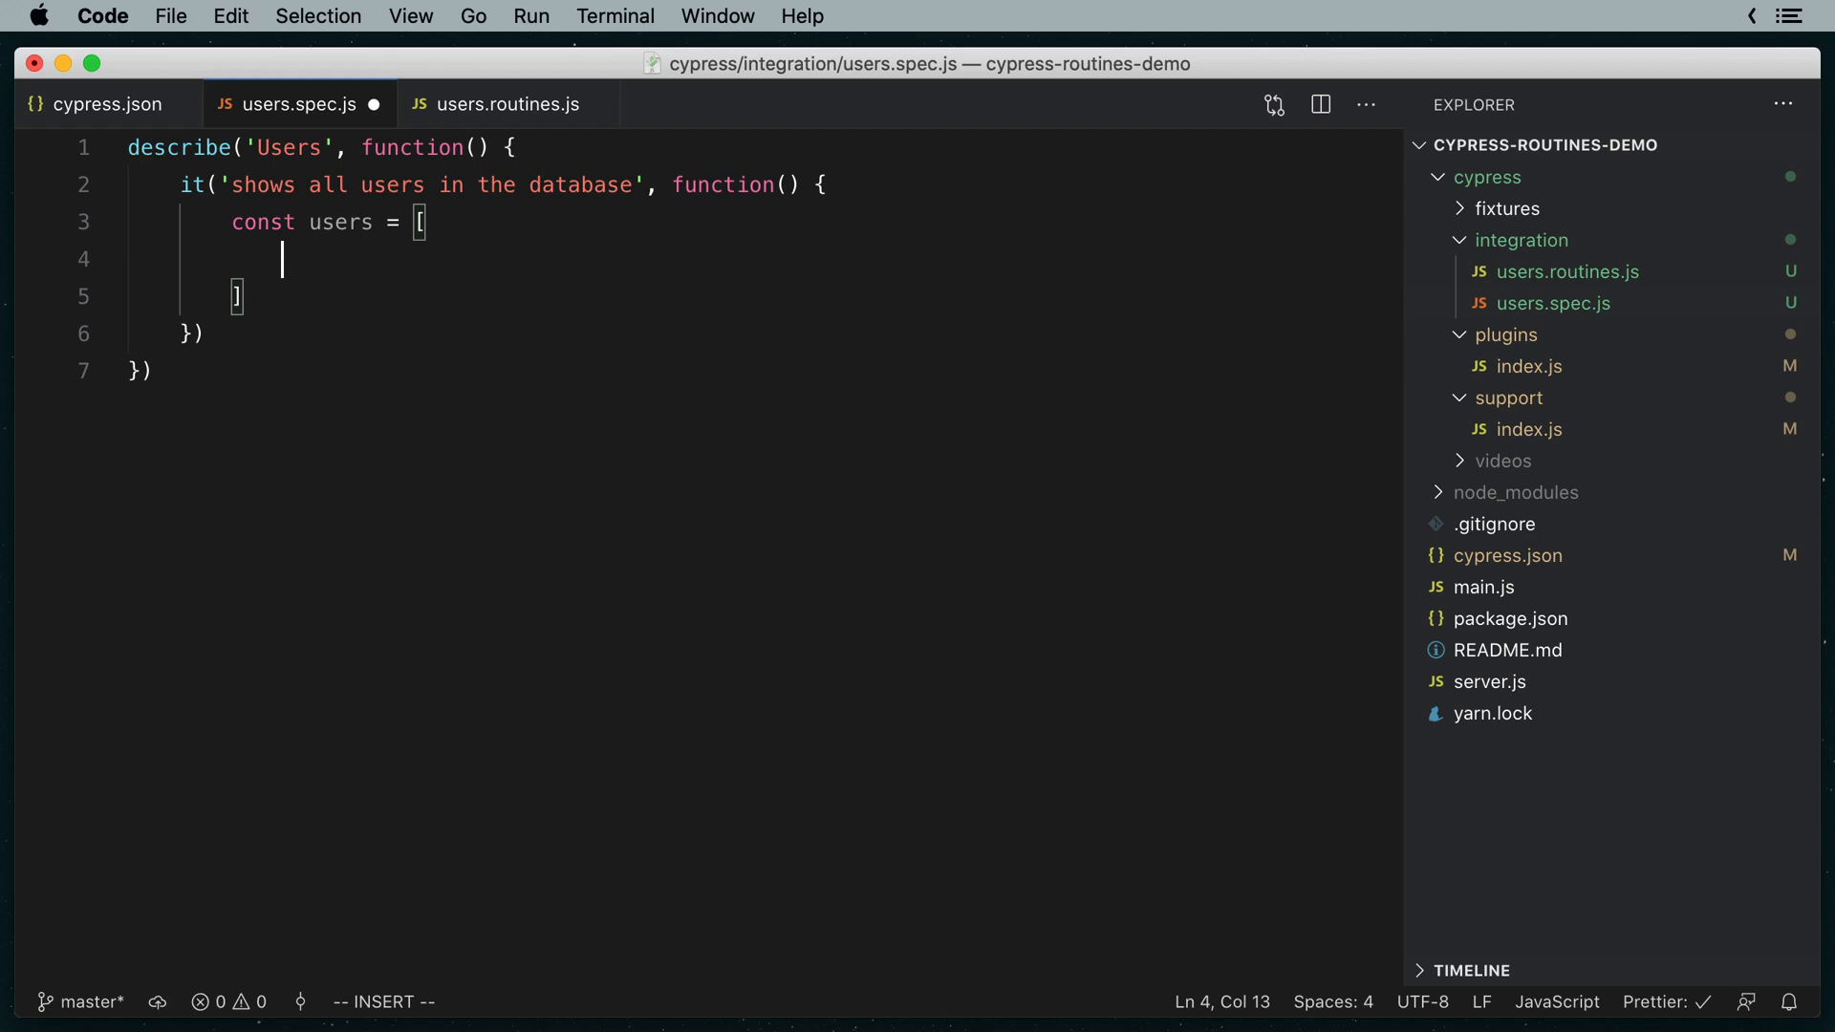
type("{ firstName: 'John', lastName: 'Doe', email: 'john.doe@example.com' },")
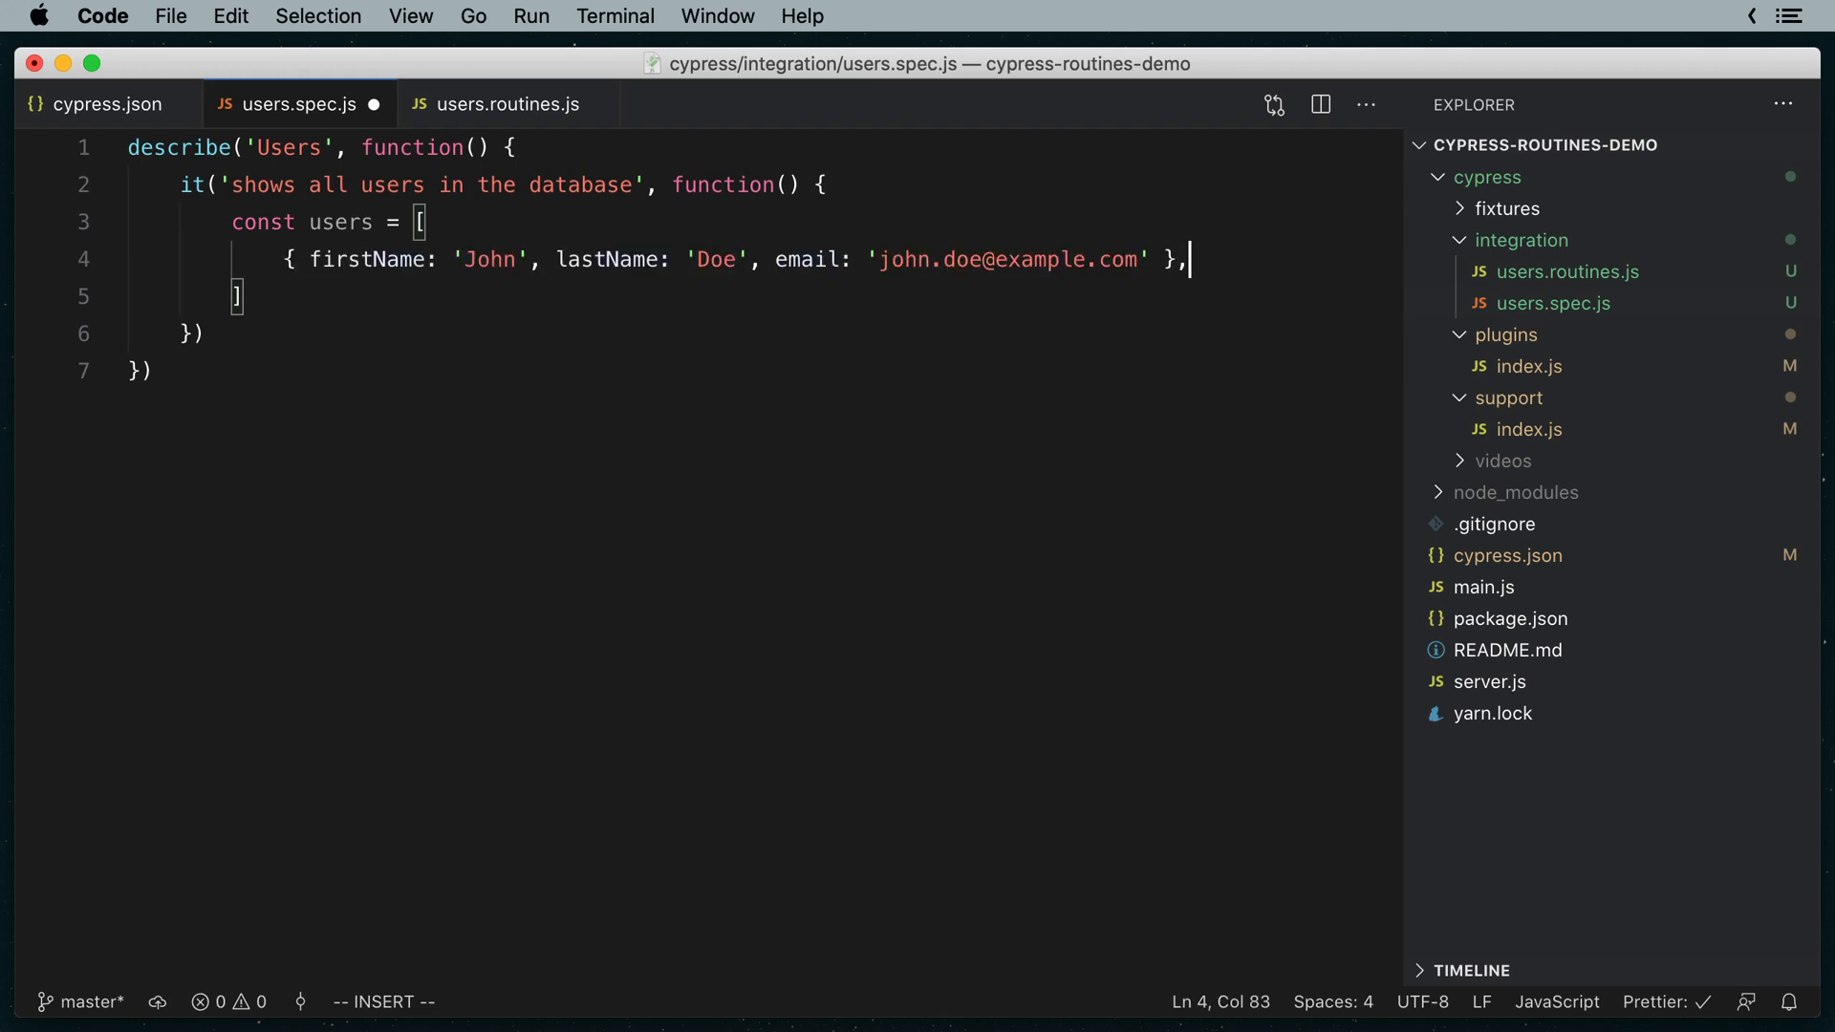
type("{ firstName: 'Jane', lastName: 'Bane', email: 'jane.bane@example.com' },")
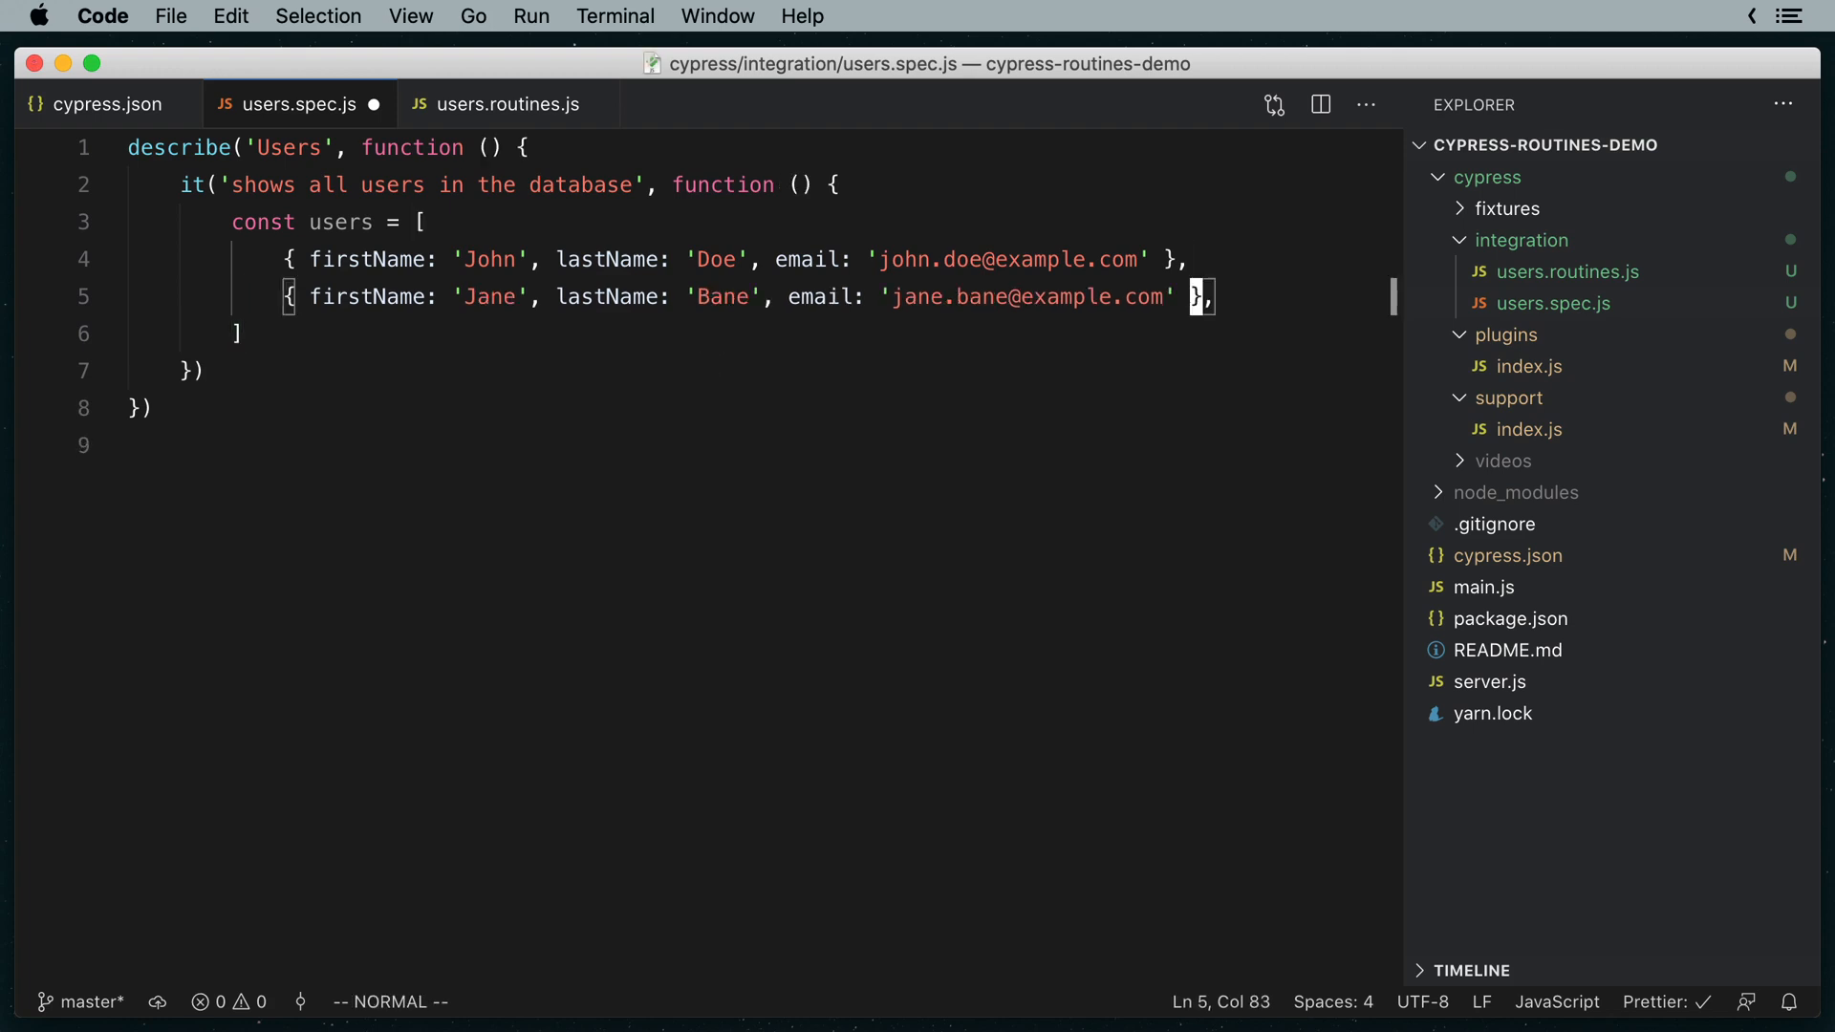
type("cy.routine()")
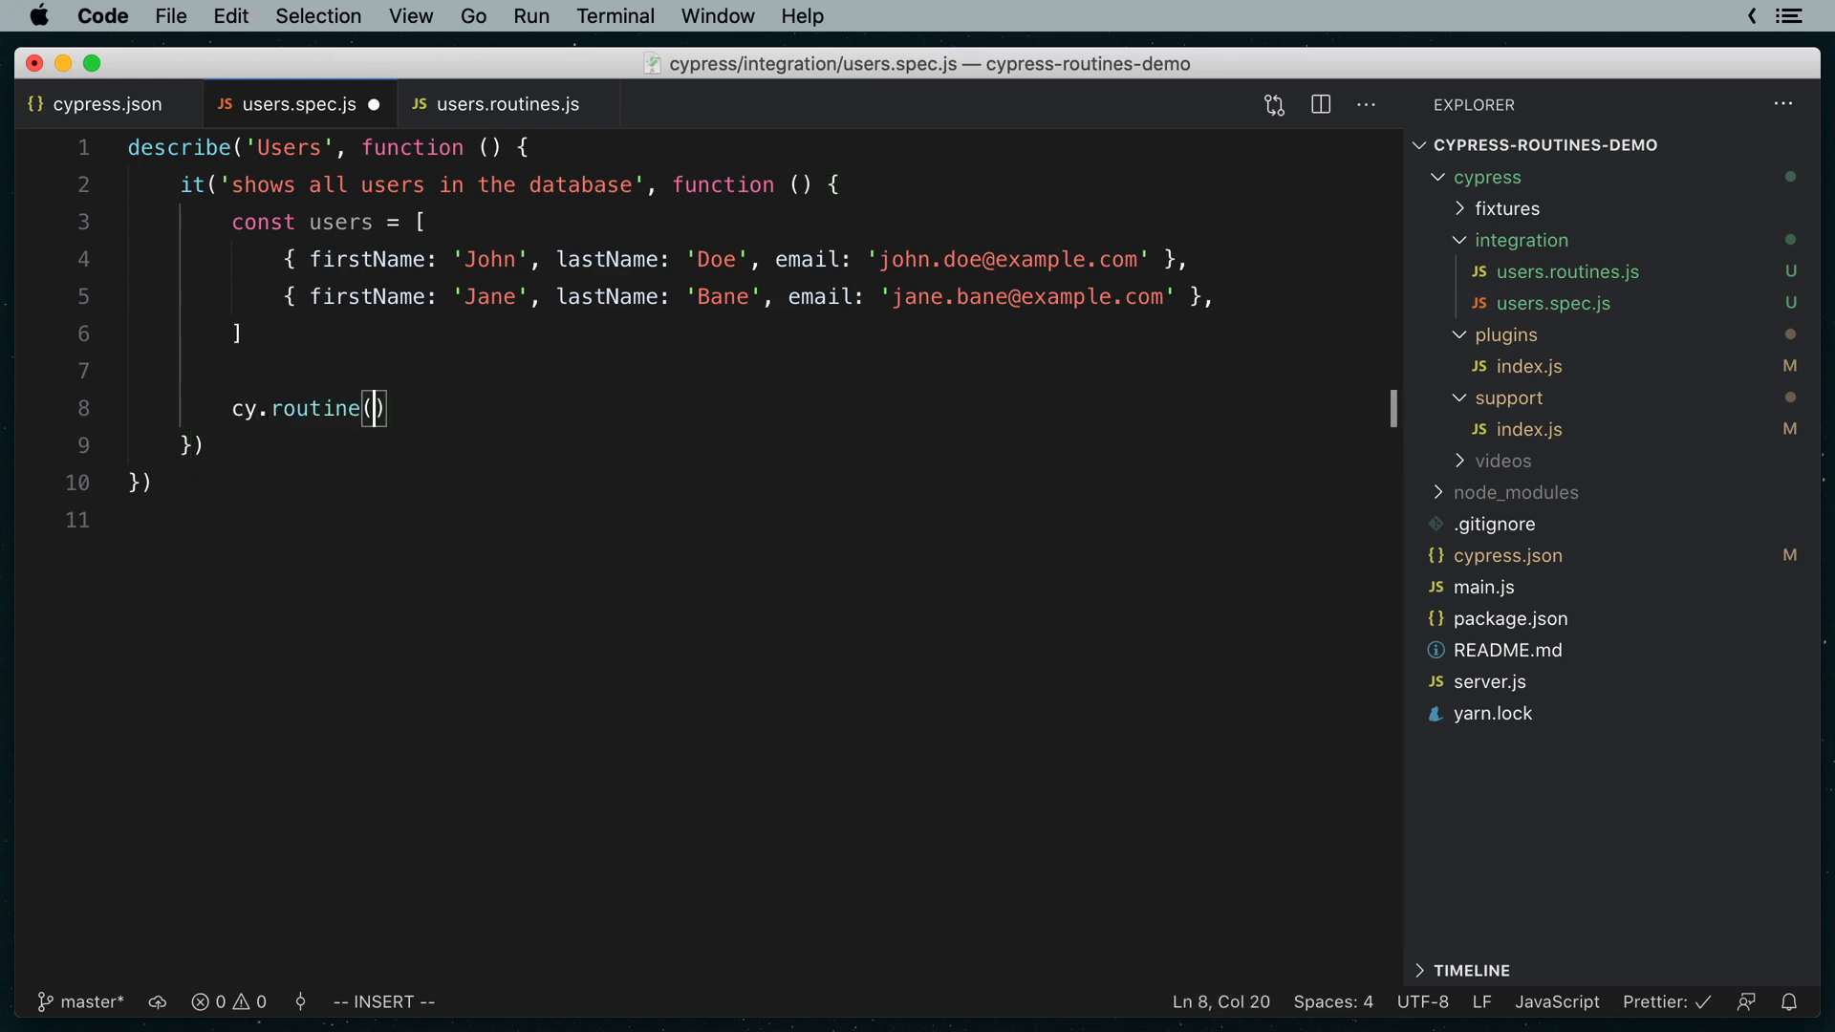
left_click(504, 104)
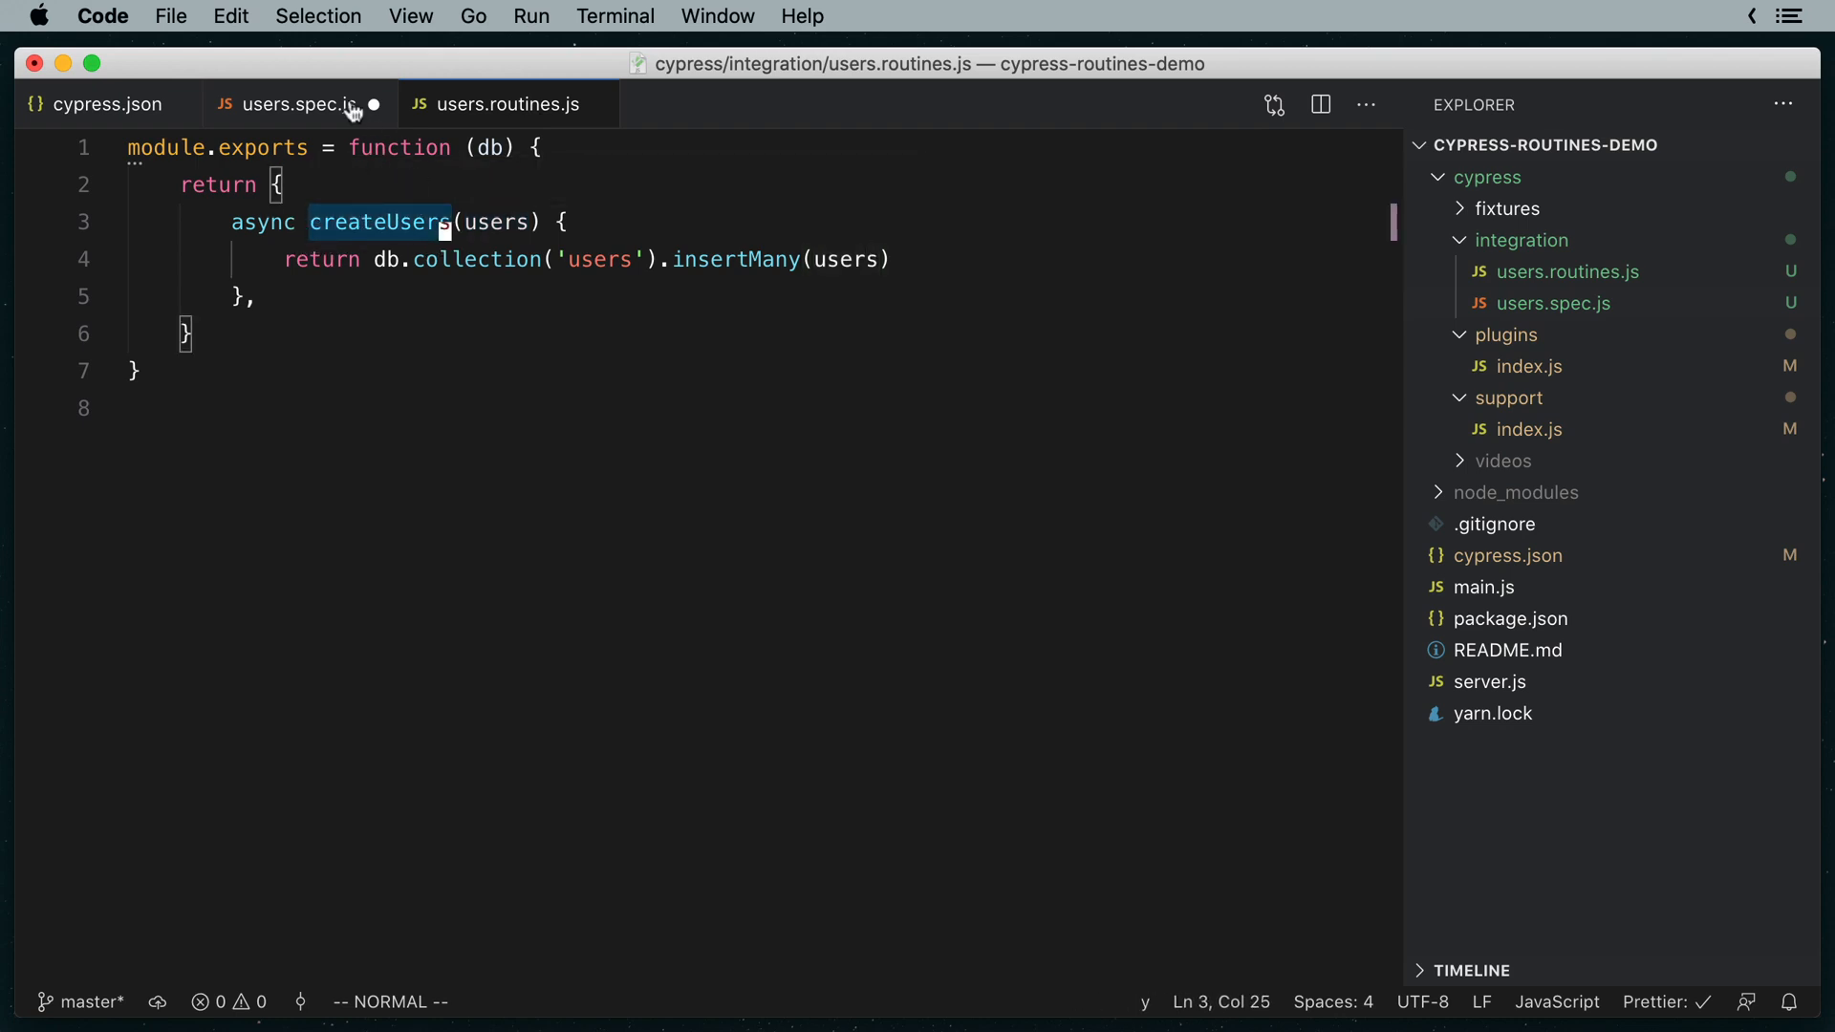
left_click(297, 103)
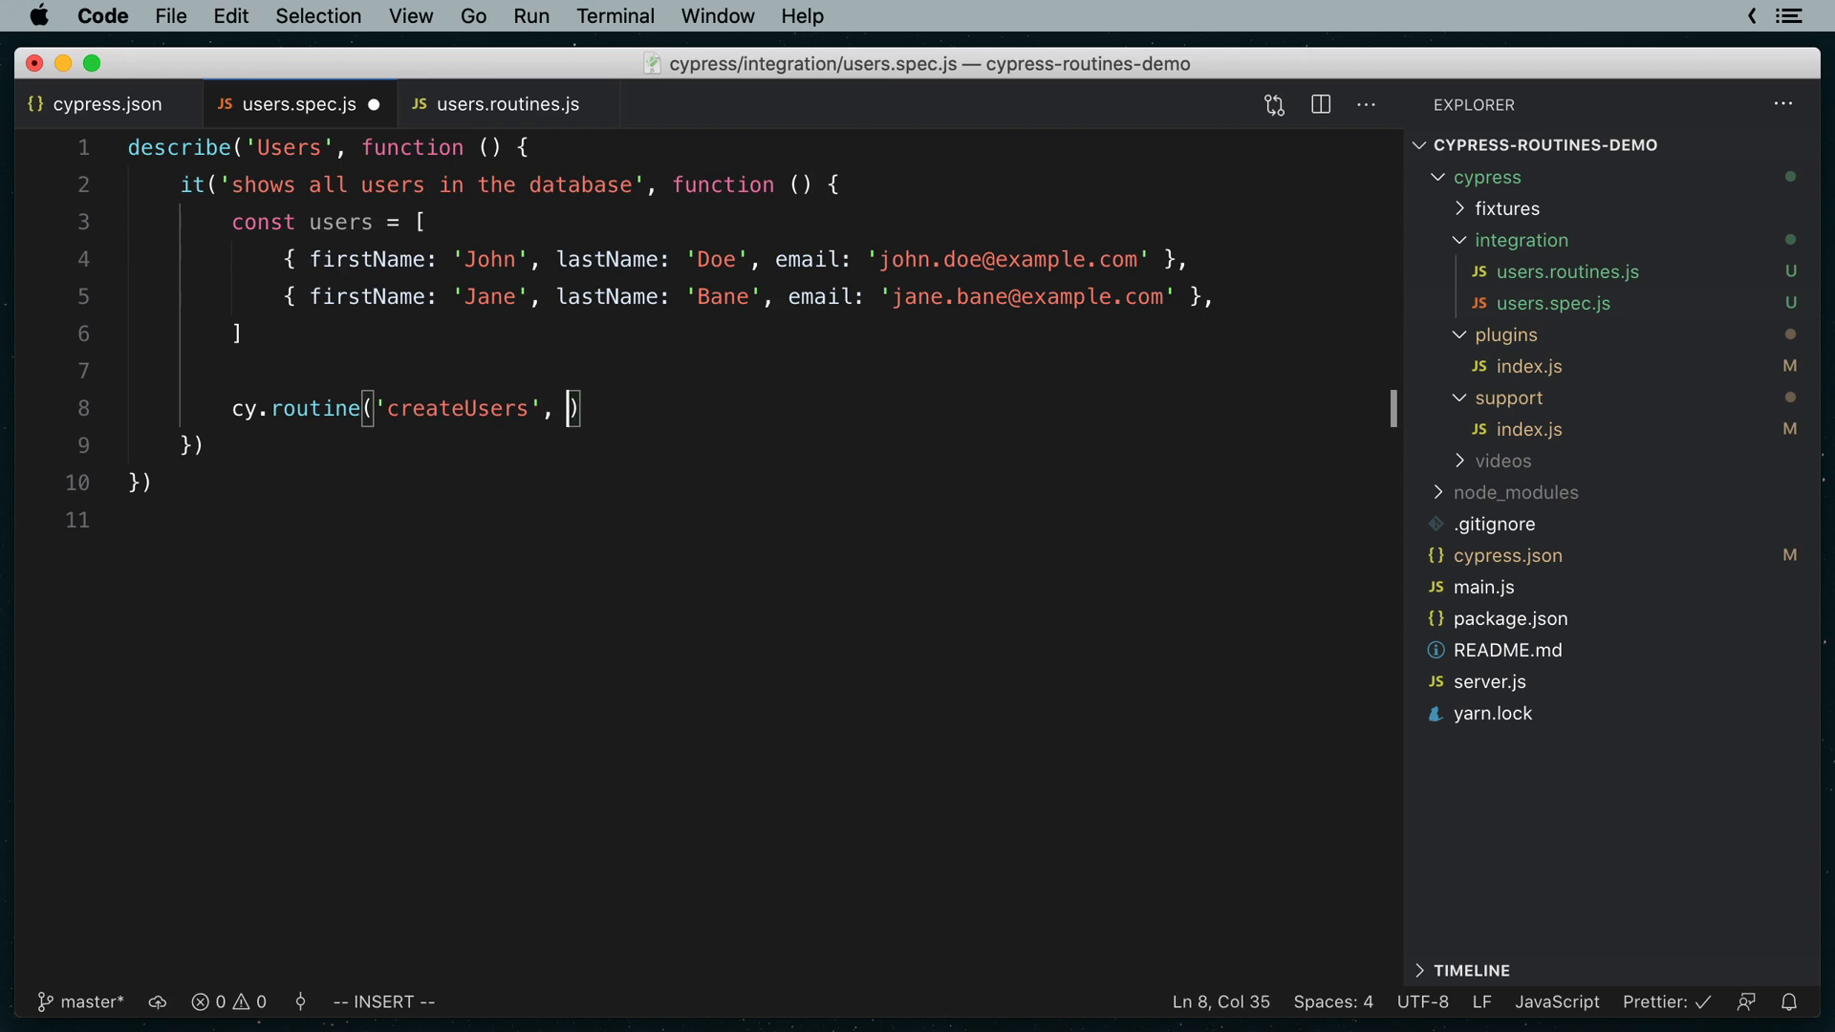
type("users")
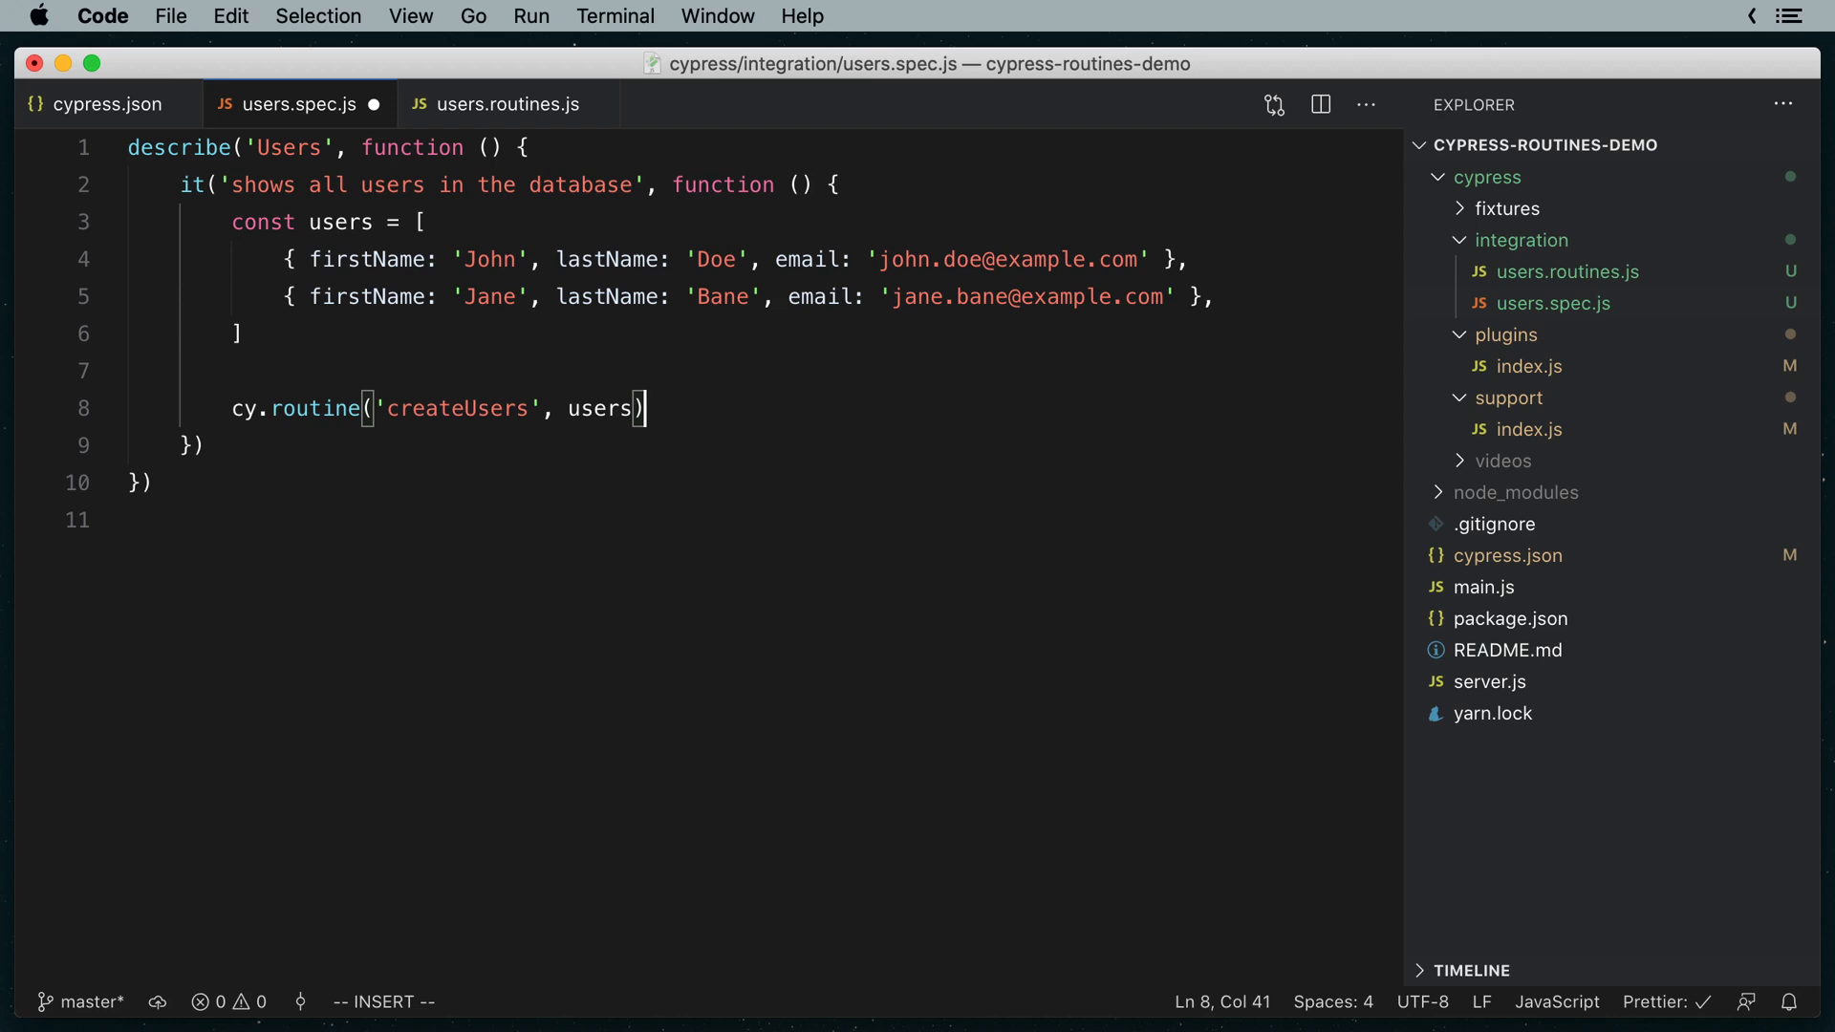
type(".then(() => {")
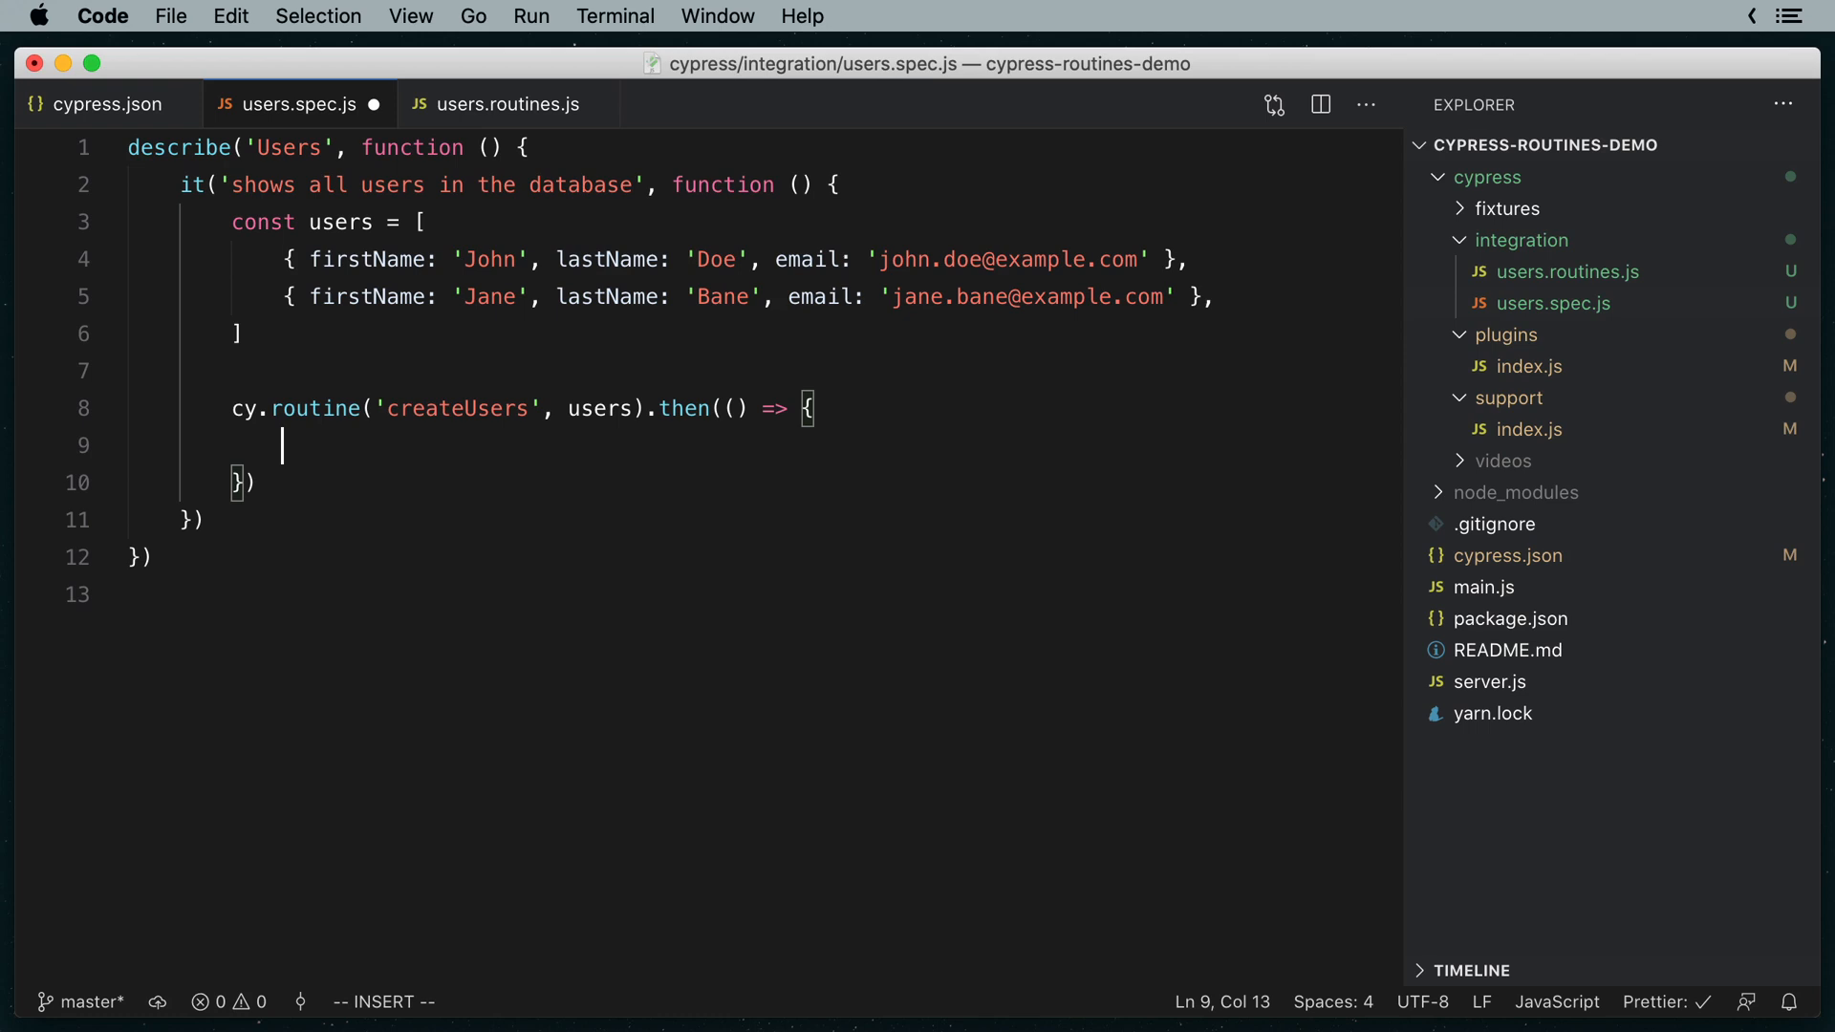
type("cy.visit('http://localhost:3000/")
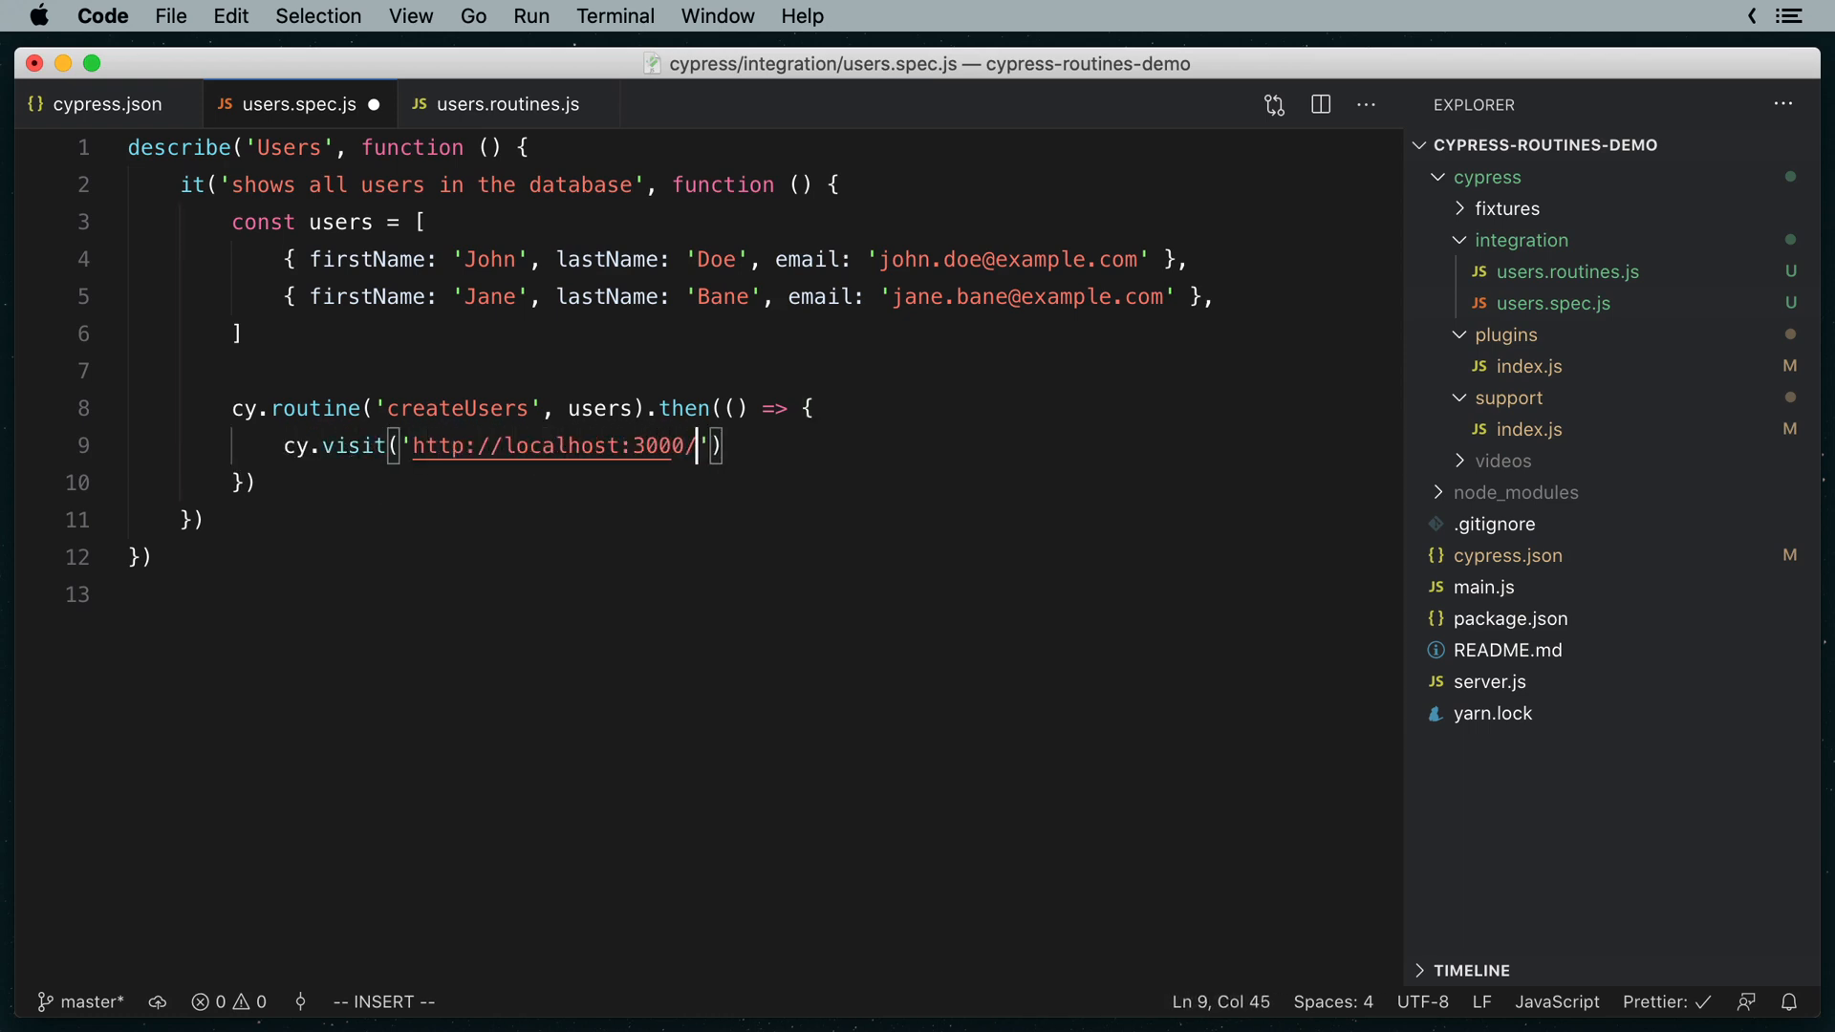
type("users")
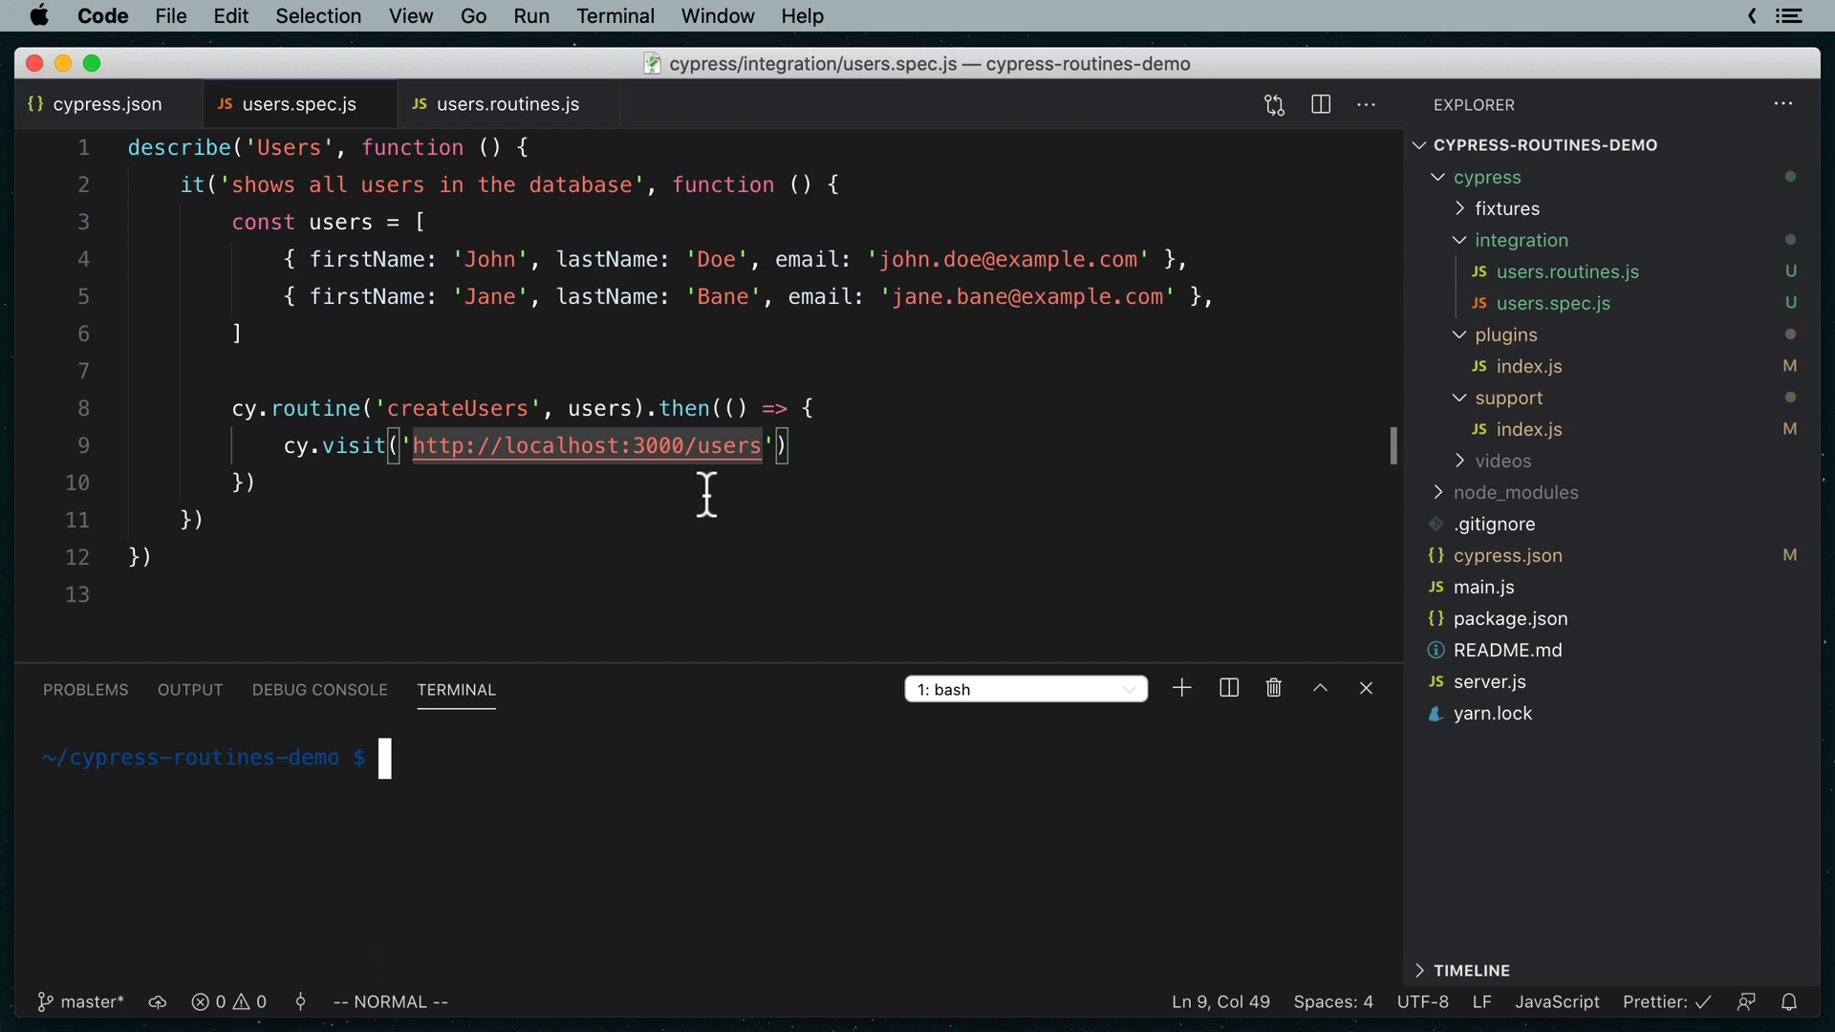
Launch the Cypress runner with 'yarn cypress open' and run users.spec.js
type("yarn cypress open")
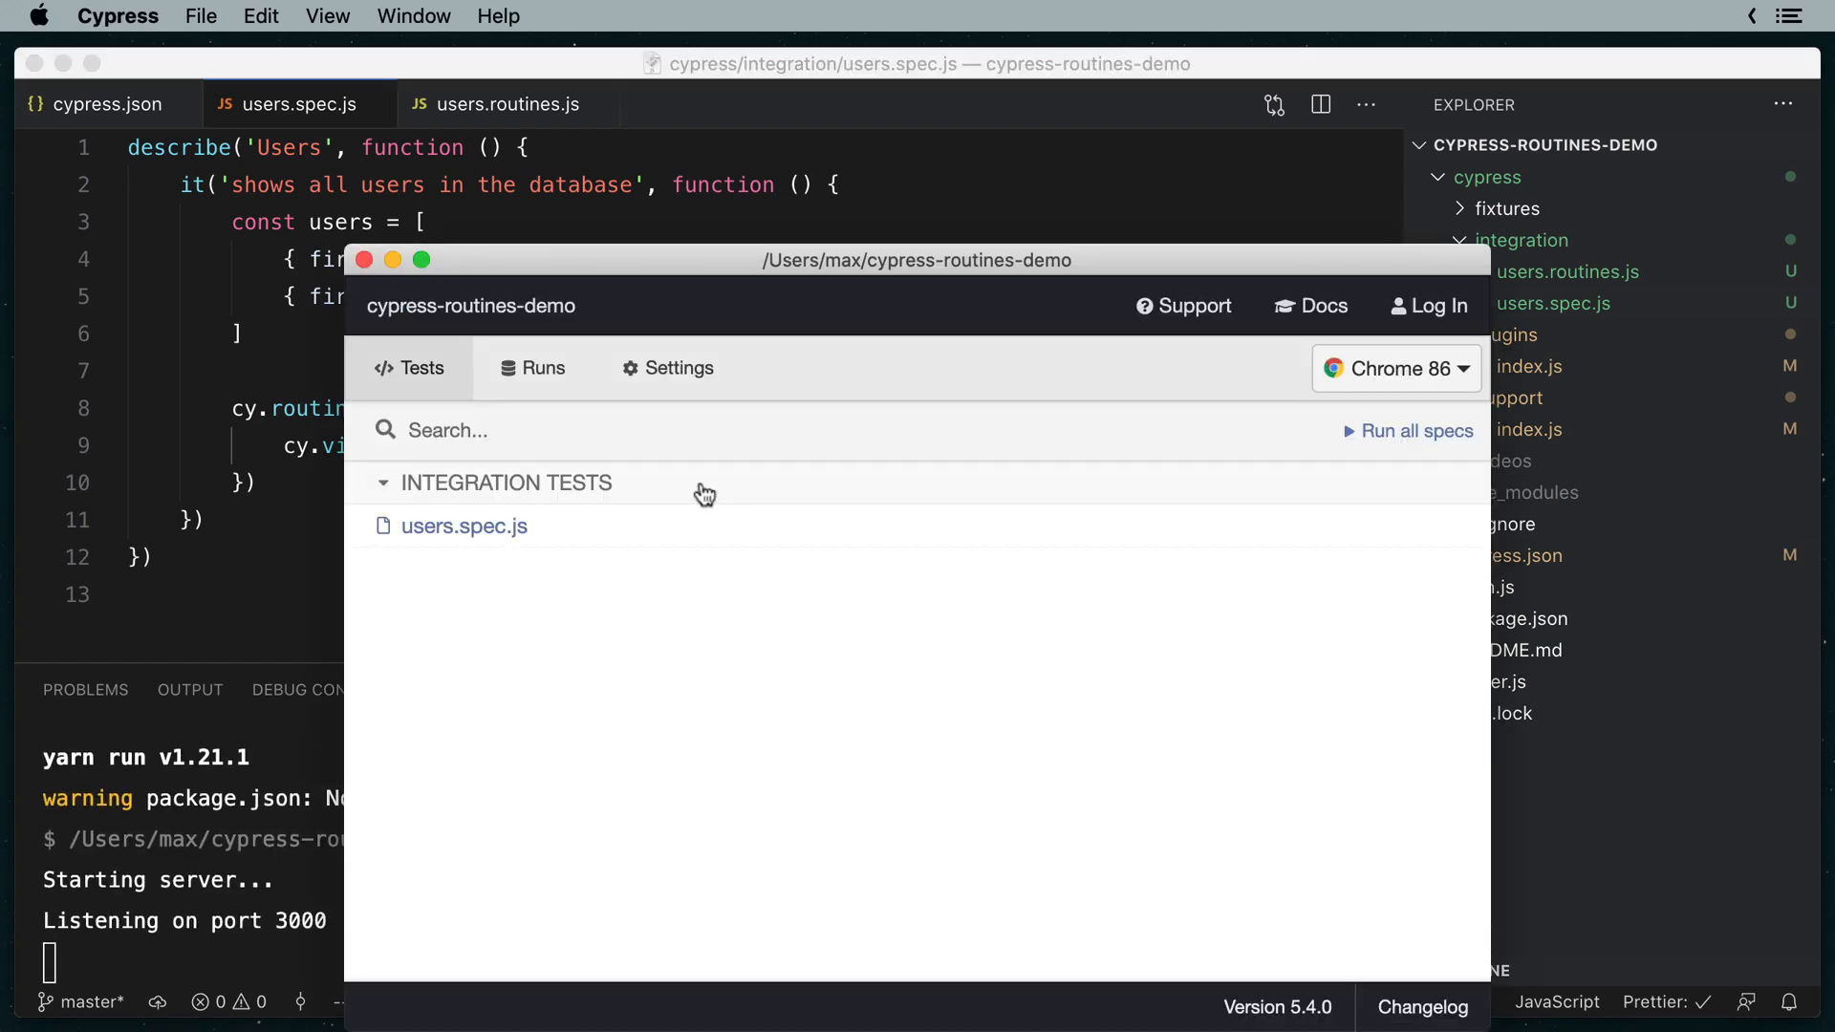
left_click(462, 526)
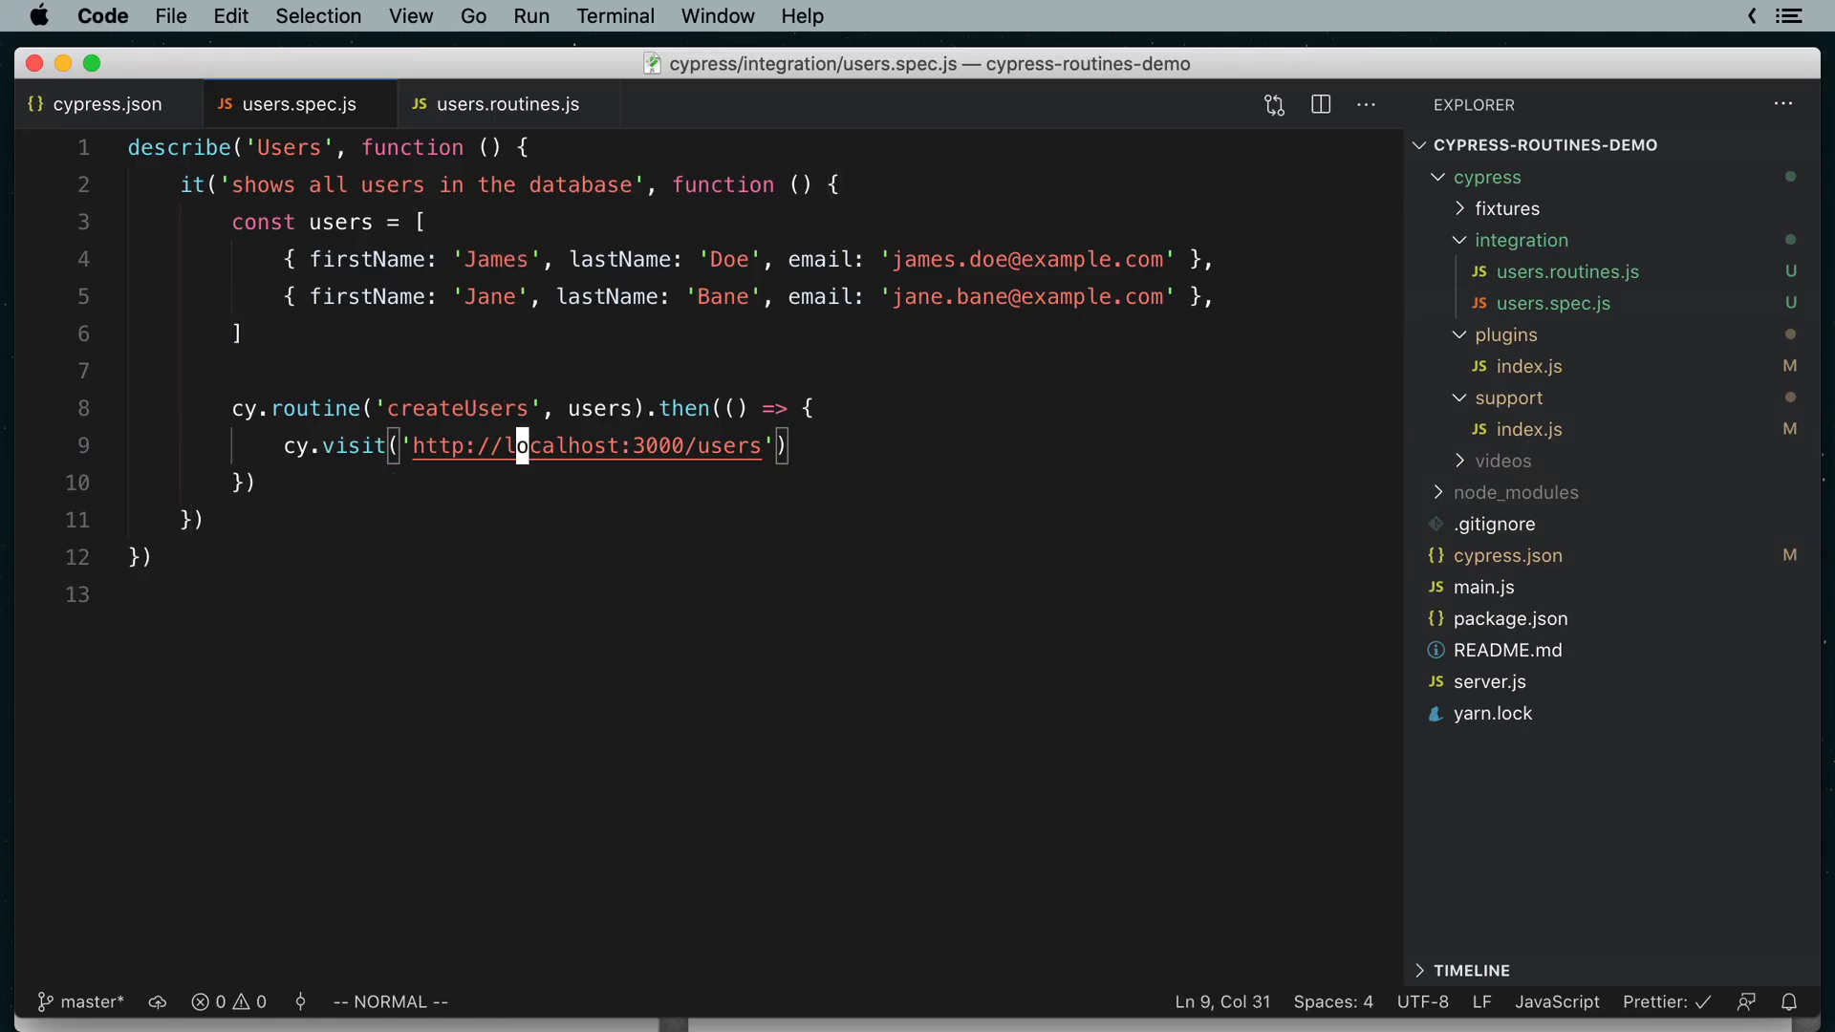
type("cy.get('body').should('contain', 'James Doe (james.doe@example.com)')")
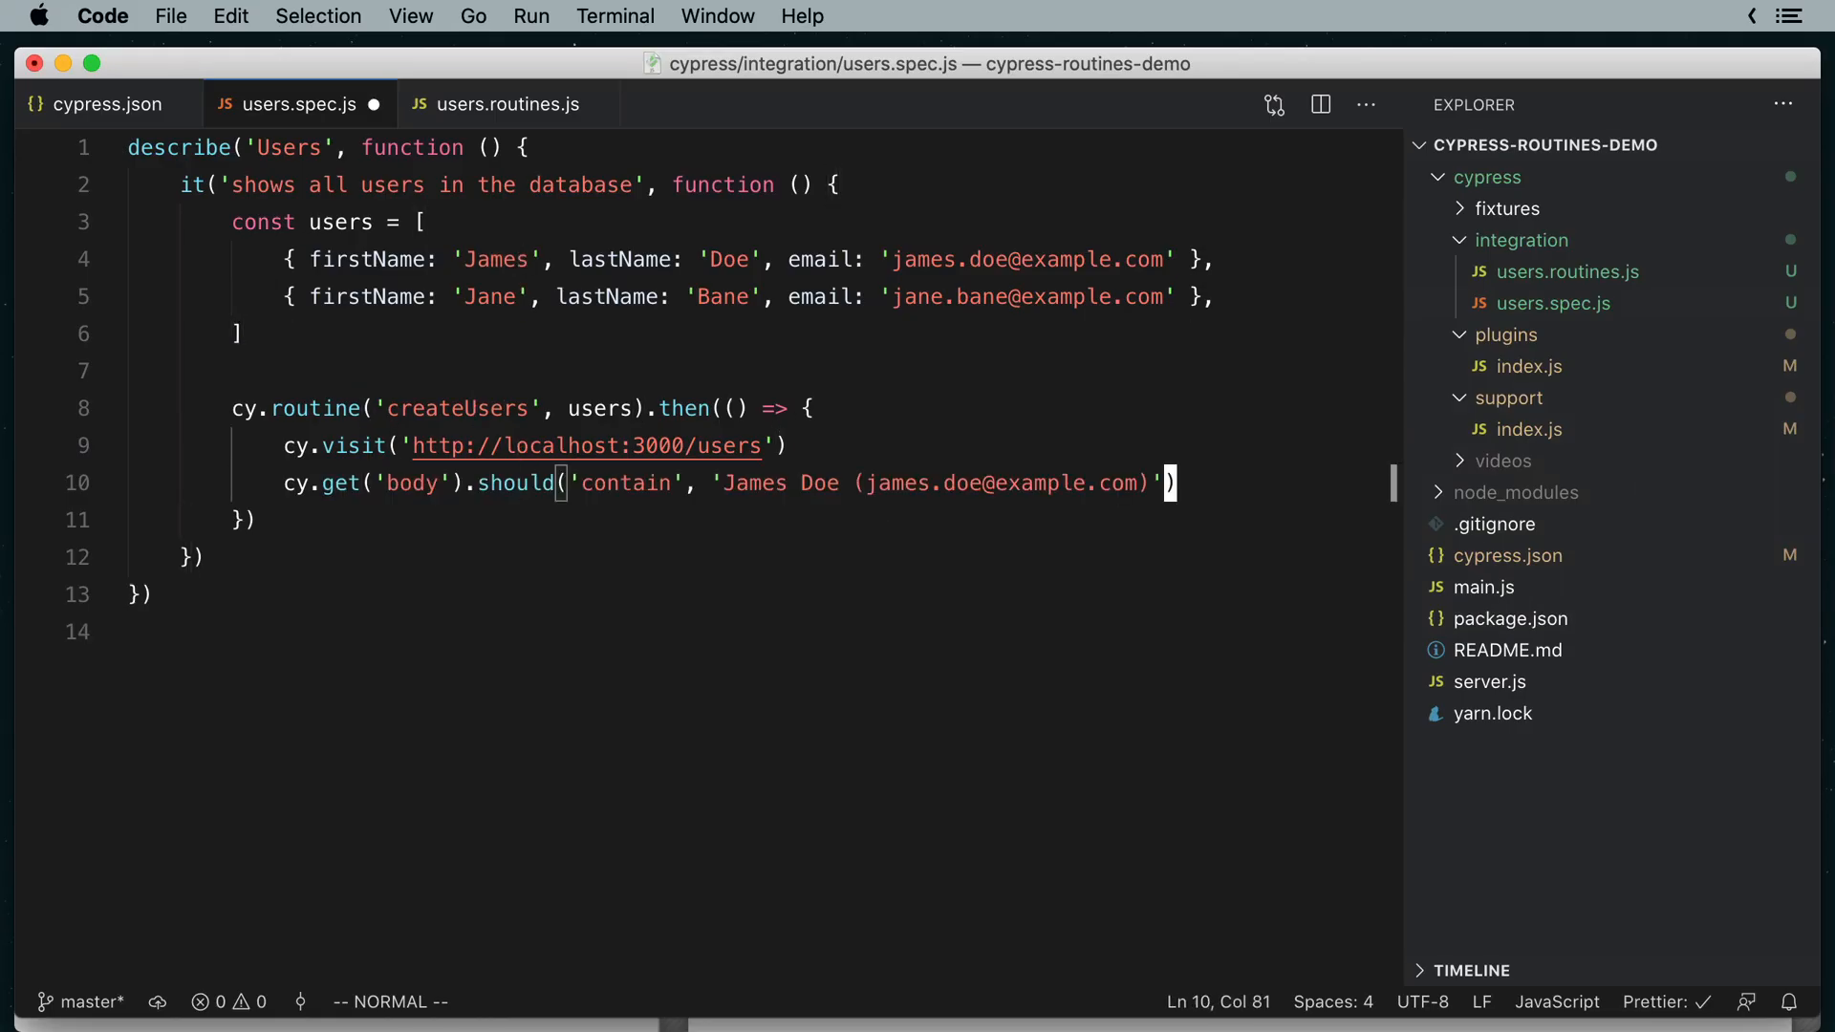
type("cy.get('body').should('contain', 'Jane Bane (jane.bane@example.com)')")
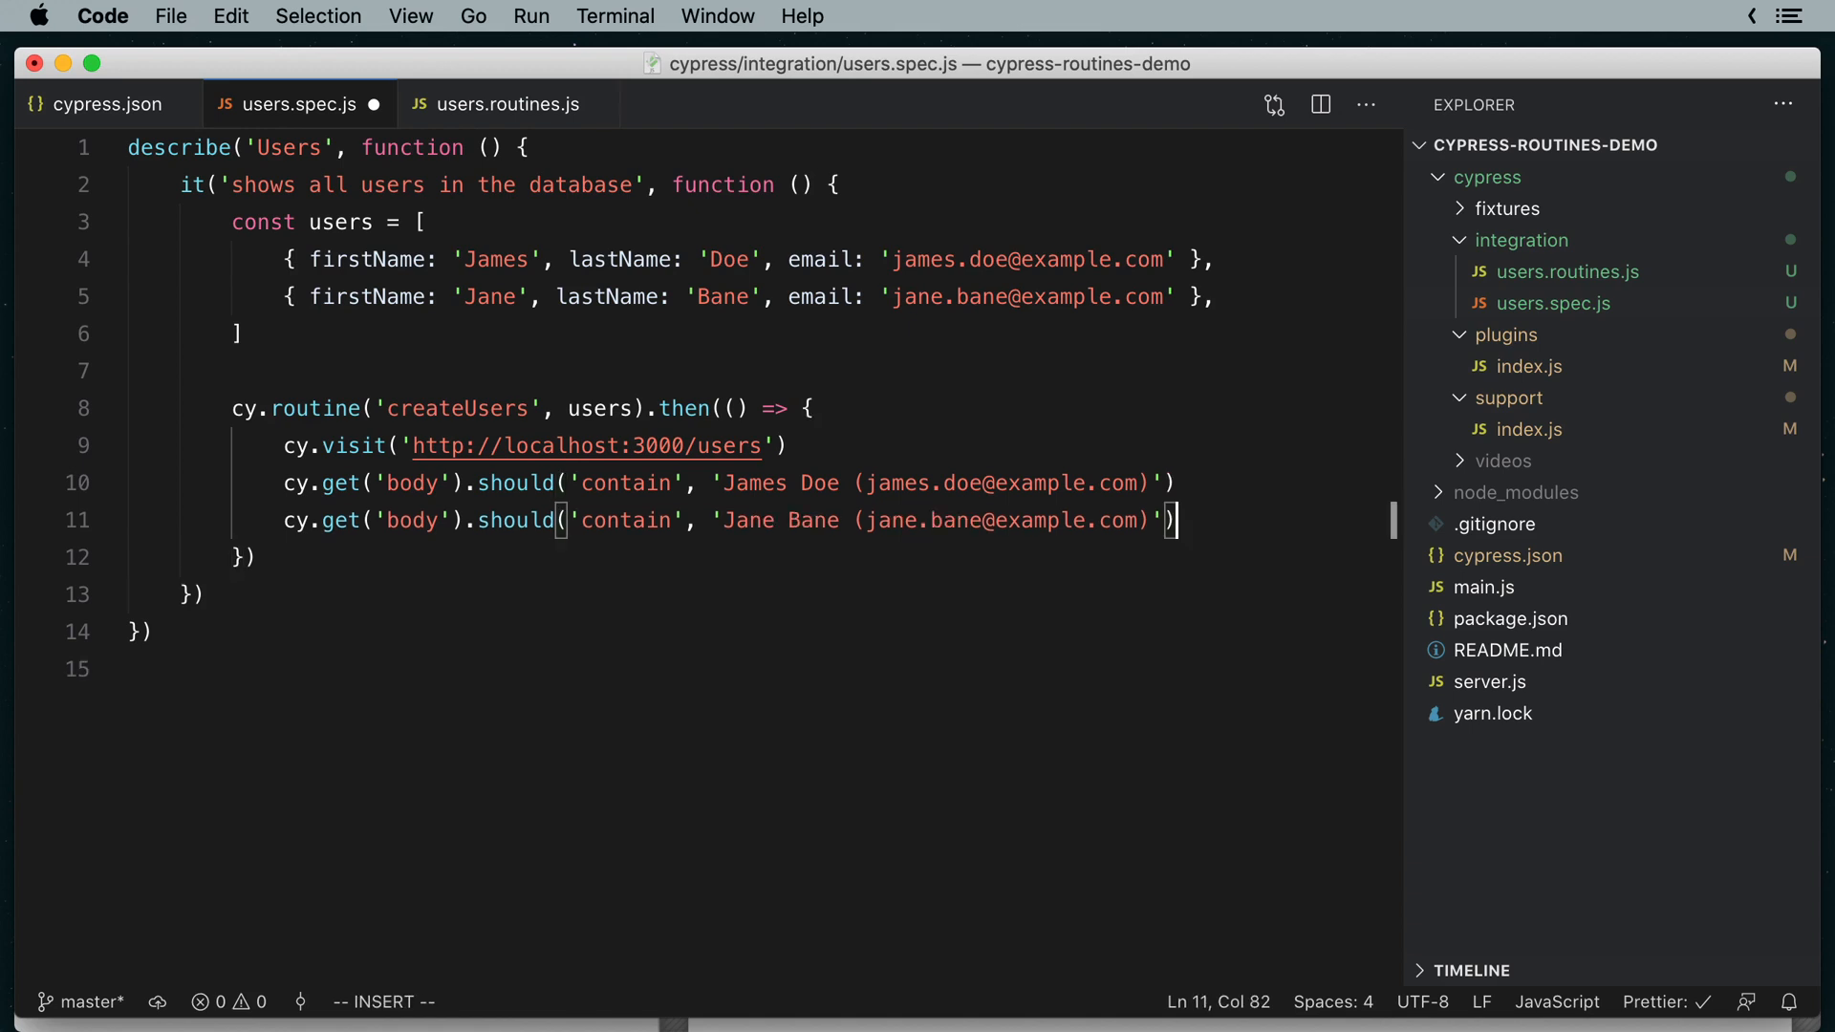
key("Escape")
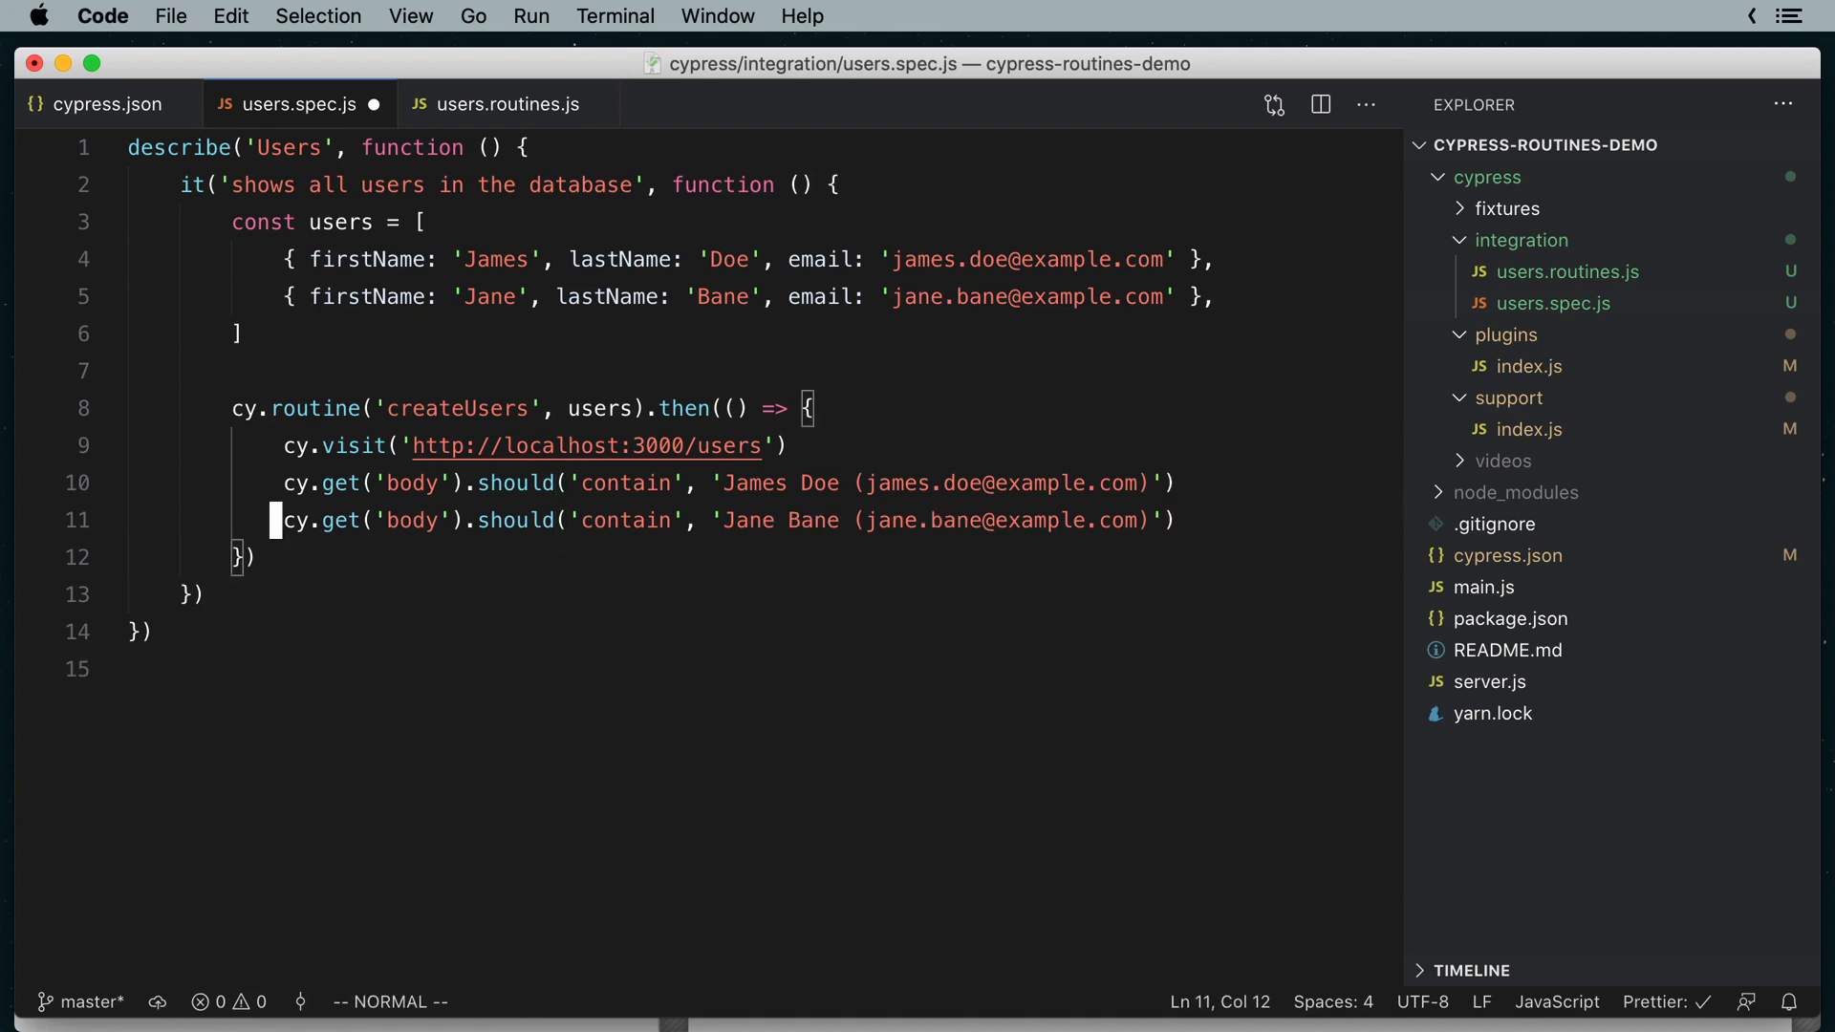